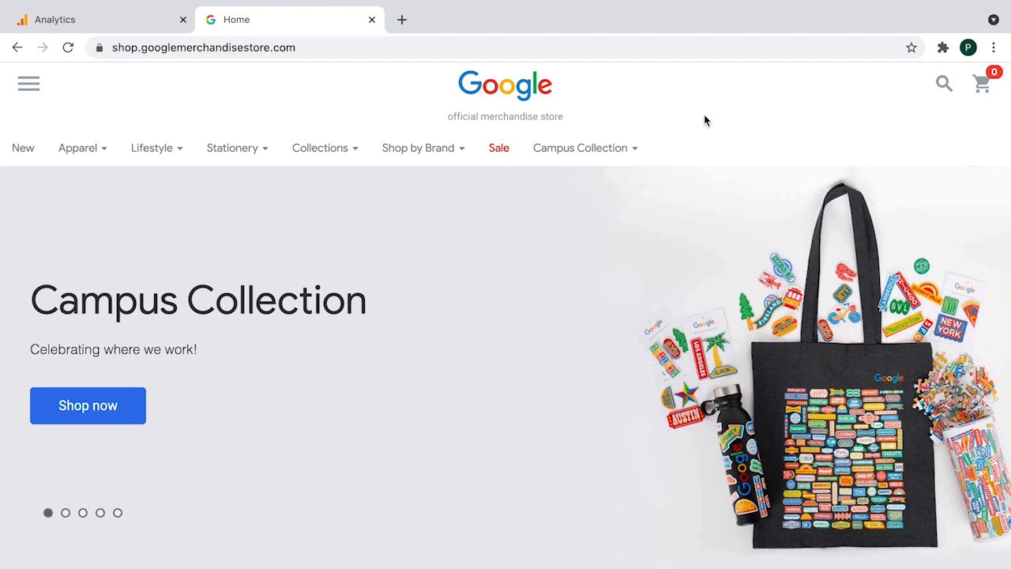
pyautogui.moveTo(945, 85)
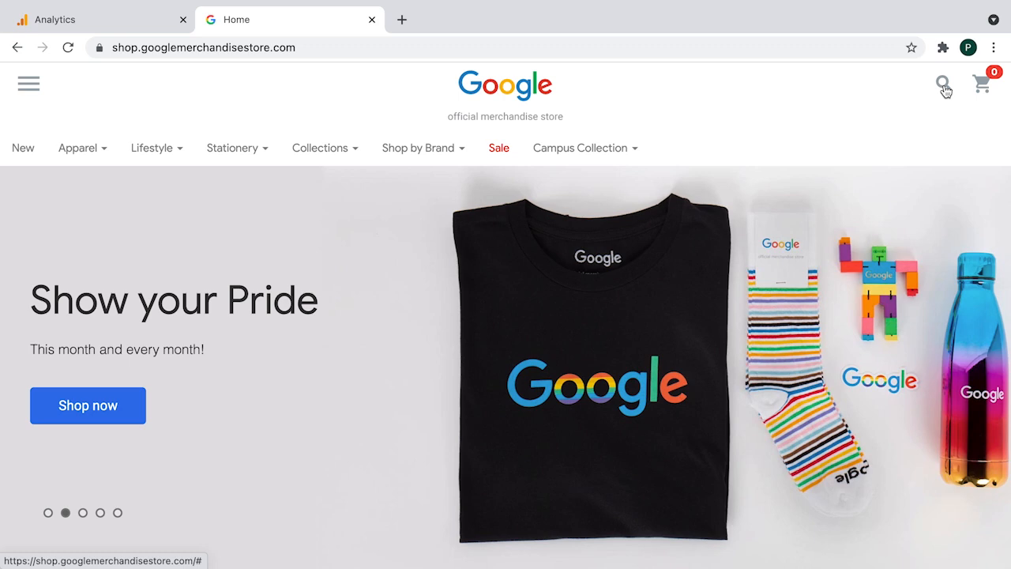
# Step: Search the Google Merchandise Store for 'hoodie' using the store's keyword search box
pyautogui.click(941, 86)
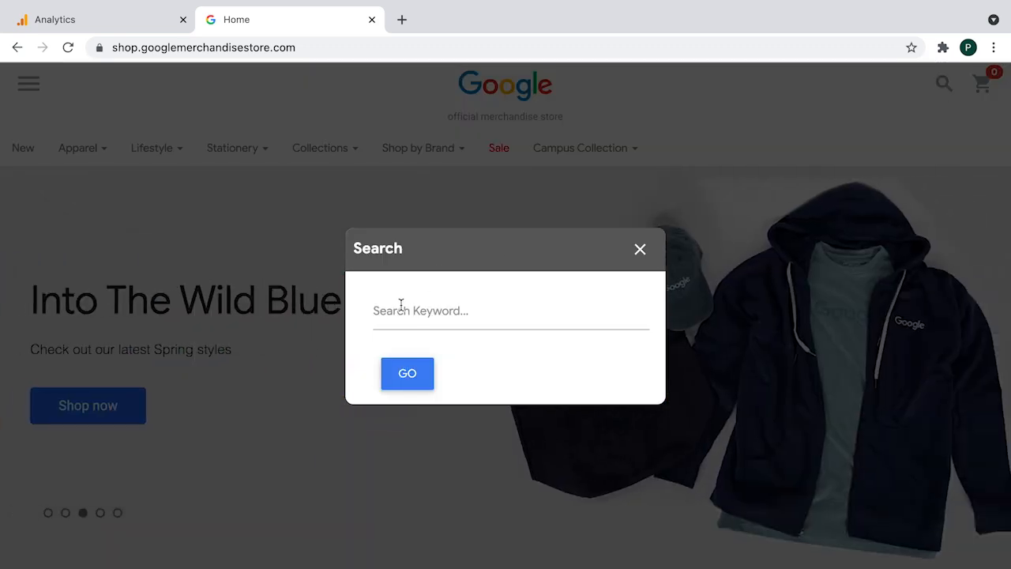
pyautogui.click(512, 310)
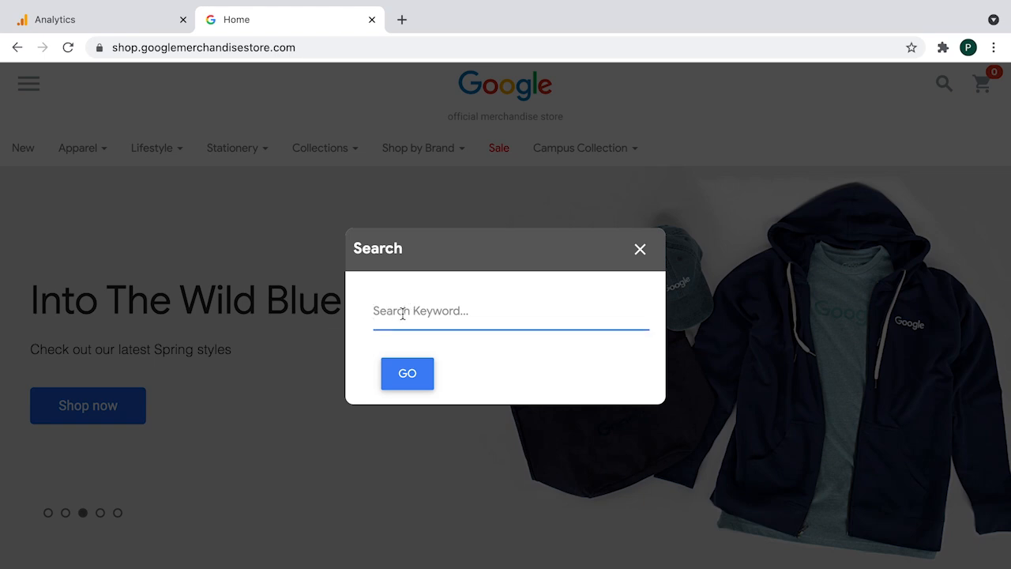
pyautogui.write('hoodie')
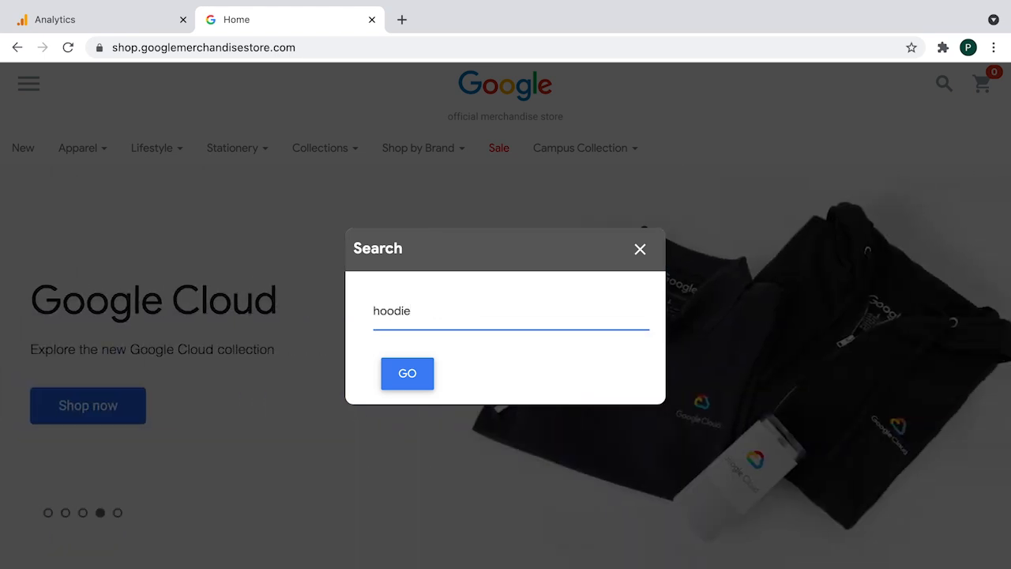
pyautogui.click(408, 373)
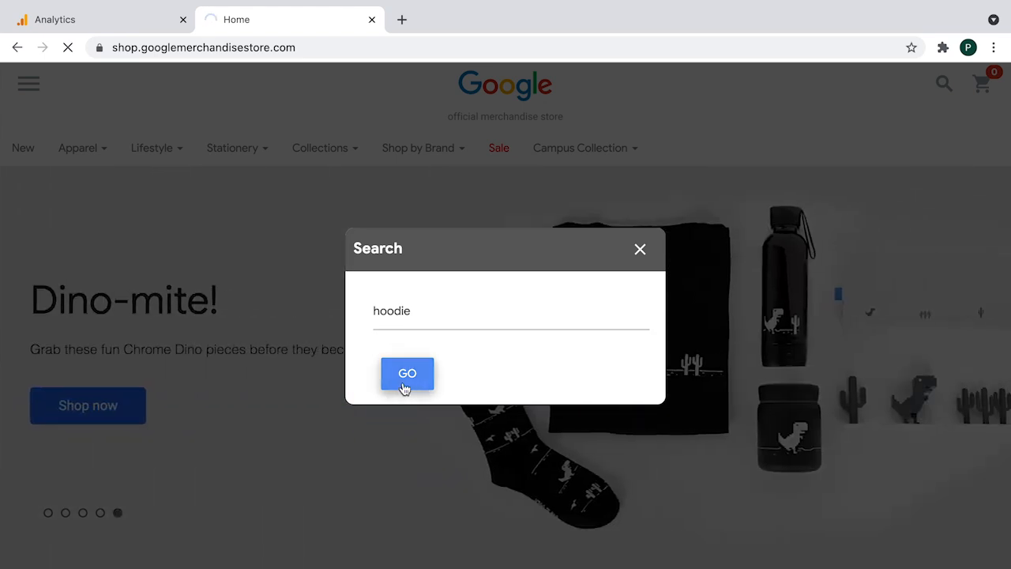
# Step: View the hoodie results and highlight the keyword=hoodie parameter in the address bar
pyautogui.click(408, 373)
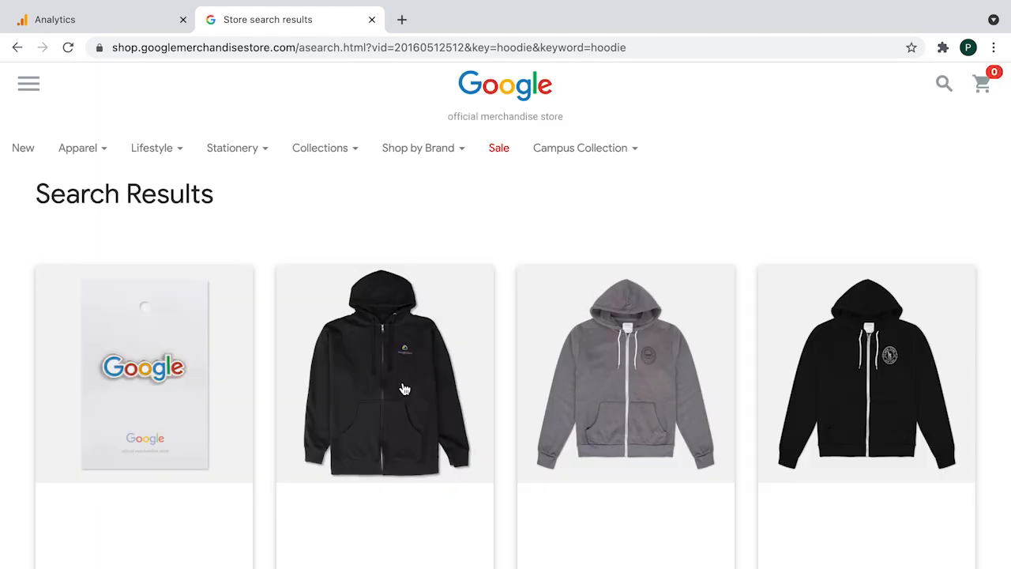
pyautogui.scroll(-3)
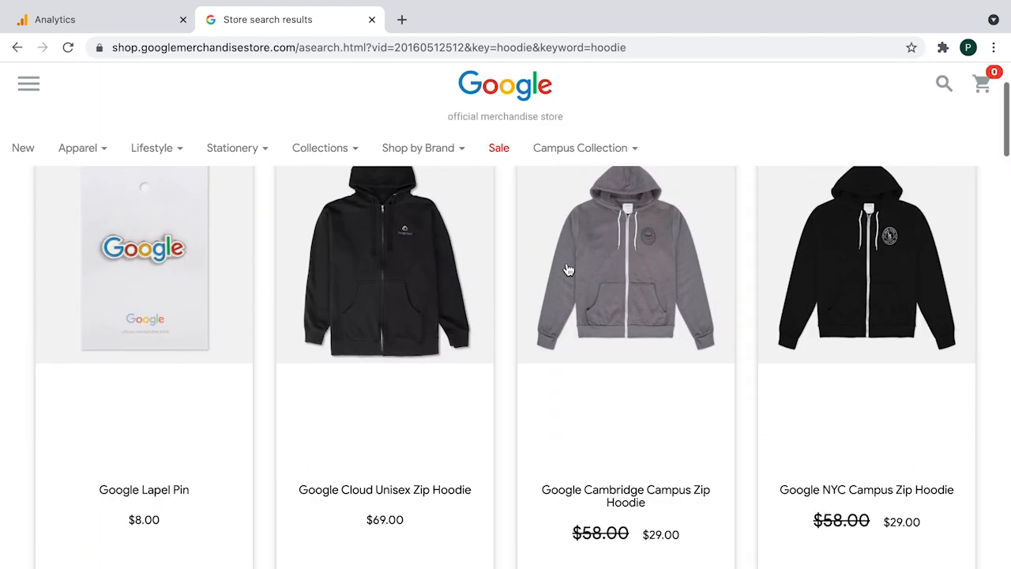
pyautogui.scroll(-3)
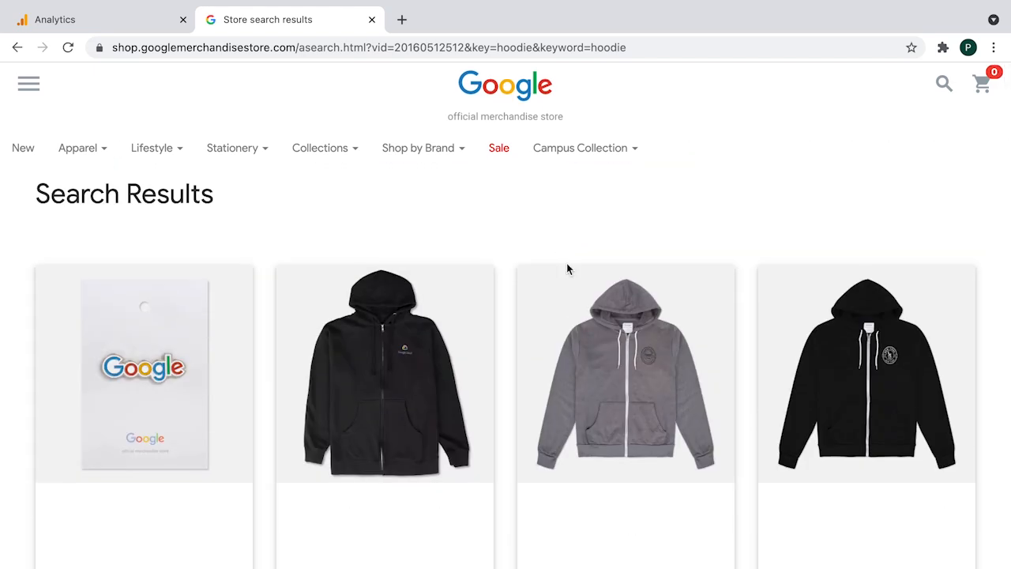
pyautogui.moveTo(453, 212)
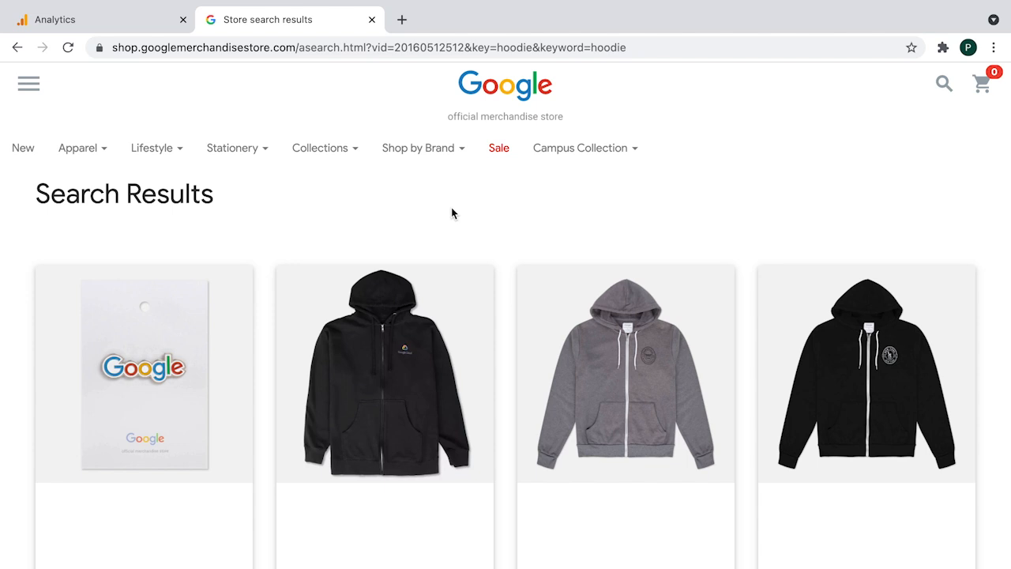
pyautogui.moveTo(467, 204)
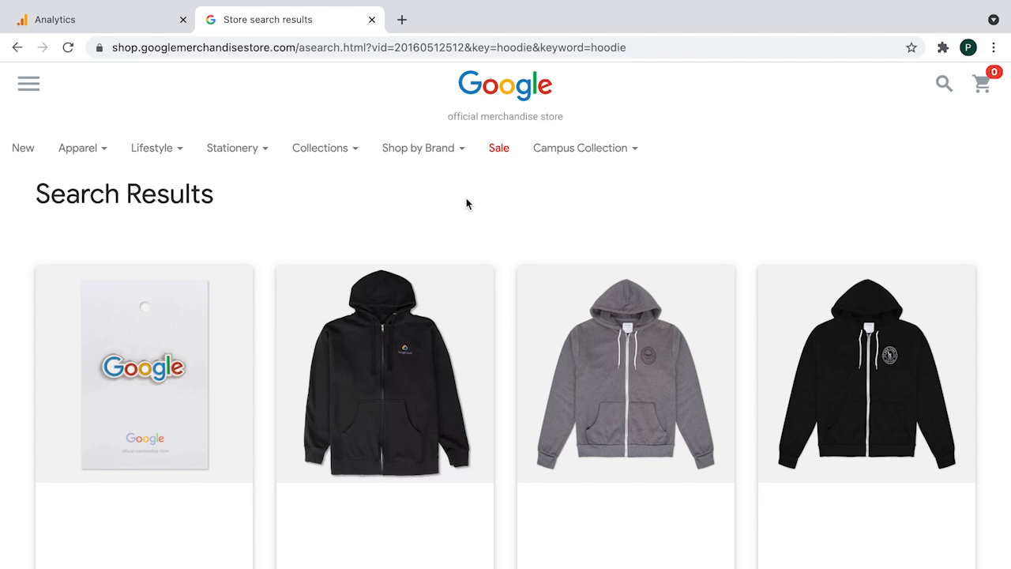
pyautogui.moveTo(571, 99)
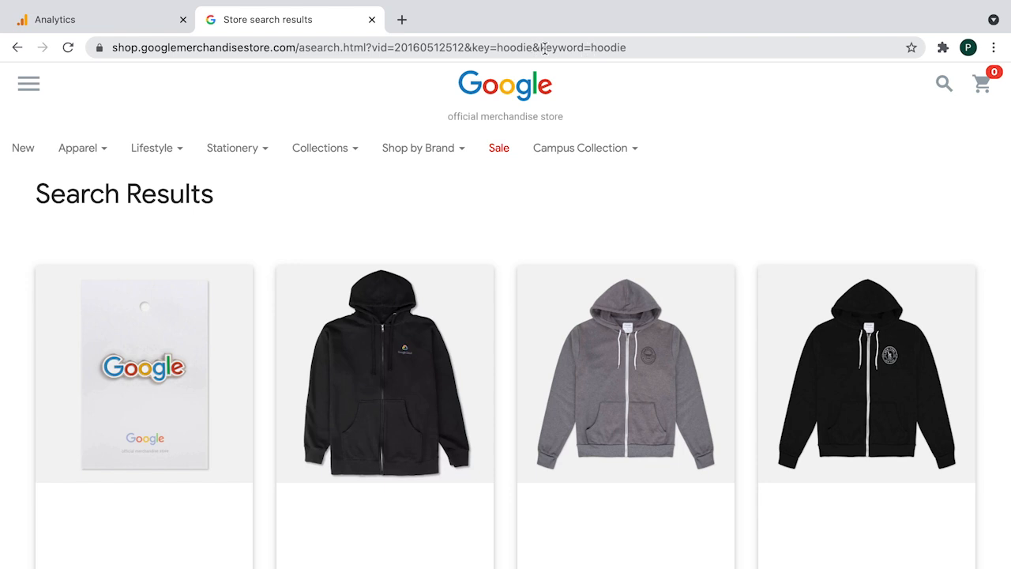
pyautogui.doubleClick(562, 48)
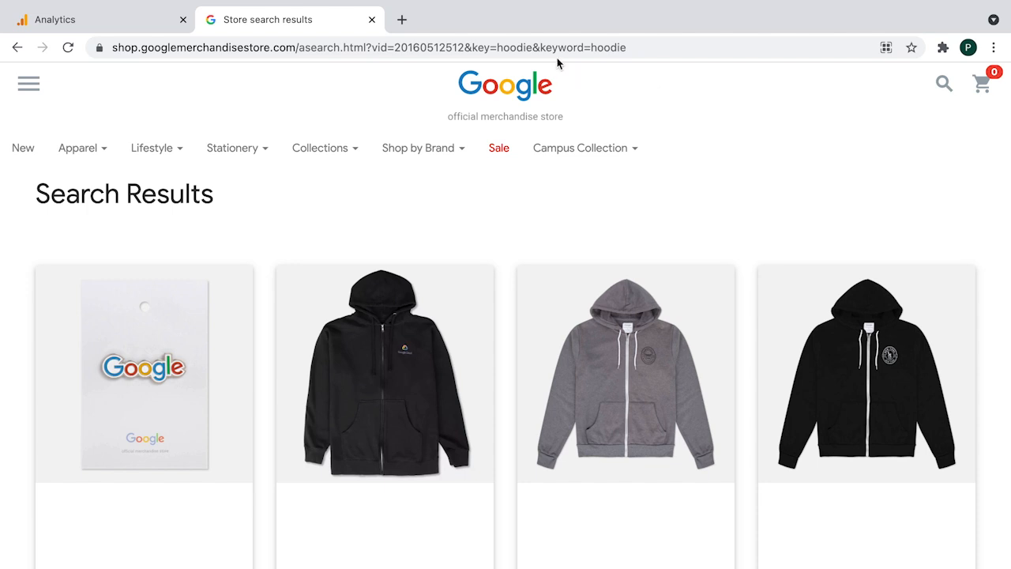
pyautogui.doubleClick(563, 47)
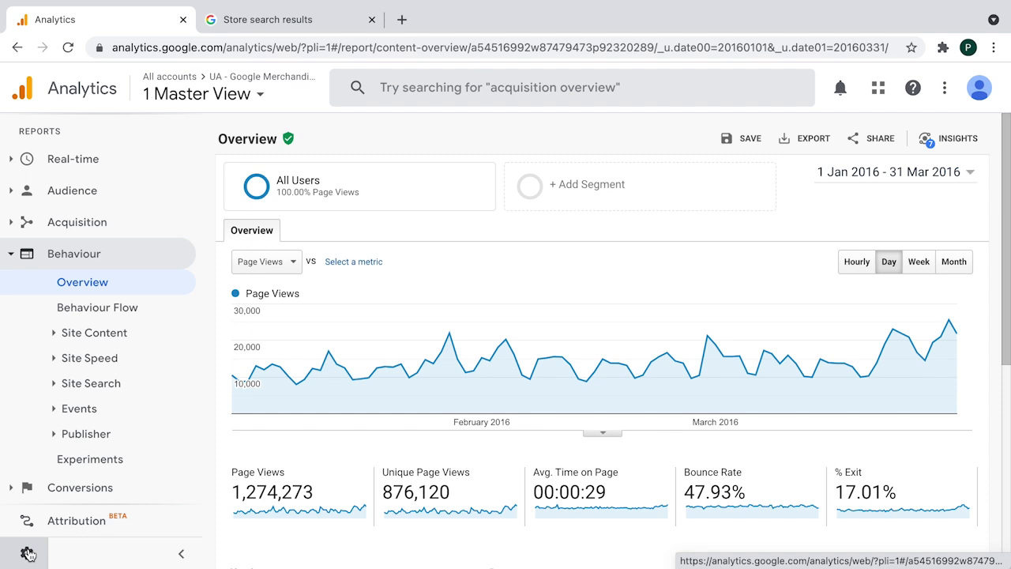
# Step: Review the view's Site Search Settings in Admin, with tracking on and the query parameter empty
pyautogui.click(25, 519)
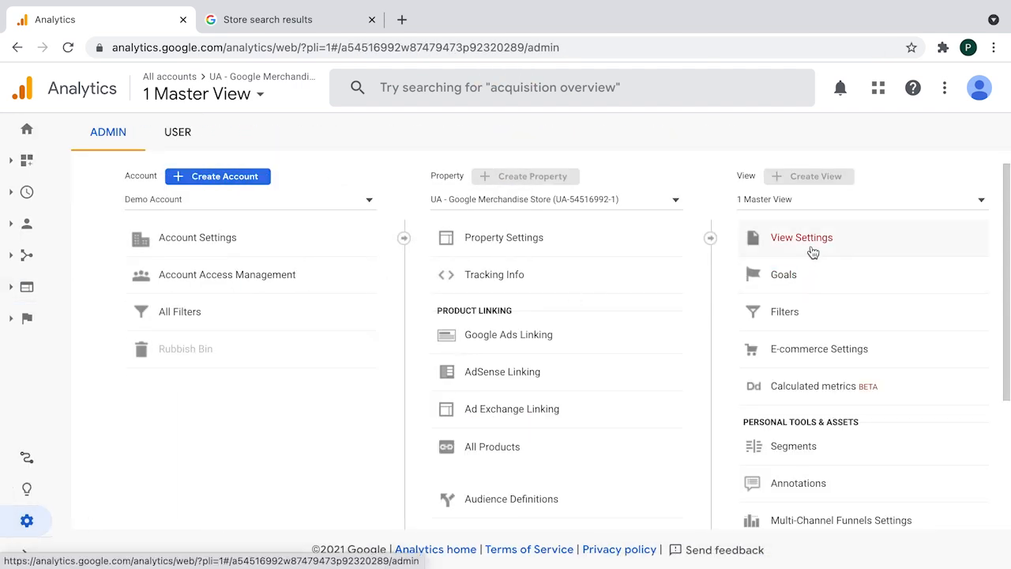
pyautogui.click(801, 237)
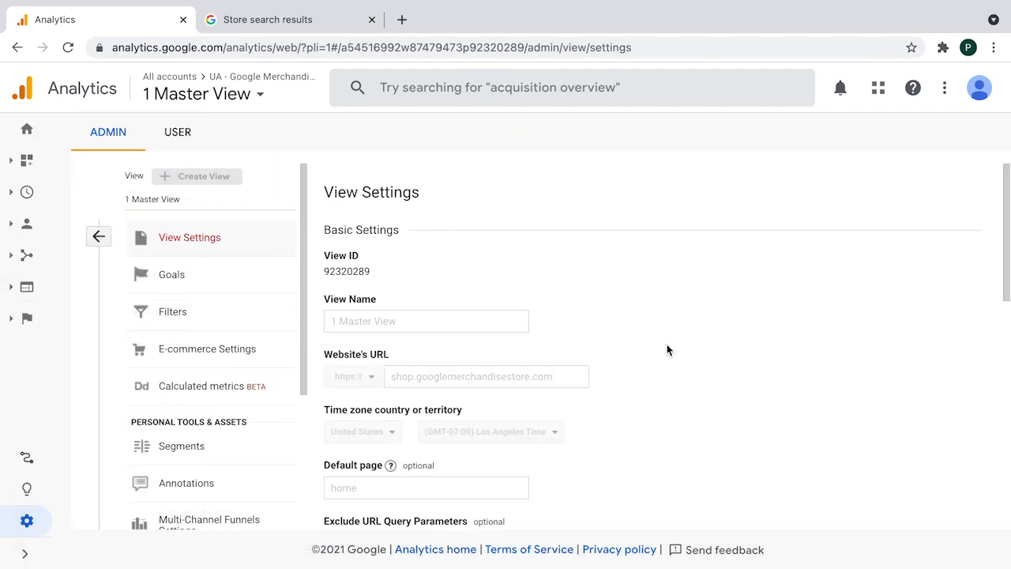
pyautogui.scroll(-3)
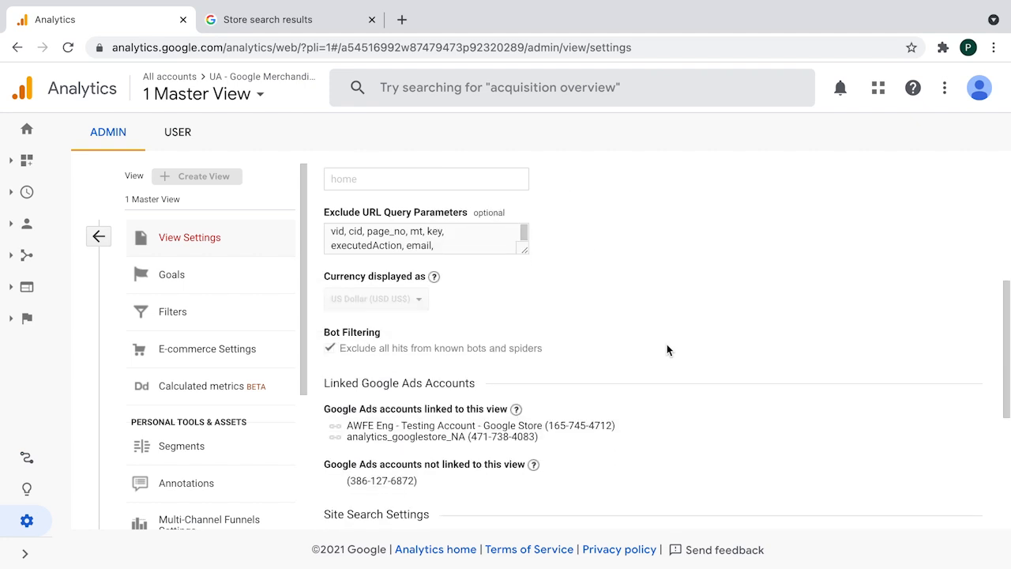
pyautogui.scroll(-3)
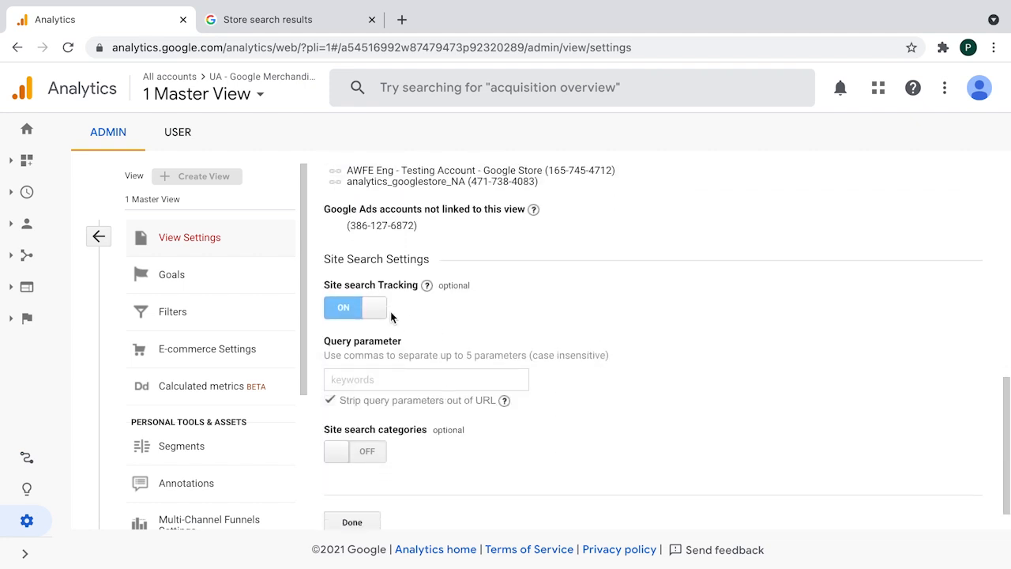
pyautogui.moveTo(445, 260)
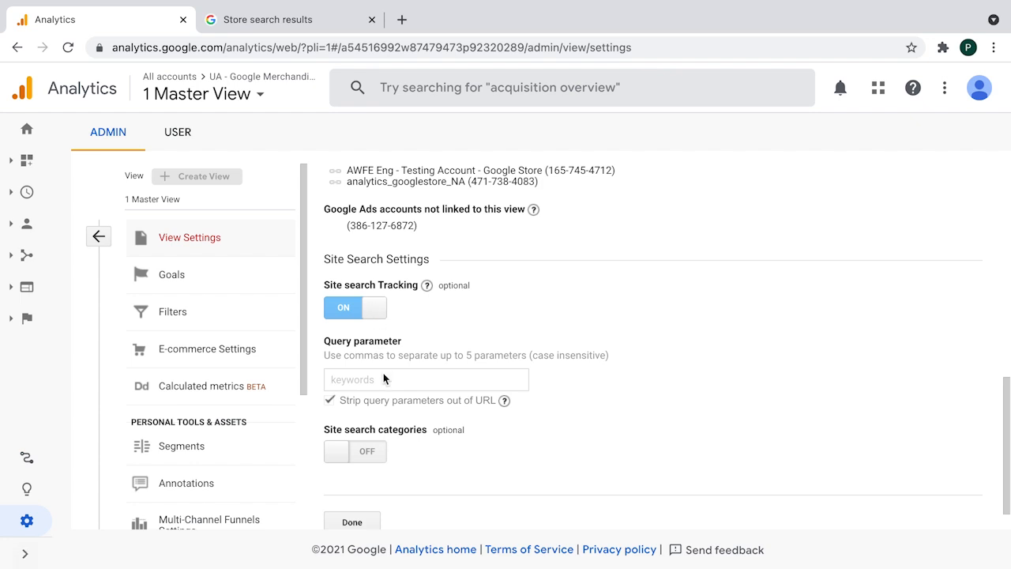
pyautogui.moveTo(388, 387)
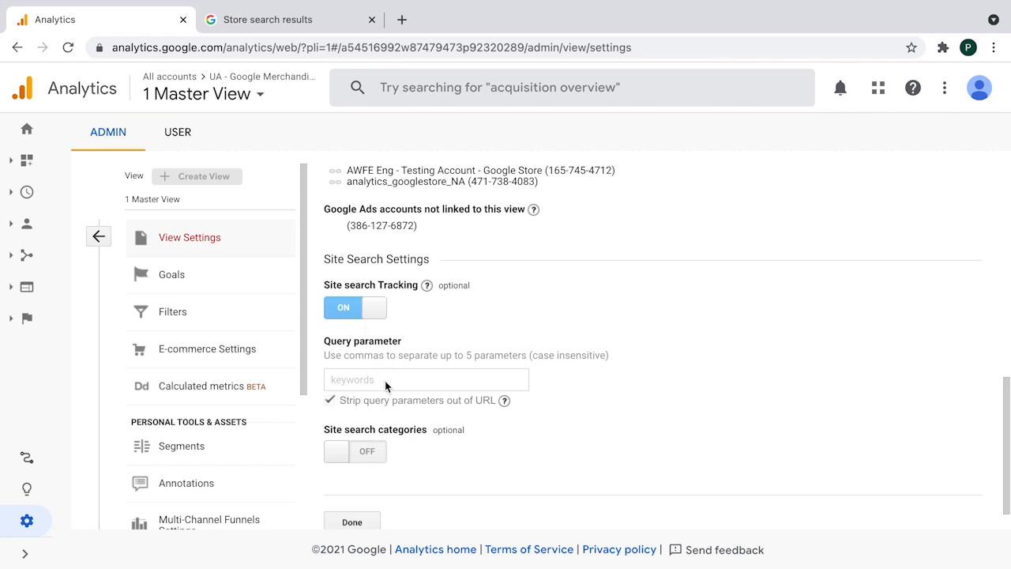
pyautogui.moveTo(395, 386)
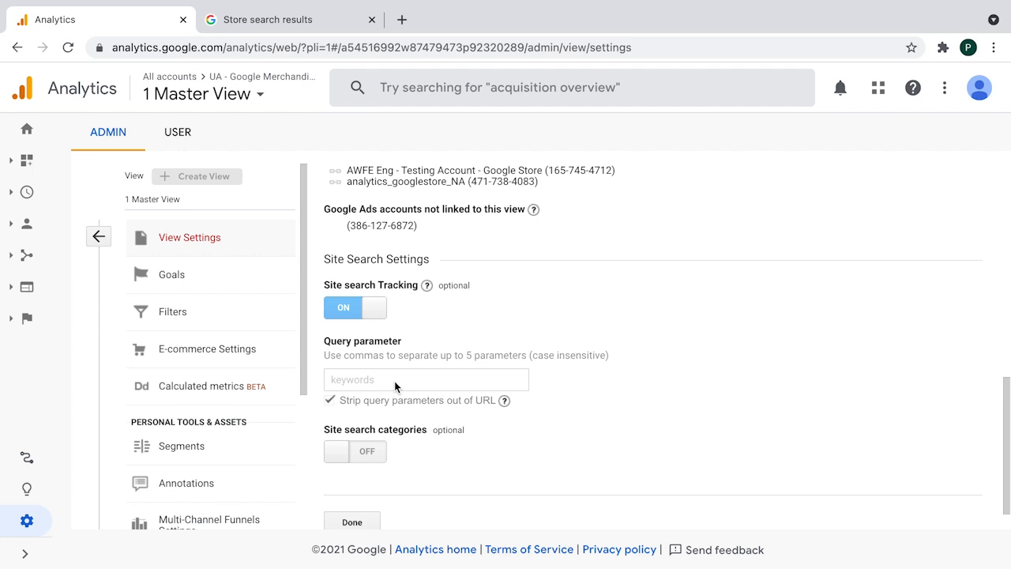
pyautogui.scroll(-3)
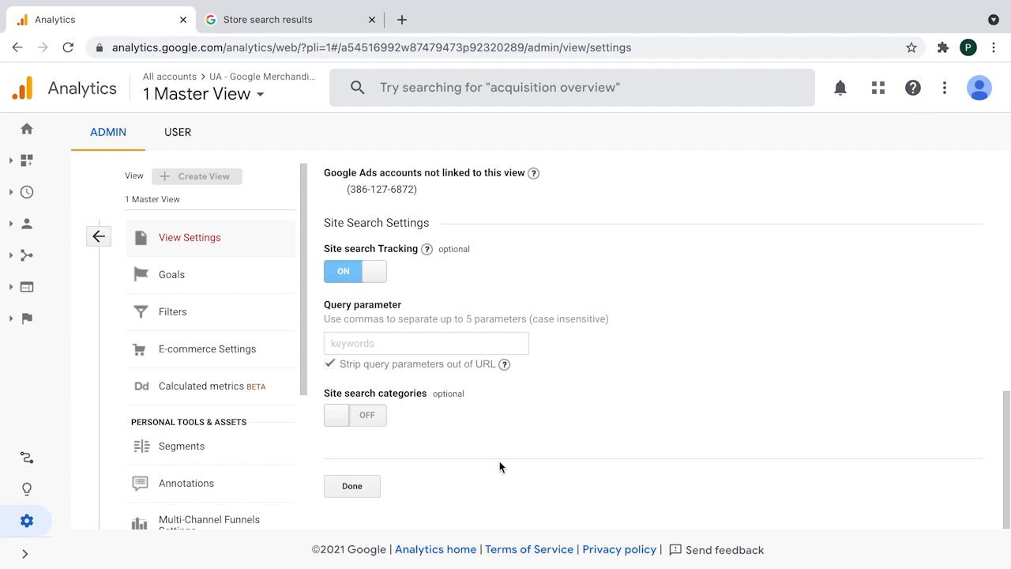
pyautogui.moveTo(553, 464)
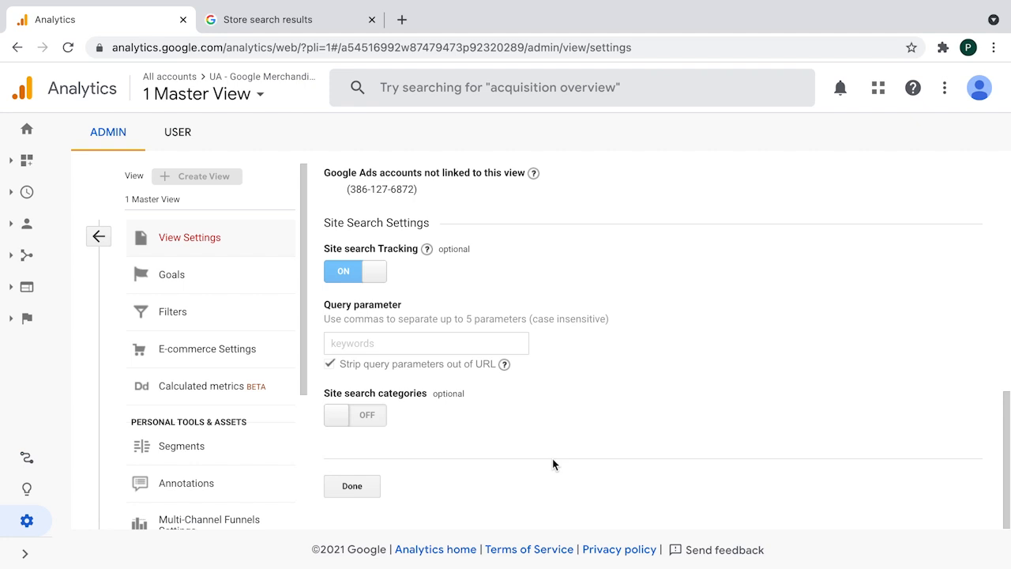
pyautogui.moveTo(360, 370)
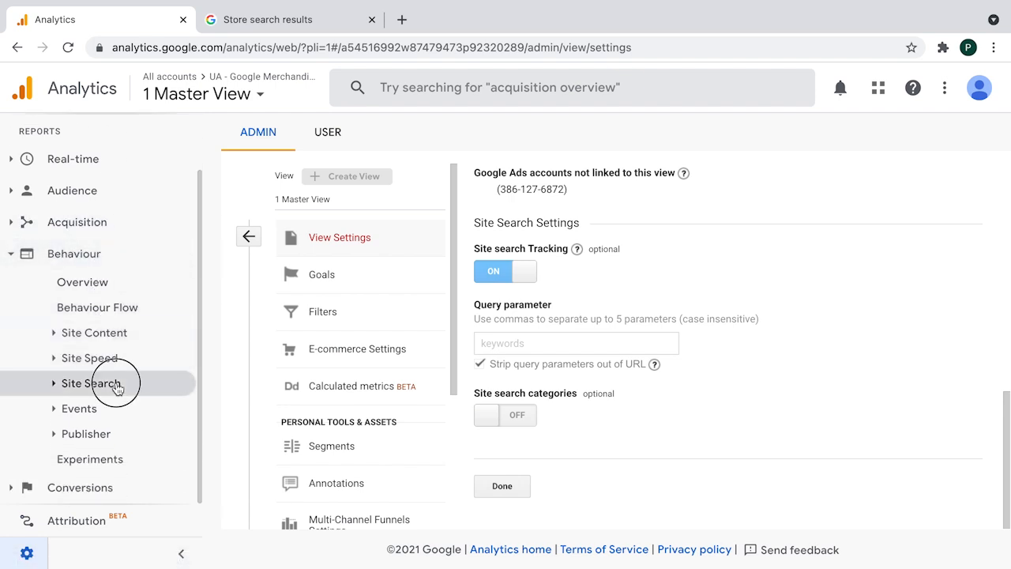
# Step: Show the Site Search Usage report for 1 Jan 2016 – 31 Mar 2016 and review its table
pyautogui.click(92, 384)
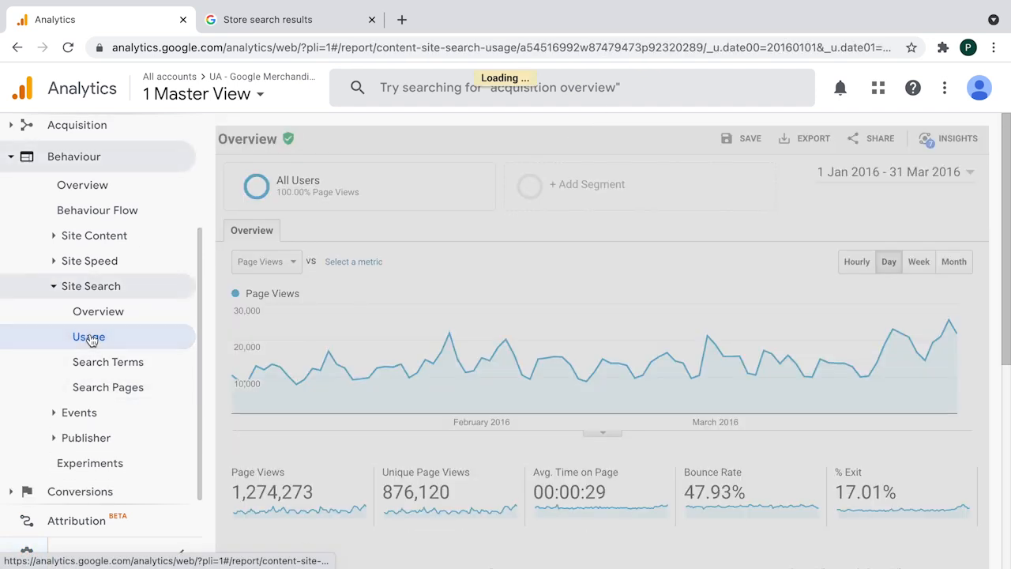
pyautogui.click(89, 336)
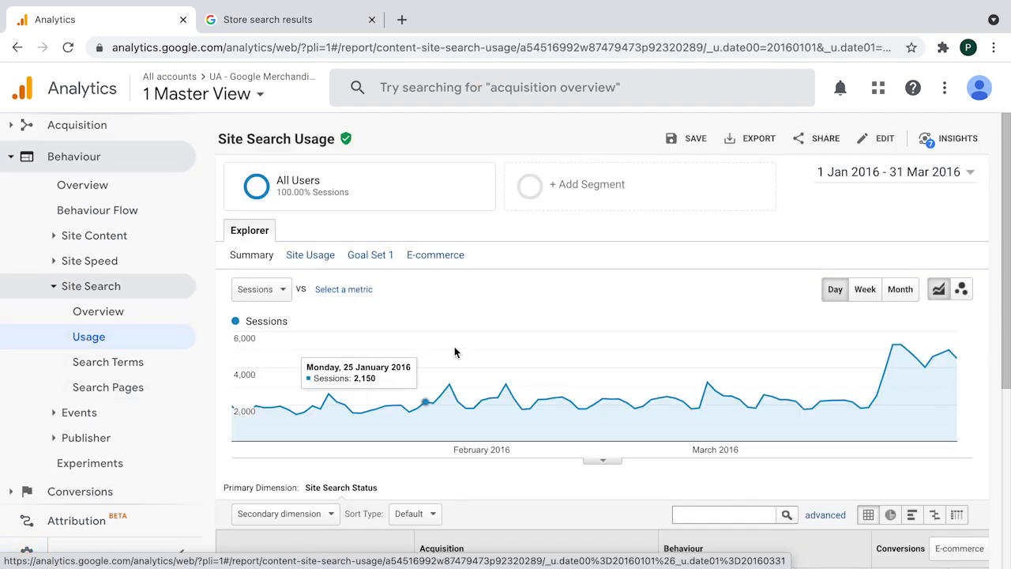
pyautogui.moveTo(703, 319)
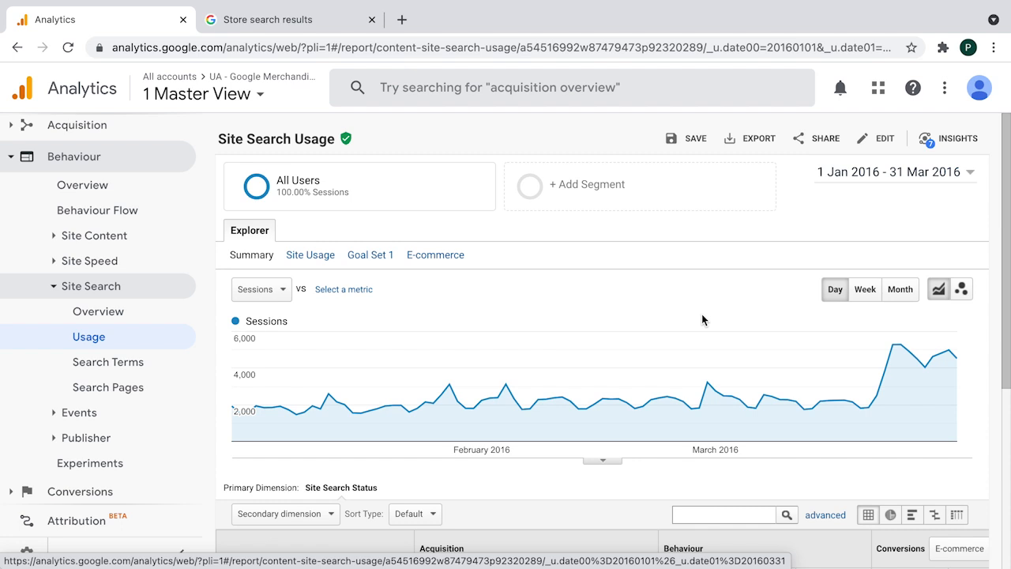
pyautogui.moveTo(853, 262)
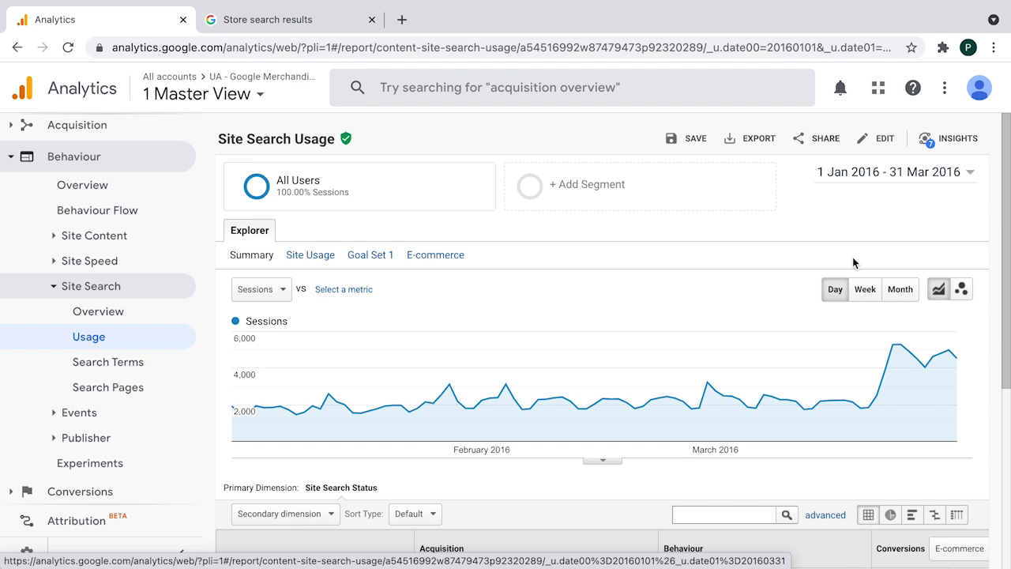
pyautogui.click(886, 170)
pyautogui.write('1 Jan 2021')
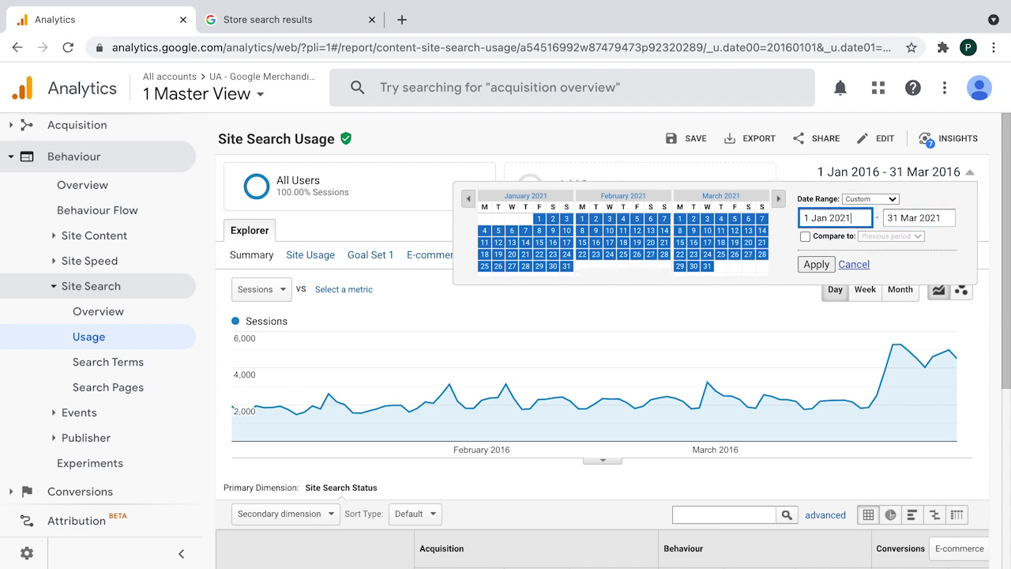
pyautogui.click(815, 264)
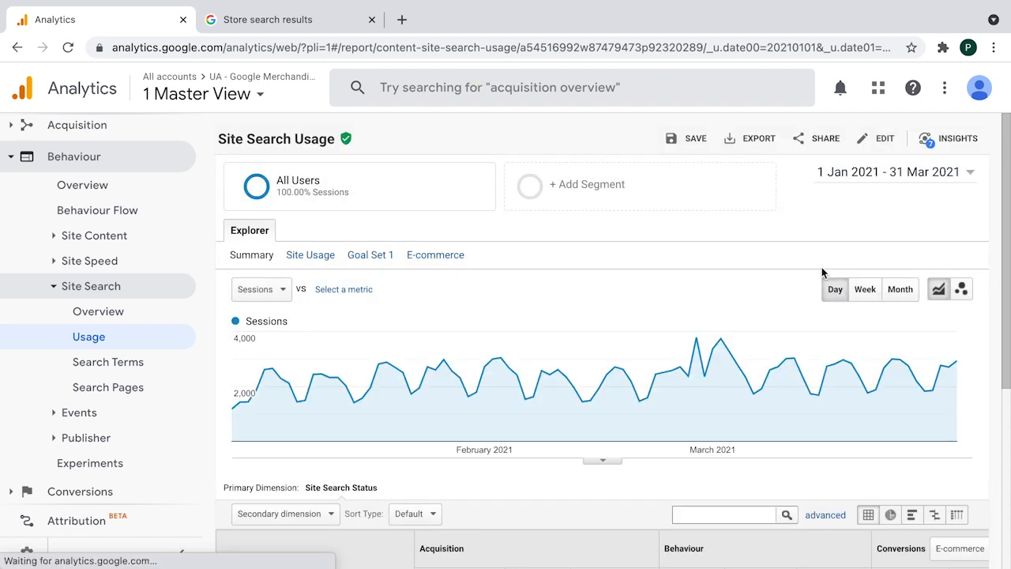
pyautogui.scroll(-3)
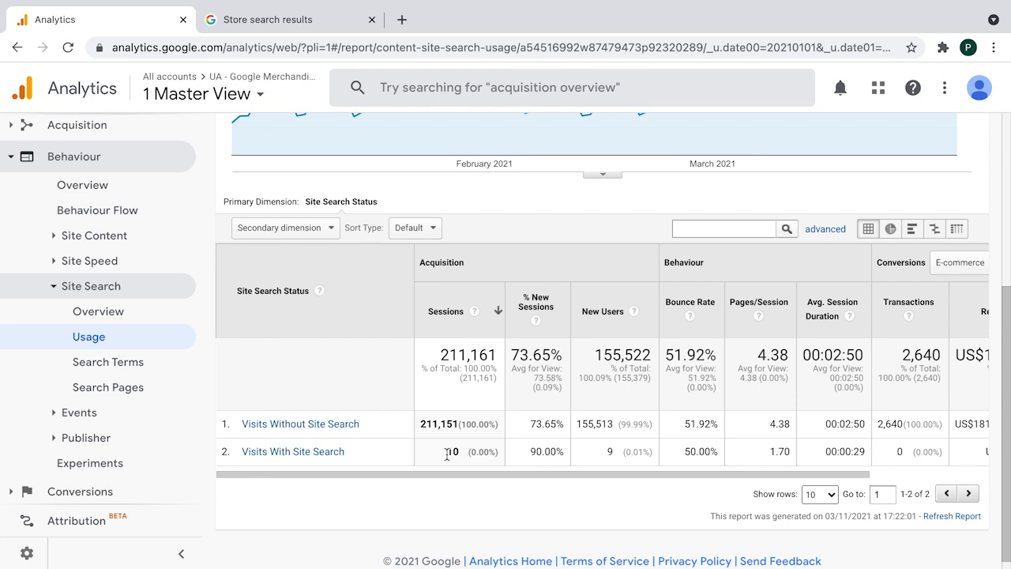
pyautogui.moveTo(676, 396)
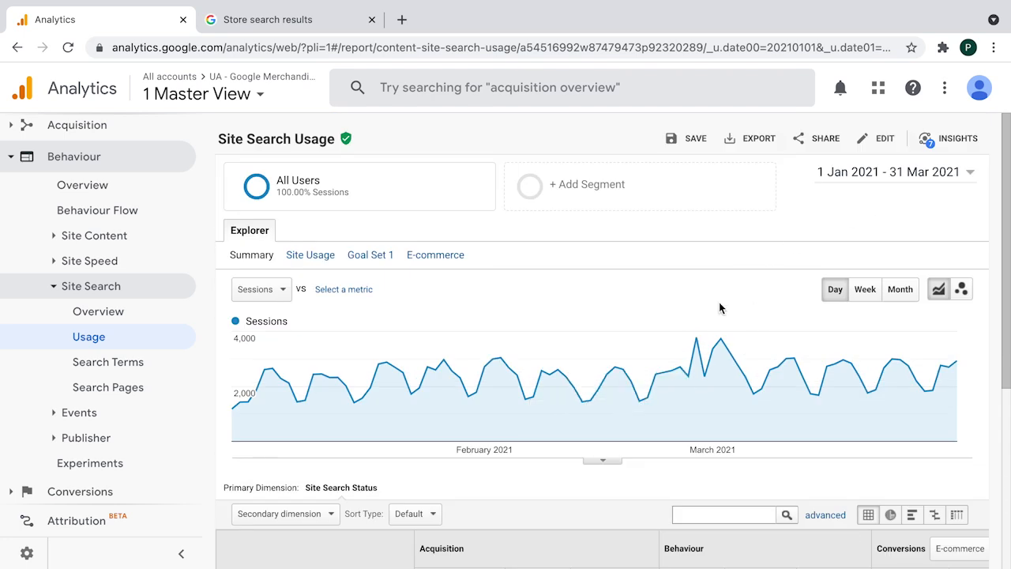
pyautogui.scroll(-3)
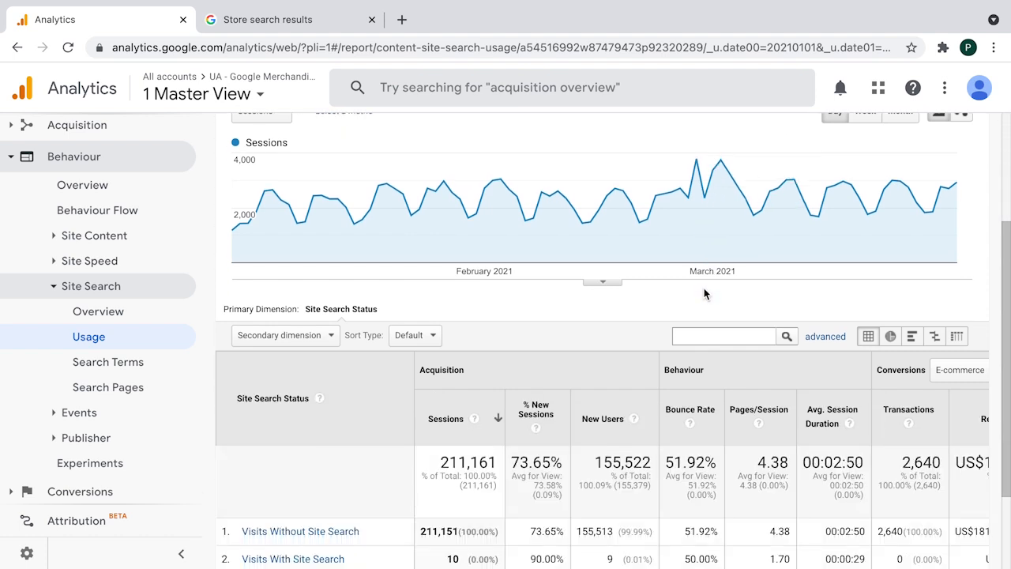
pyautogui.scroll(-3)
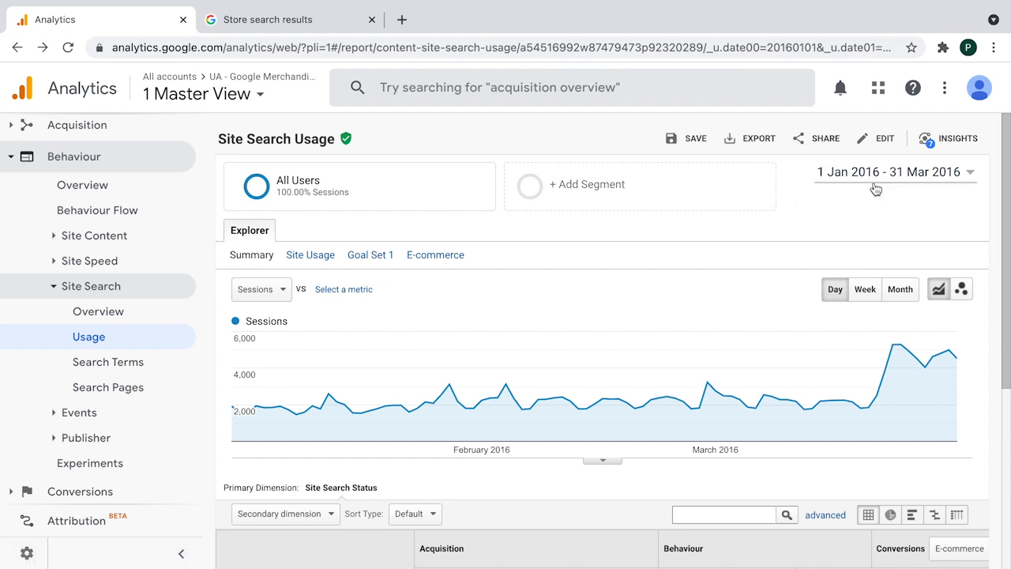
pyautogui.moveTo(553, 385)
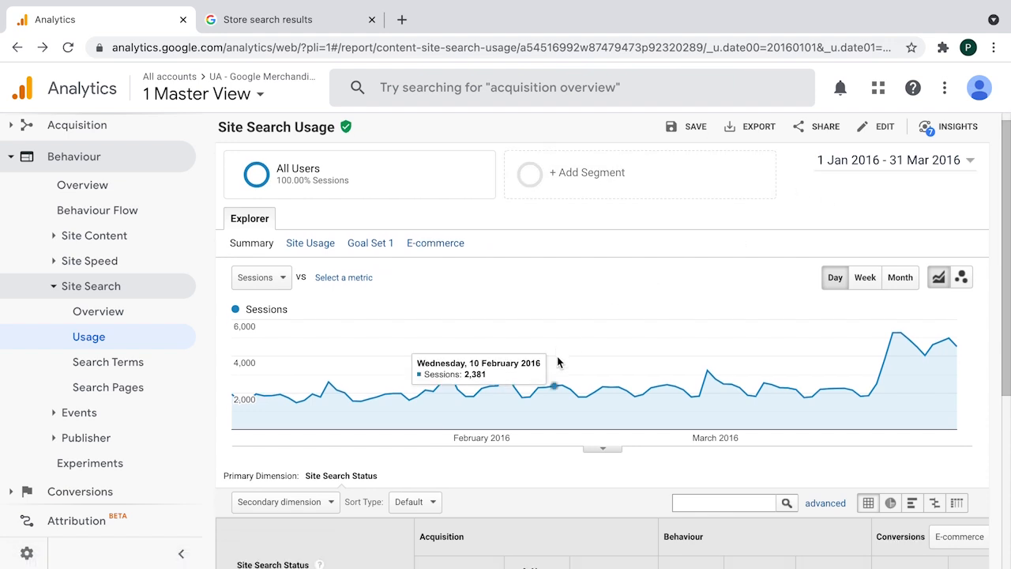
pyautogui.scroll(-3)
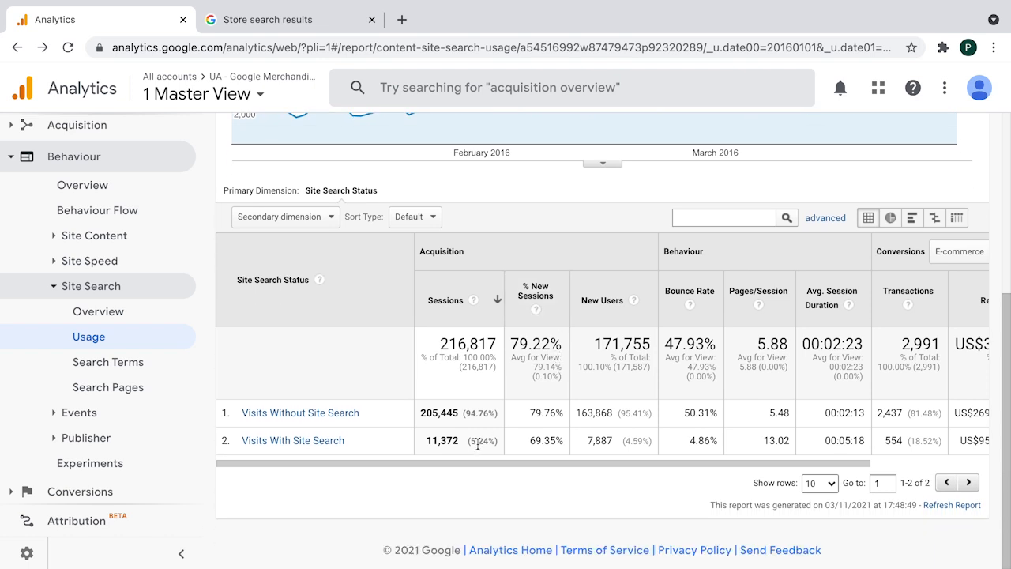
pyautogui.moveTo(478, 441)
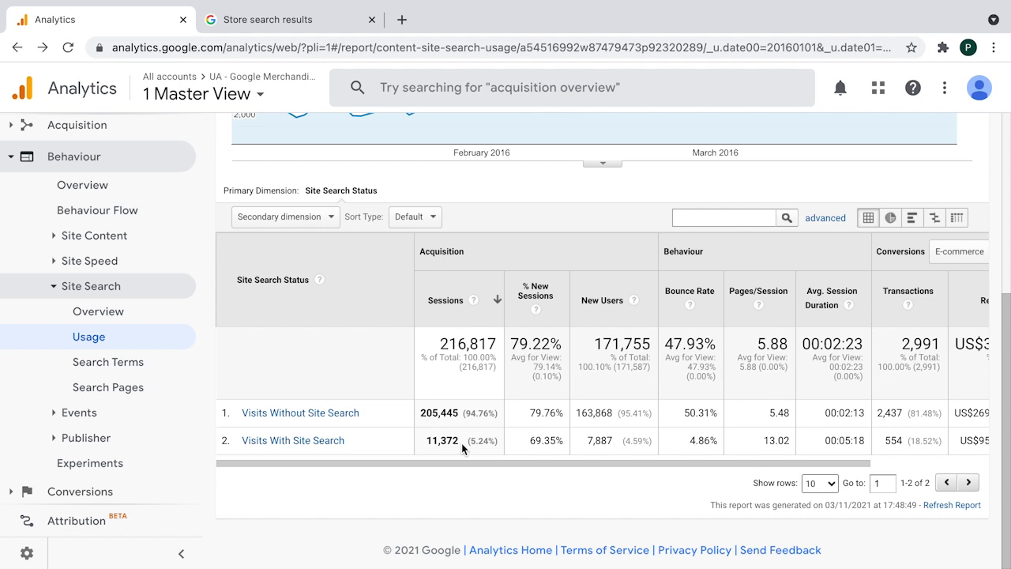
pyautogui.moveTo(484, 439)
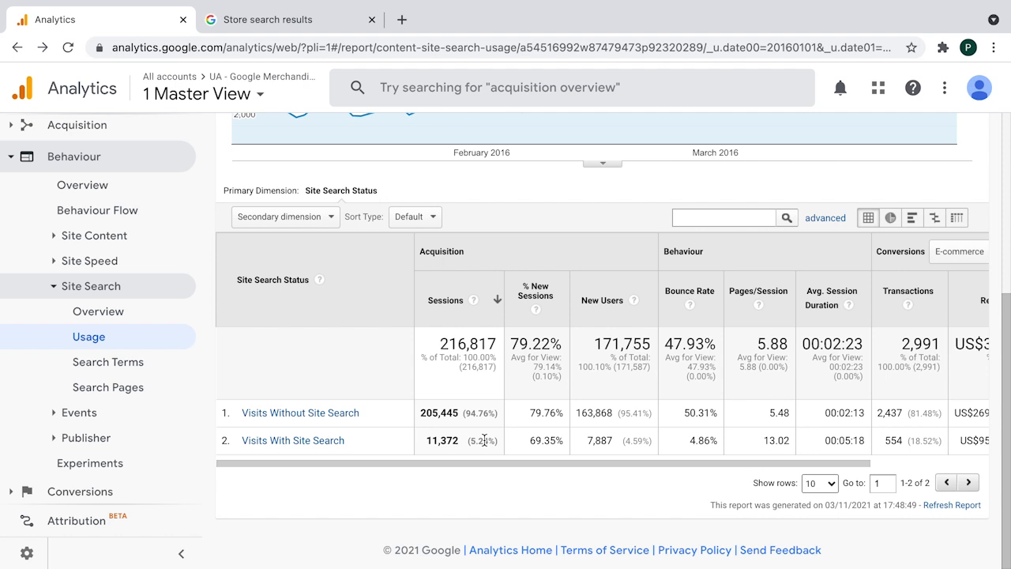
pyautogui.moveTo(490, 455)
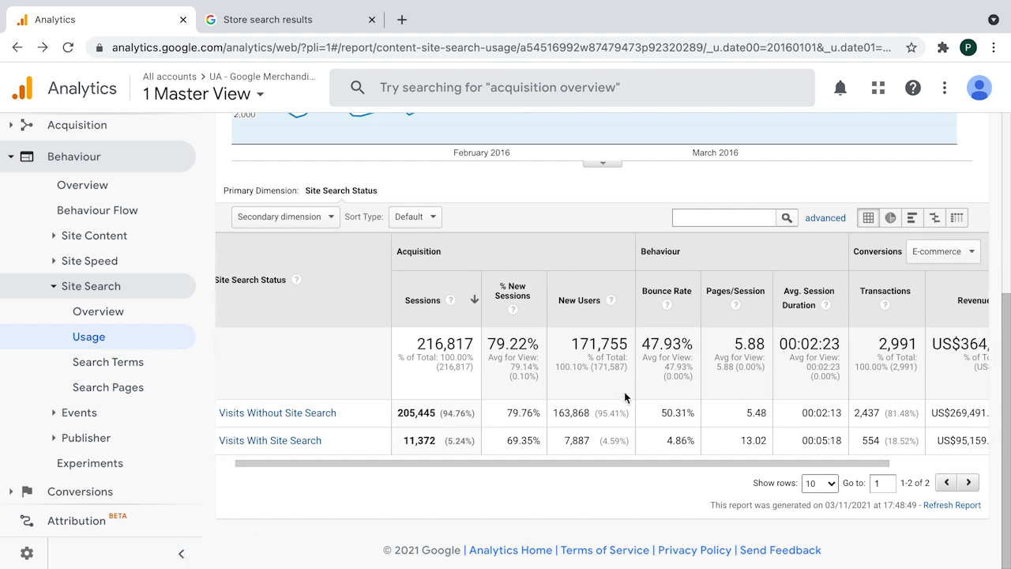
pyautogui.hscroll(3)
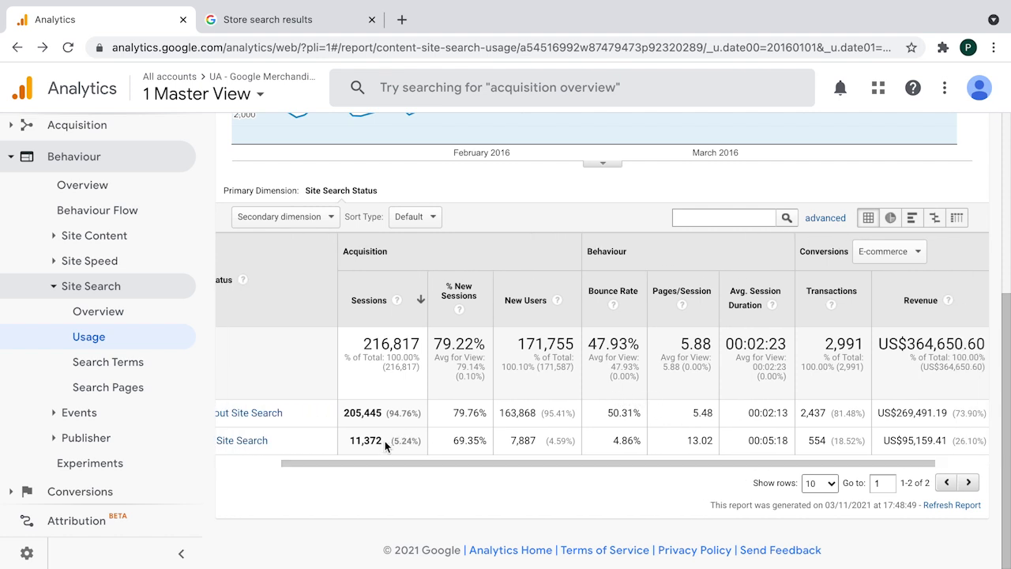
pyautogui.moveTo(544, 433)
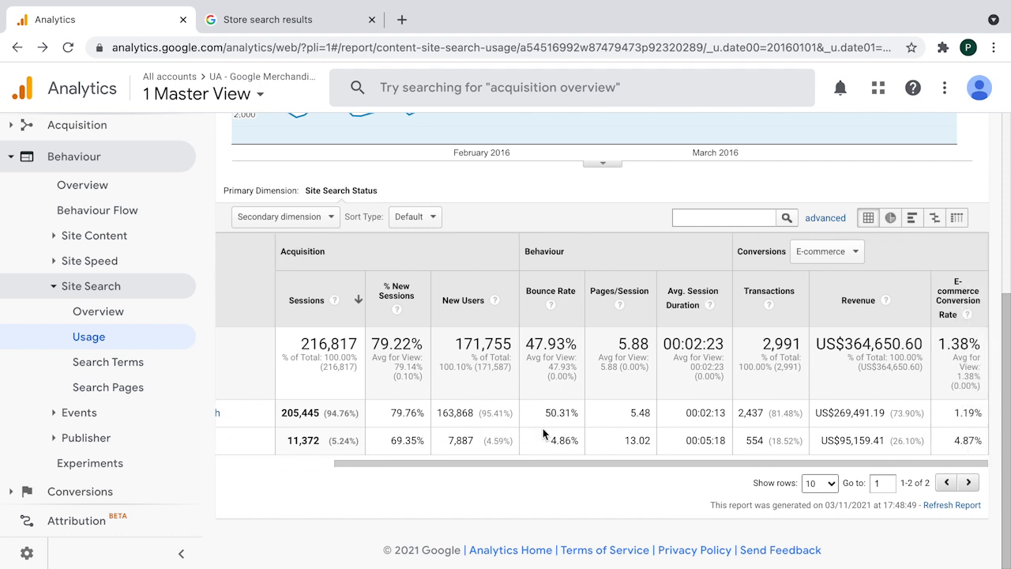
pyautogui.moveTo(883, 433)
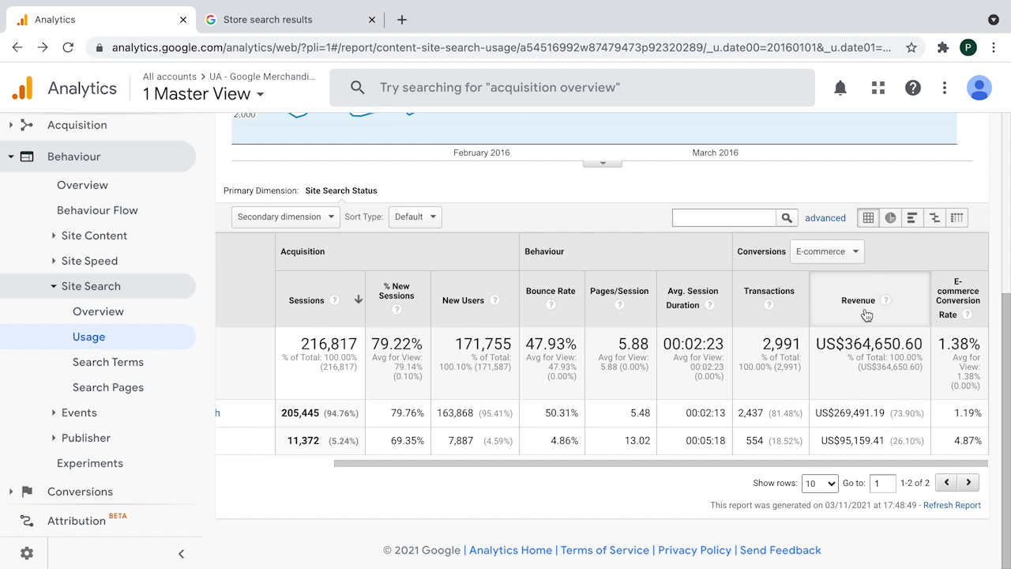
pyautogui.moveTo(891, 433)
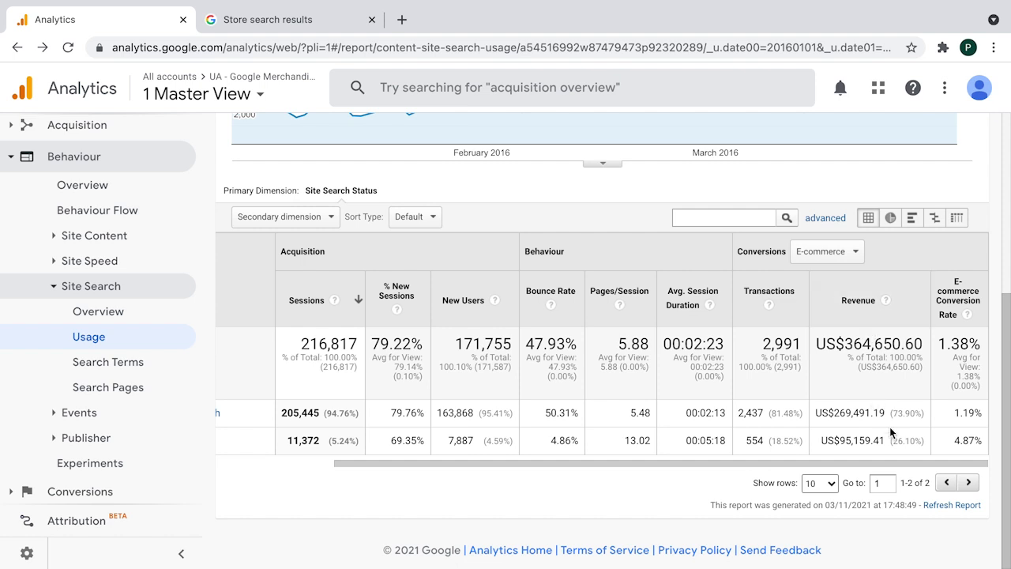
pyautogui.moveTo(348, 441)
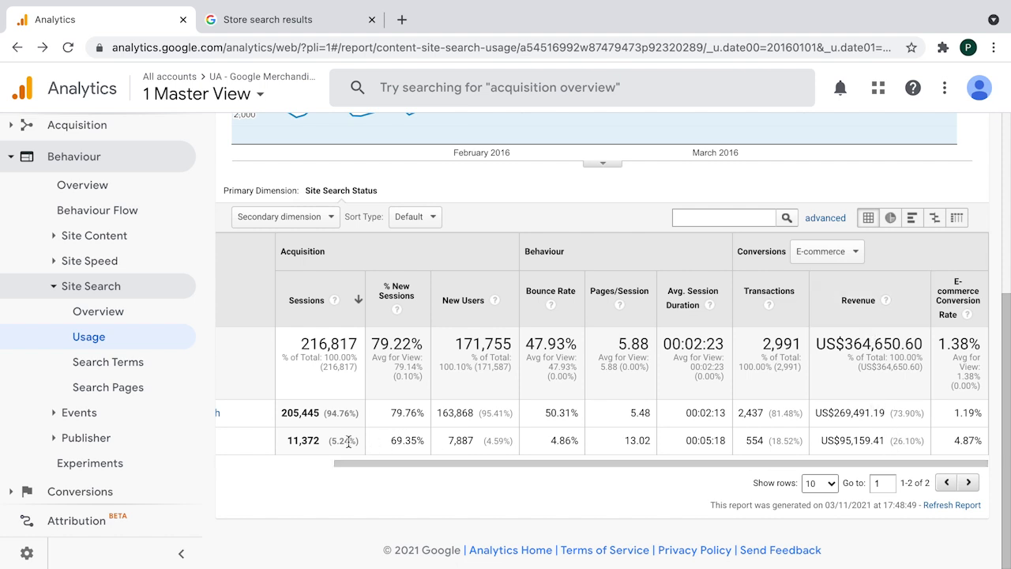
pyautogui.moveTo(708, 417)
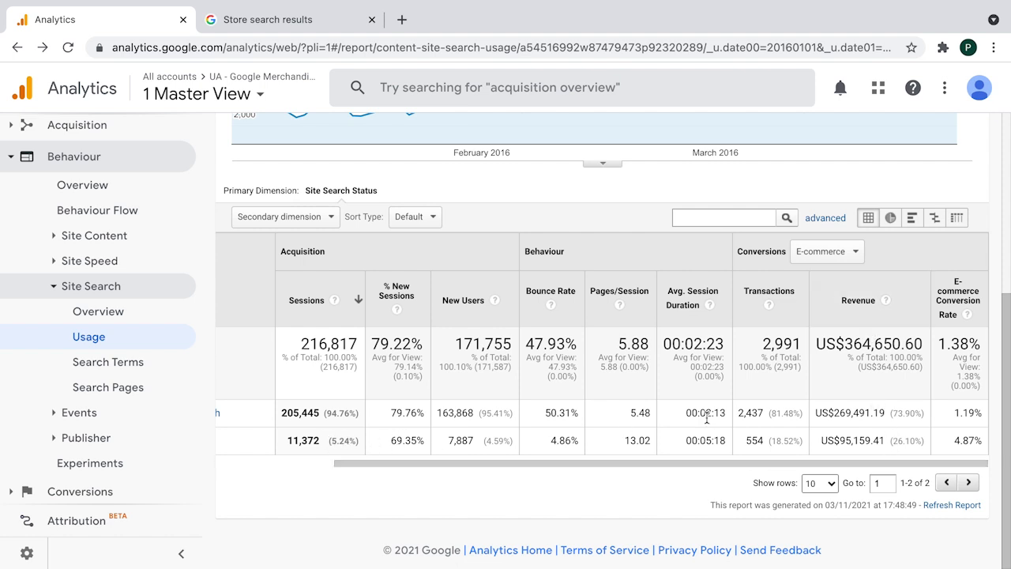
pyautogui.moveTo(901, 446)
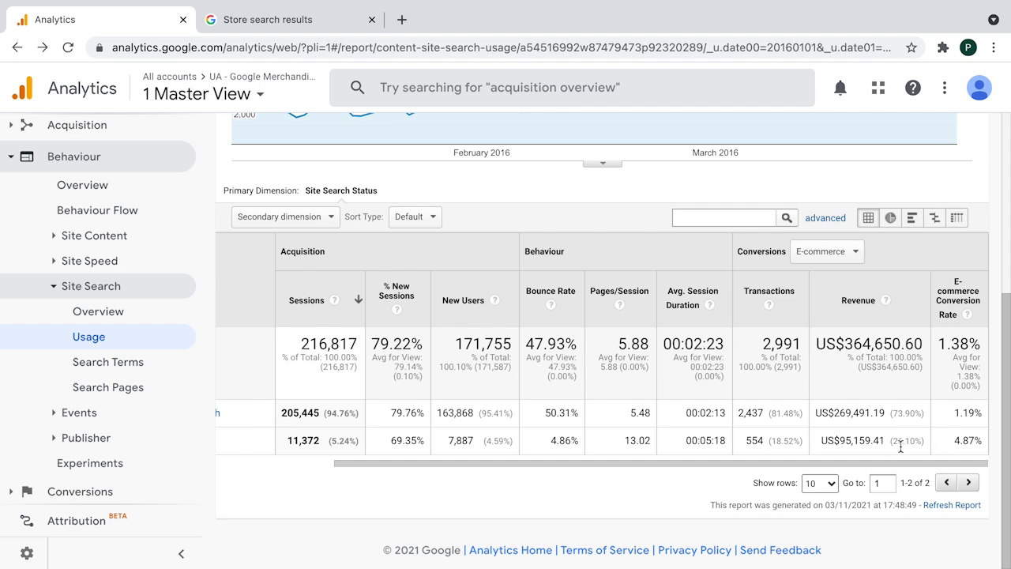
pyautogui.moveTo(913, 446)
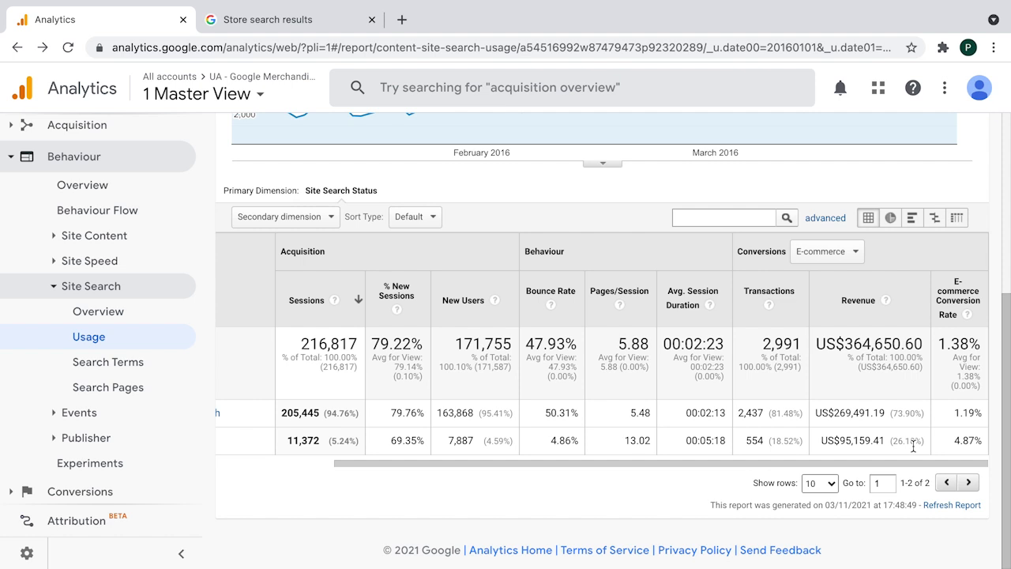
pyautogui.moveTo(963, 423)
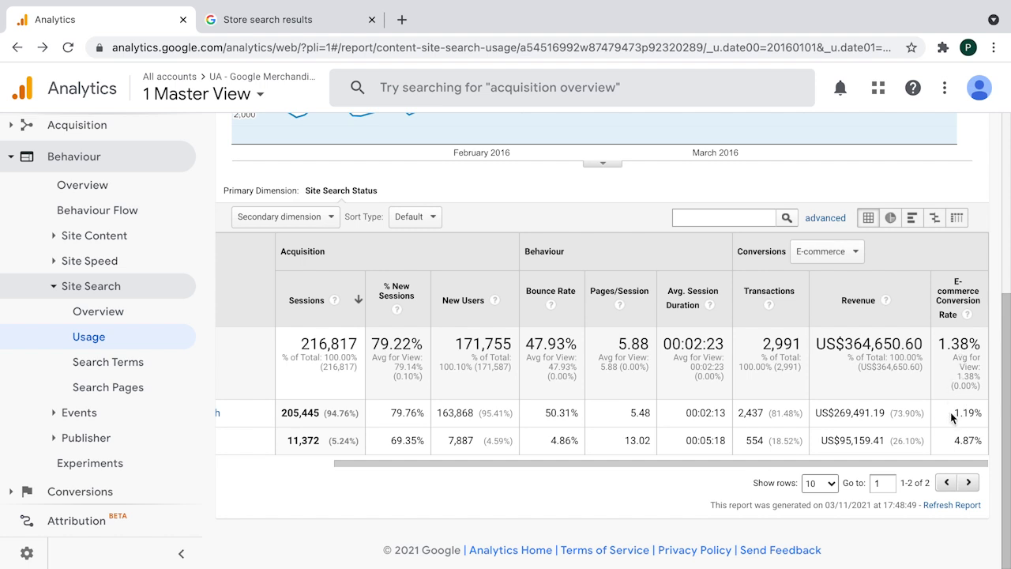
pyautogui.moveTo(955, 414)
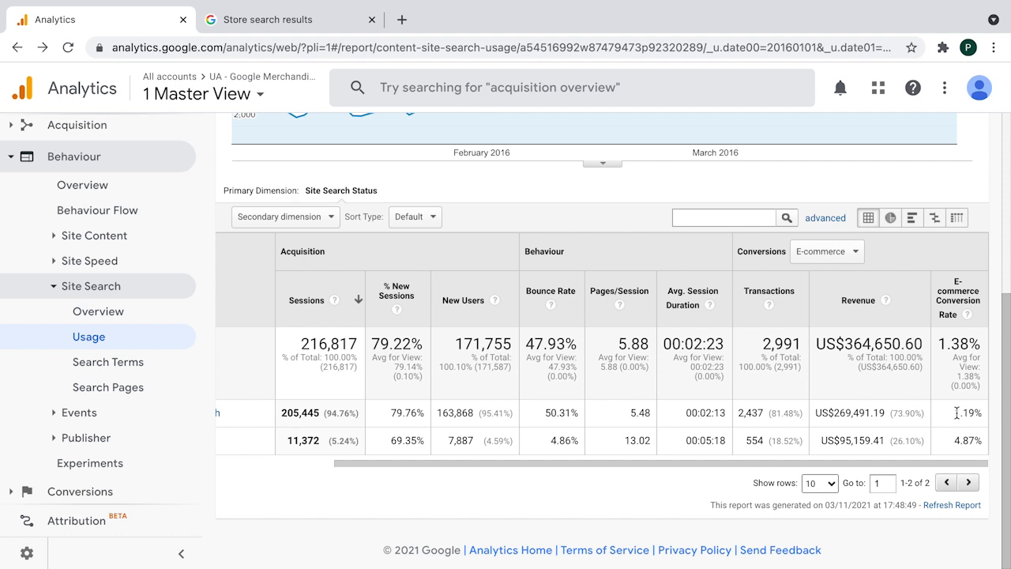
pyautogui.moveTo(980, 426)
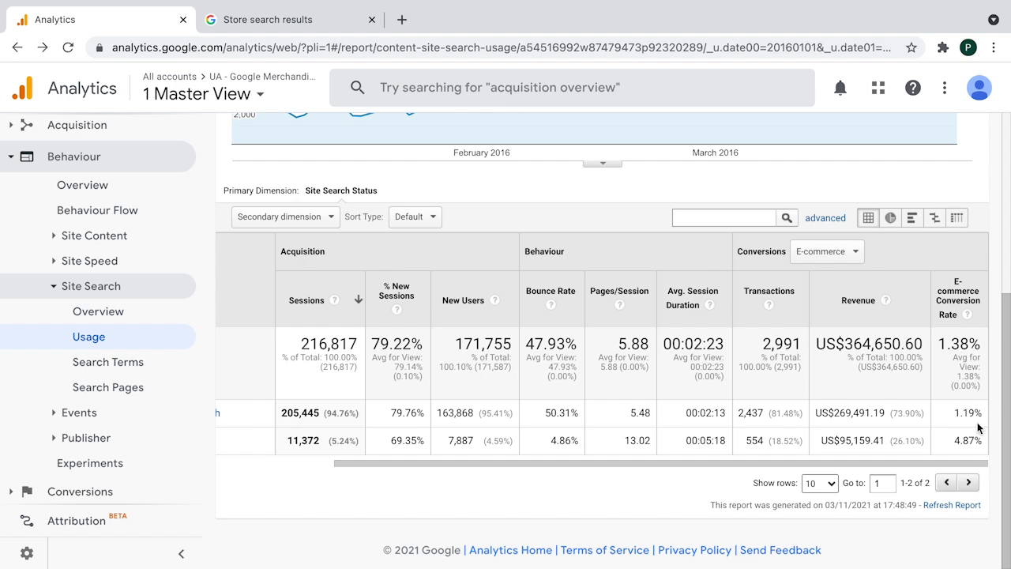
pyautogui.moveTo(970, 452)
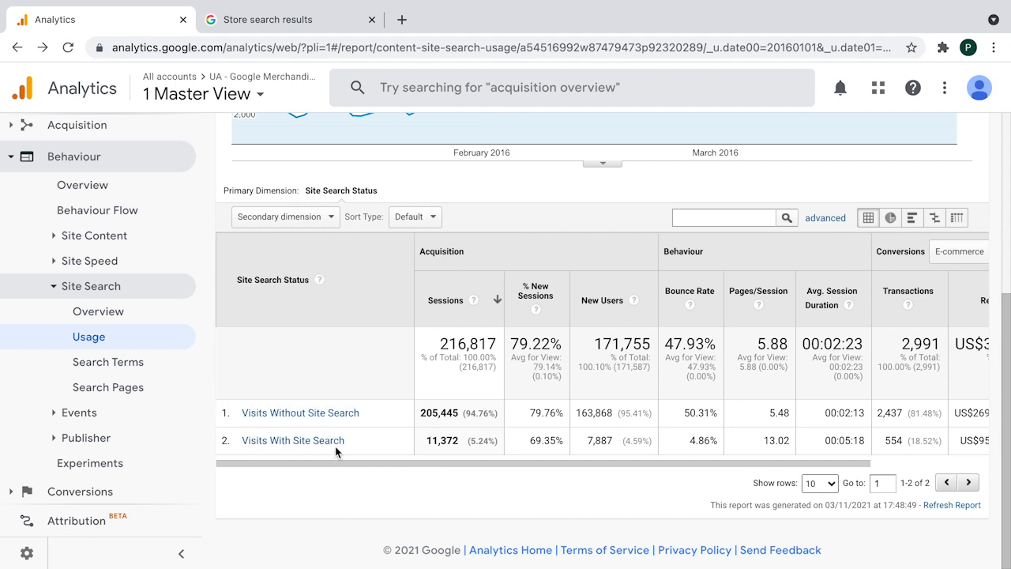
pyautogui.moveTo(571, 441)
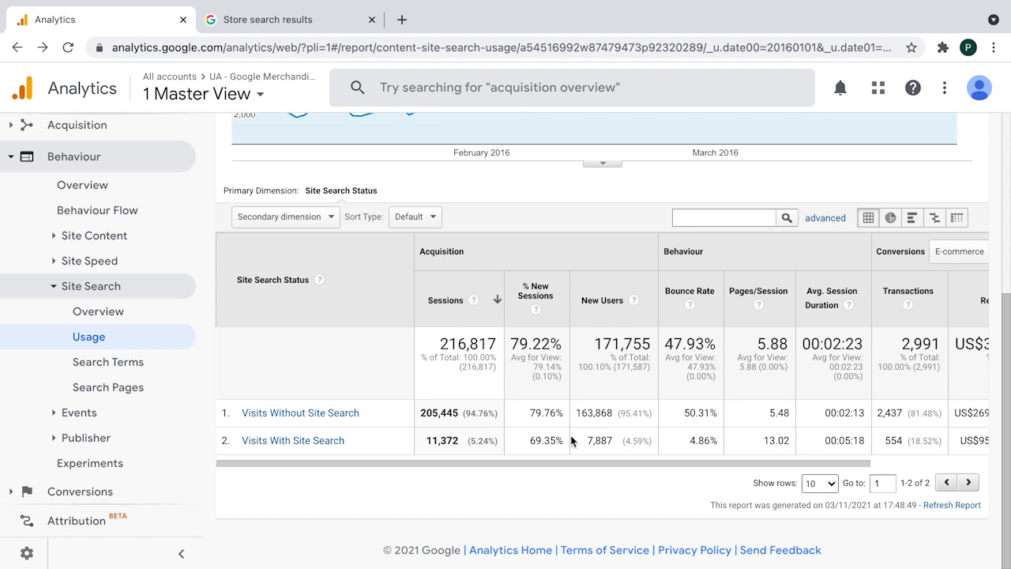
pyautogui.hscroll(3)
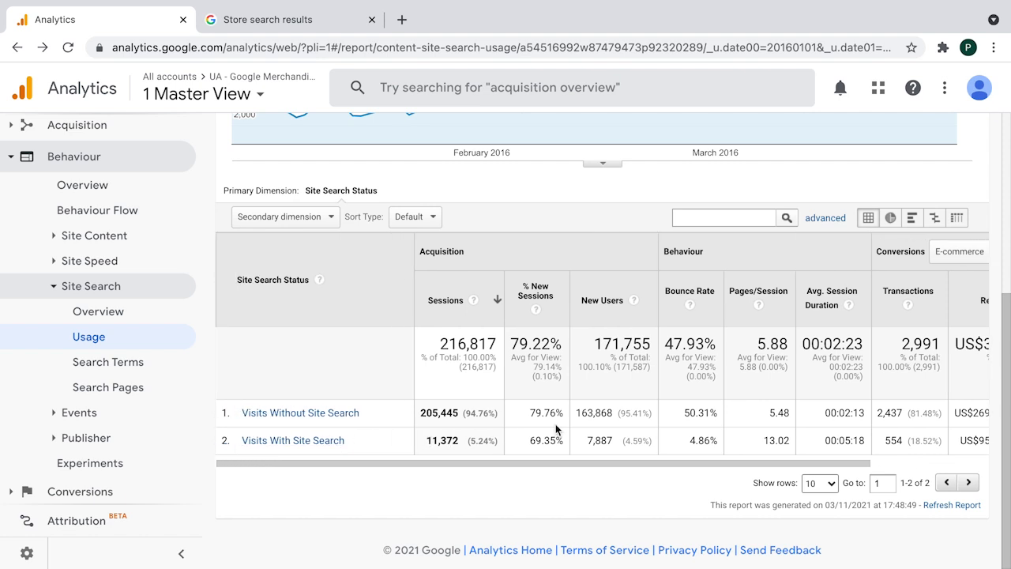
pyautogui.moveTo(654, 444)
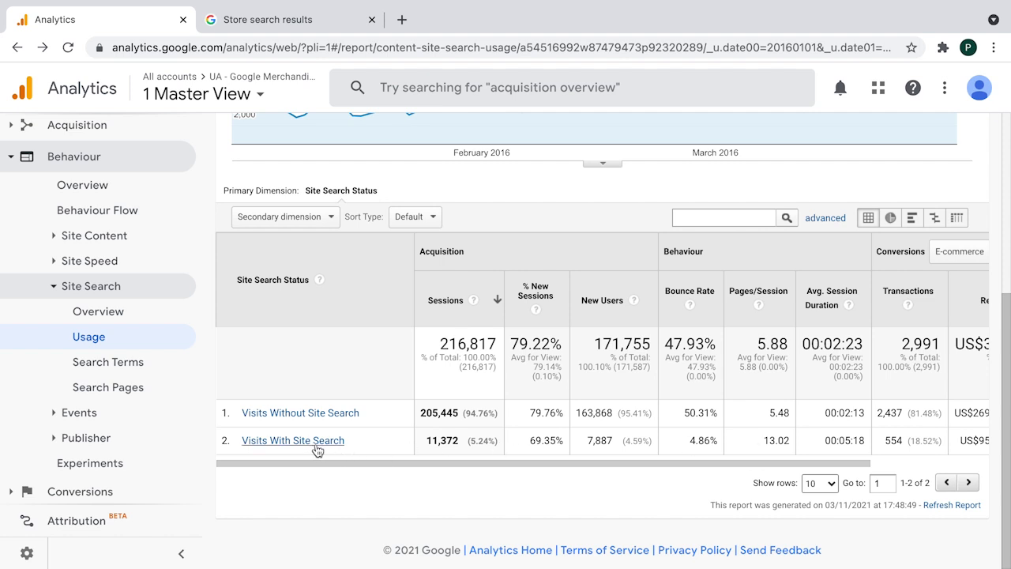
pyautogui.hscroll(3)
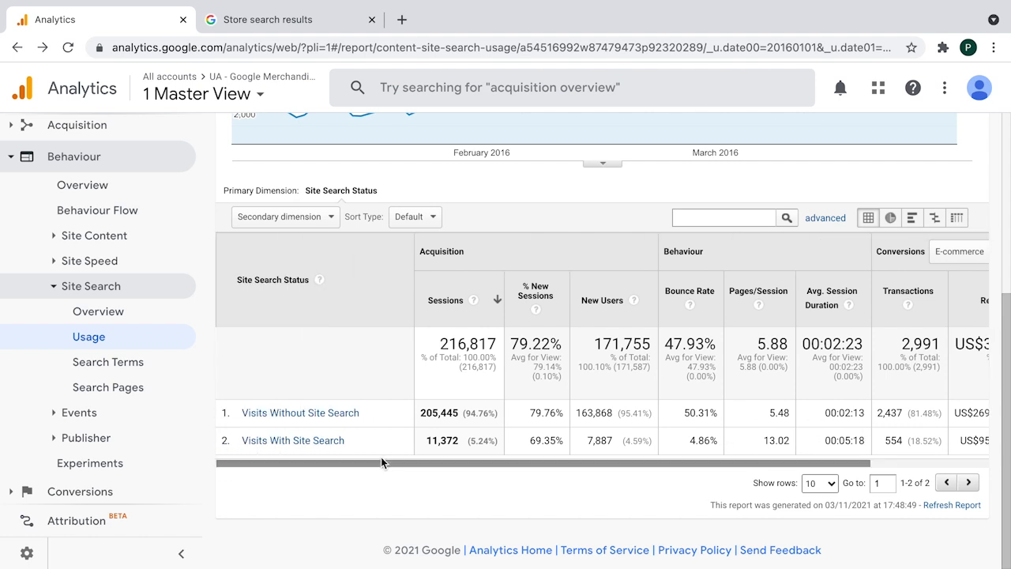
pyautogui.hscroll(3)
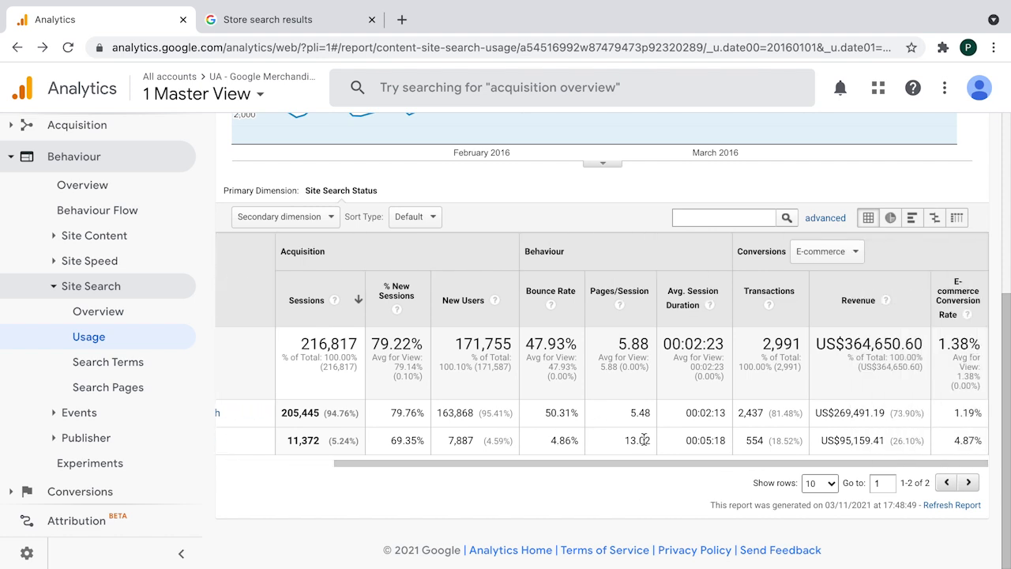
pyautogui.moveTo(867, 455)
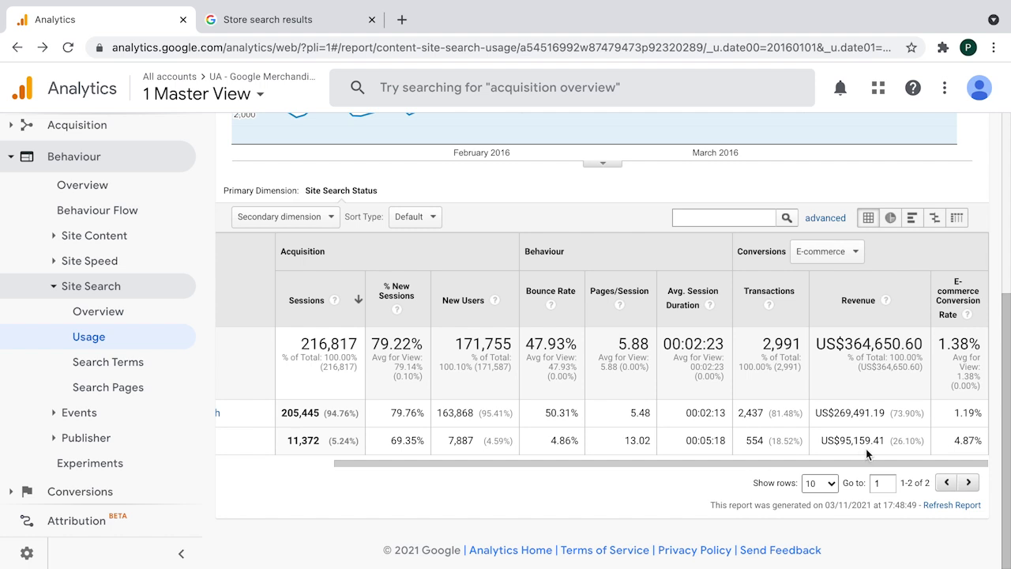
pyautogui.moveTo(909, 439)
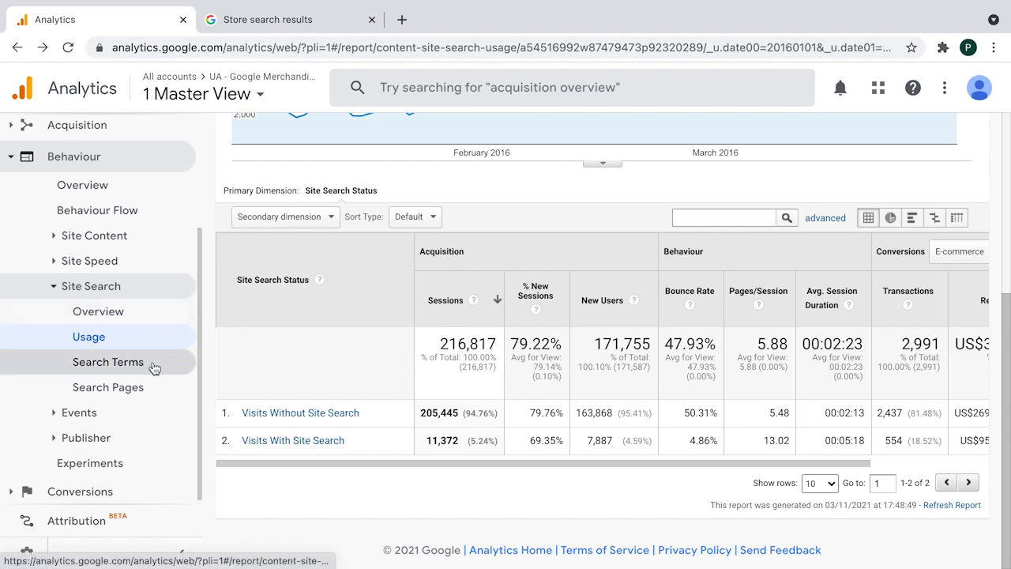
pyautogui.click(107, 362)
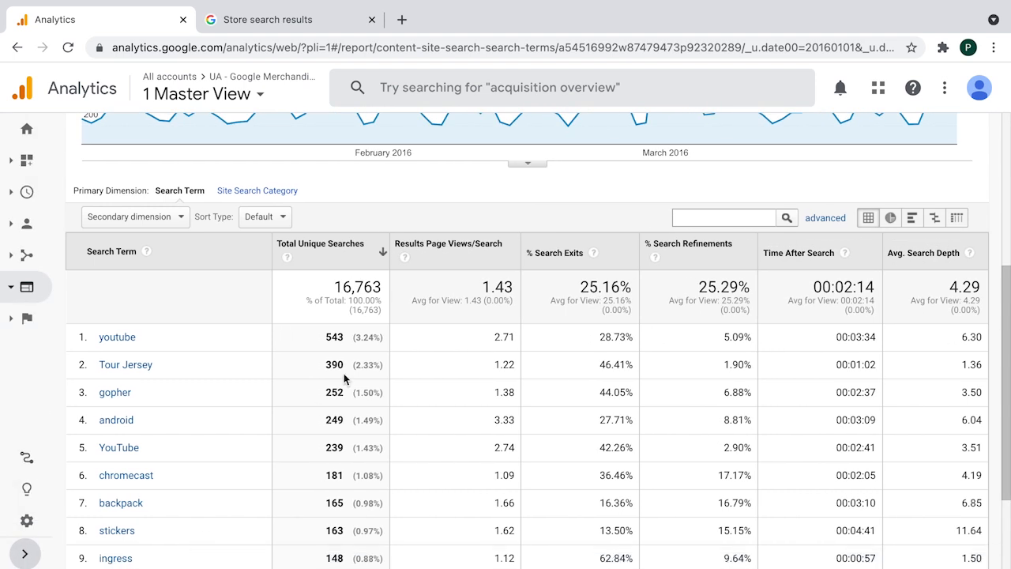
pyautogui.scroll(-3)
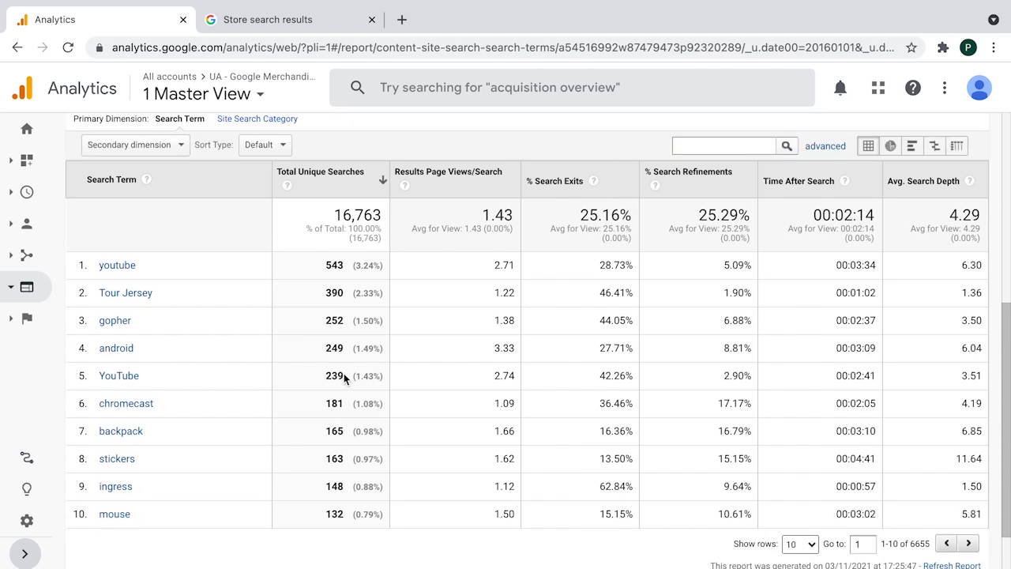
pyautogui.moveTo(188, 275)
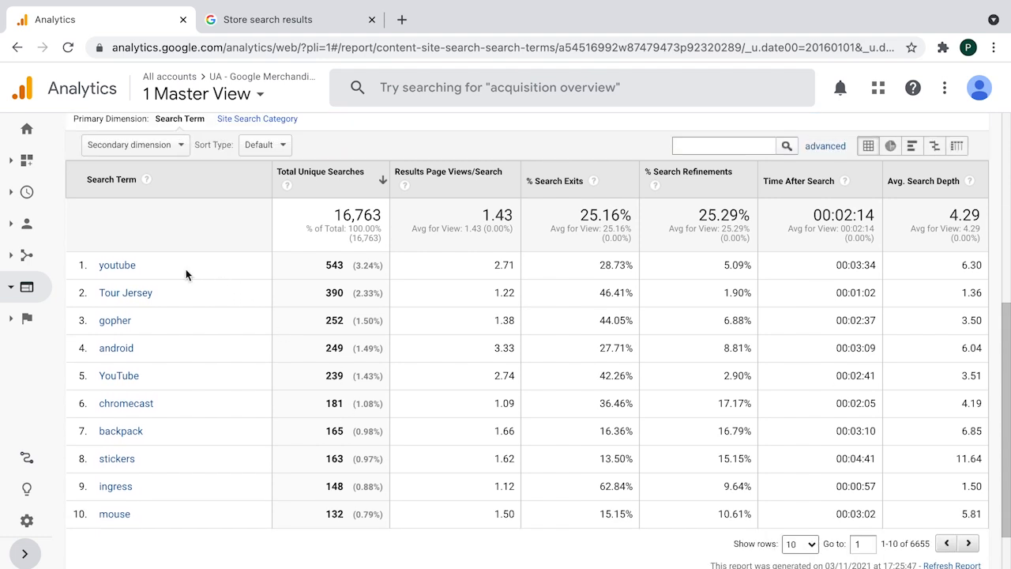
pyautogui.moveTo(329, 287)
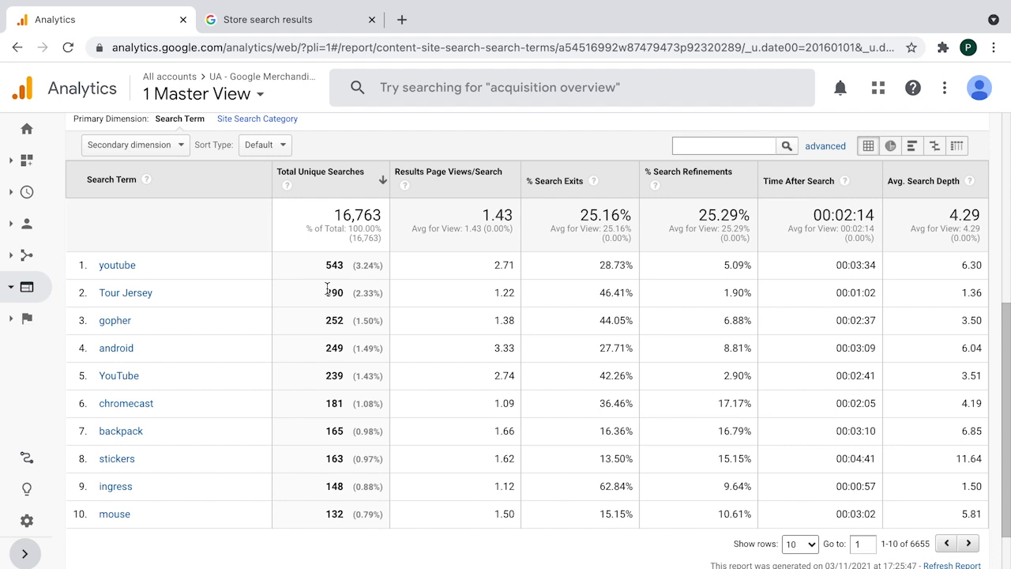
pyautogui.moveTo(272, 293)
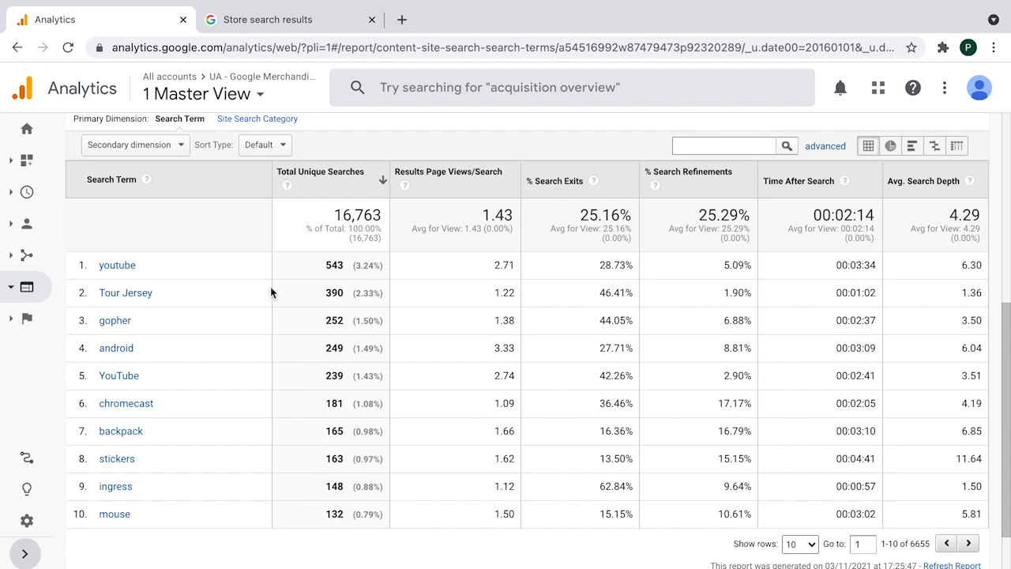
pyautogui.moveTo(136, 270)
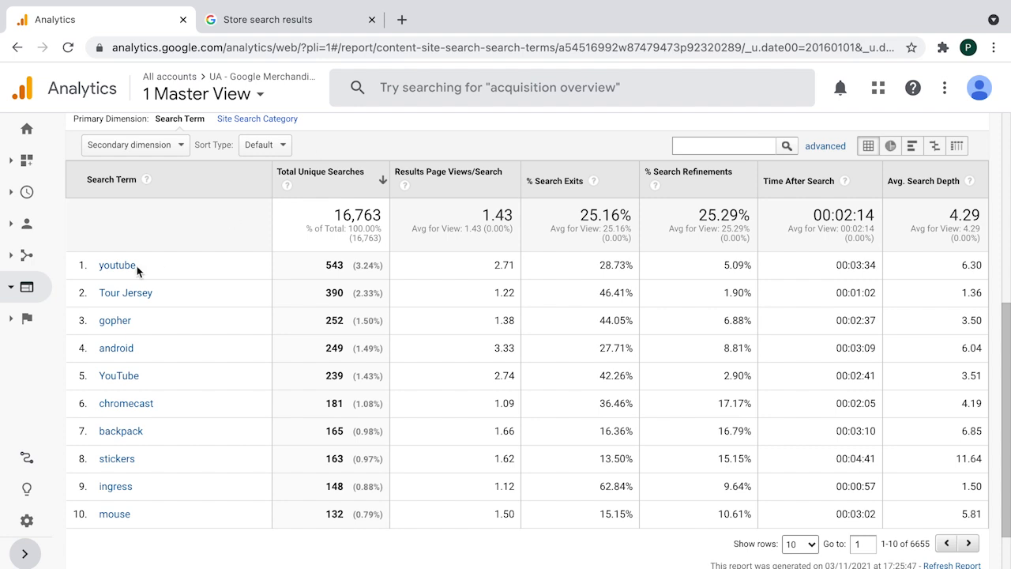
pyautogui.moveTo(146, 319)
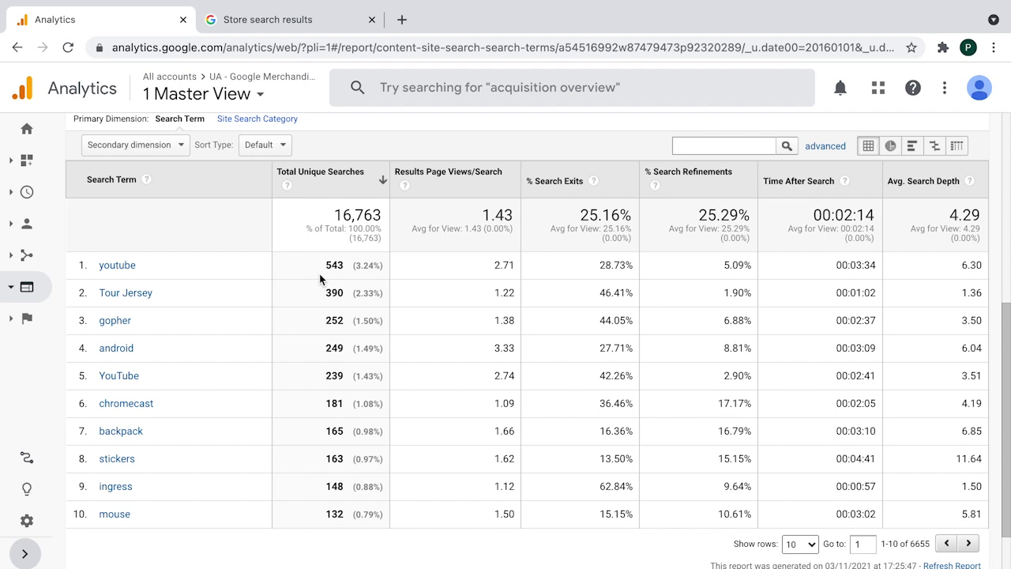
pyautogui.moveTo(206, 265)
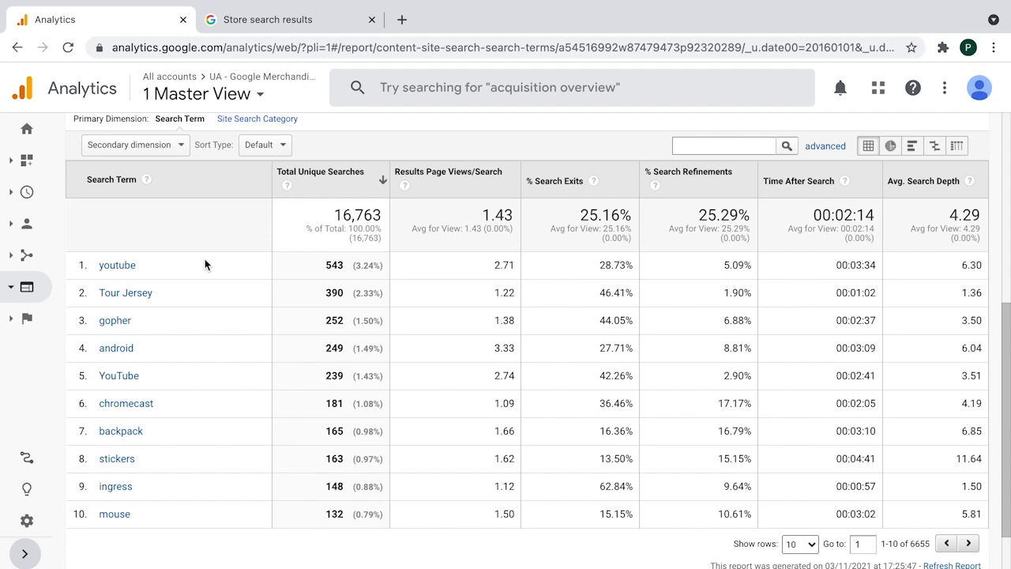
pyautogui.moveTo(314, 268)
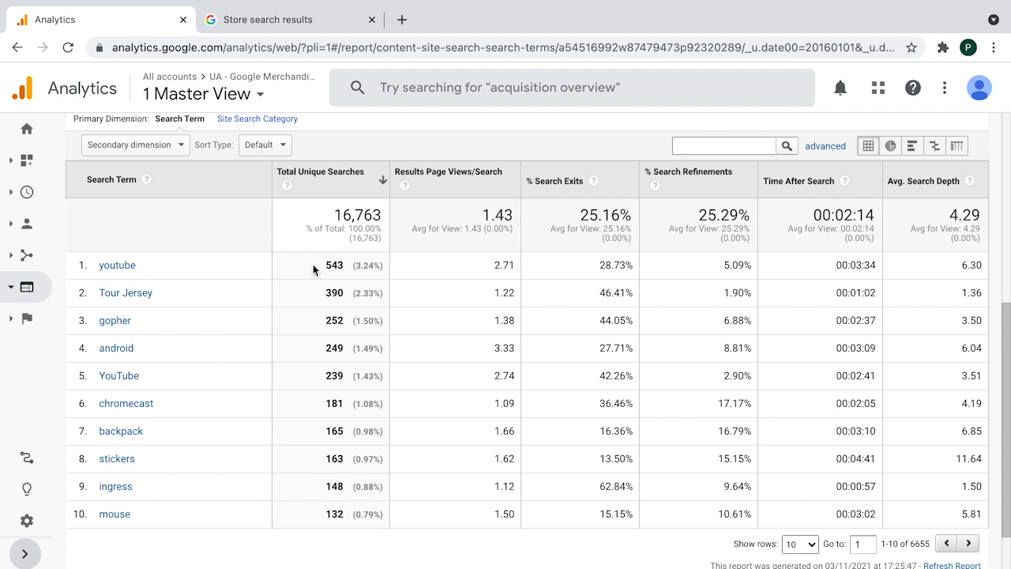
pyautogui.moveTo(164, 267)
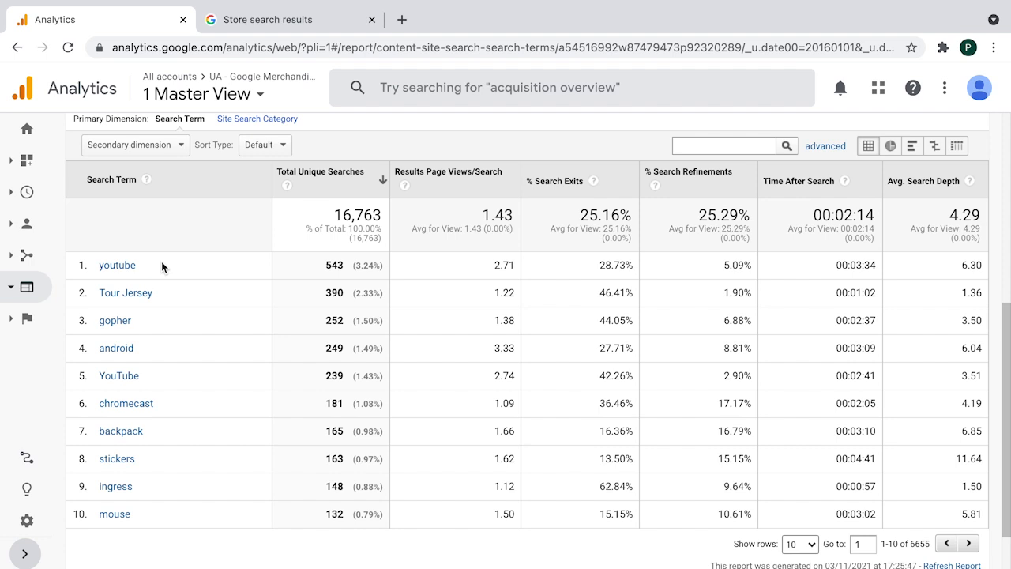
pyautogui.moveTo(199, 272)
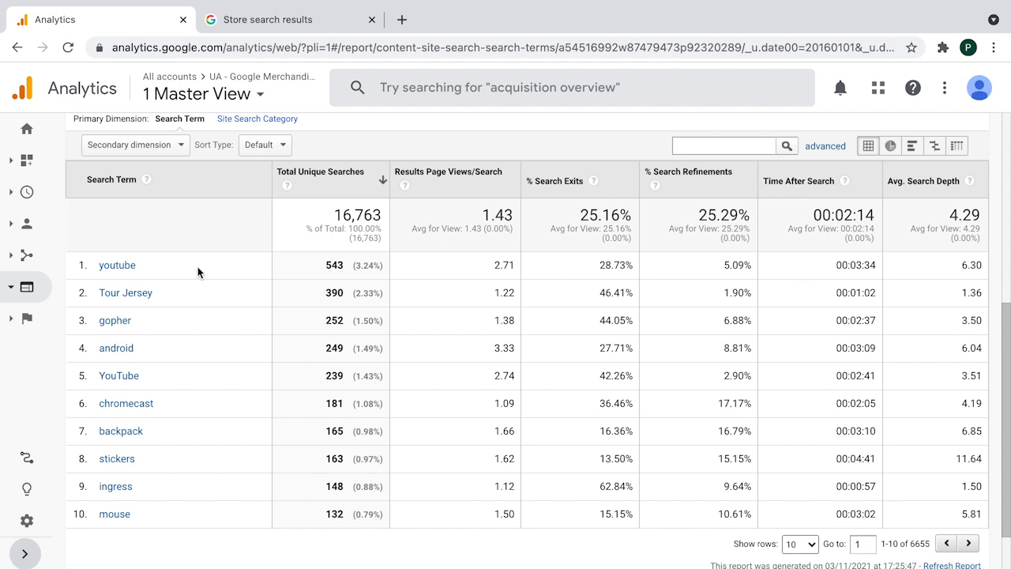
pyautogui.moveTo(211, 275)
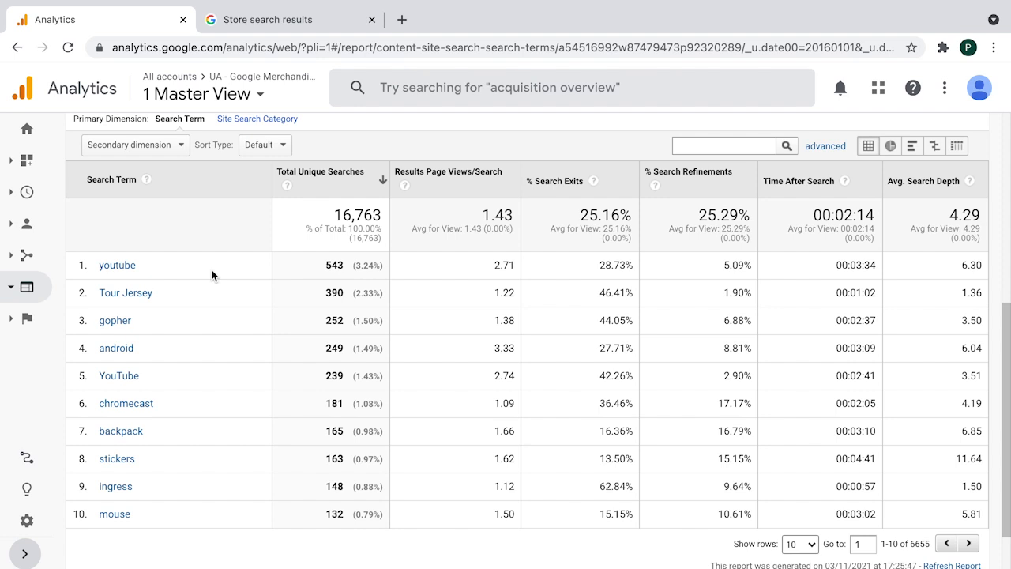
pyautogui.moveTo(351, 267)
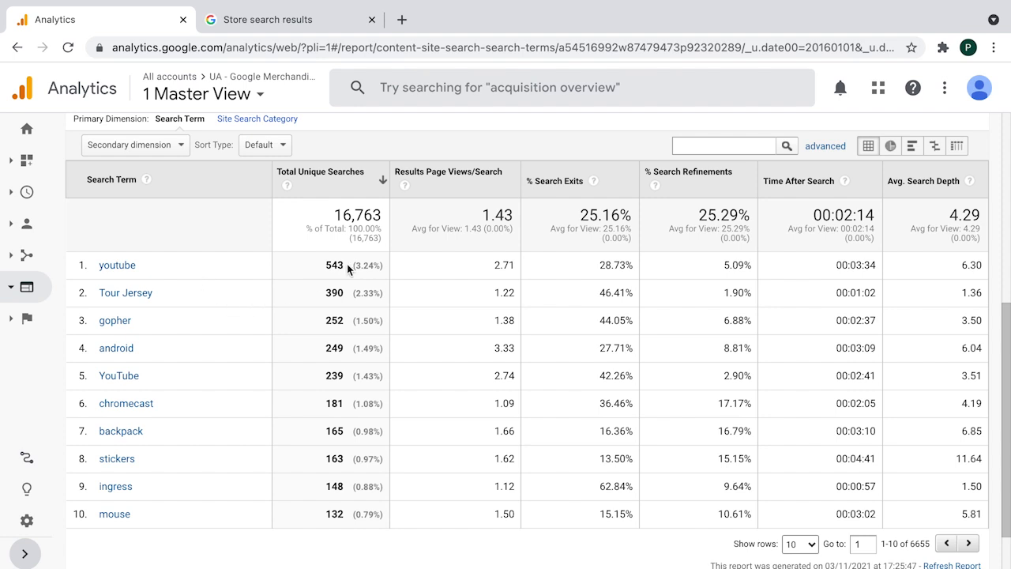
pyautogui.moveTo(561, 243)
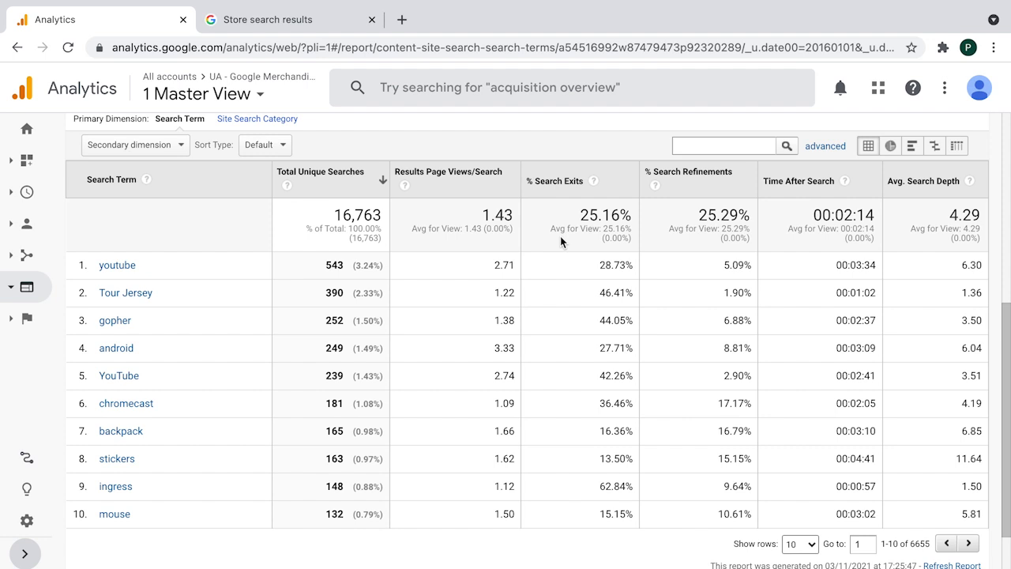
pyautogui.moveTo(588, 284)
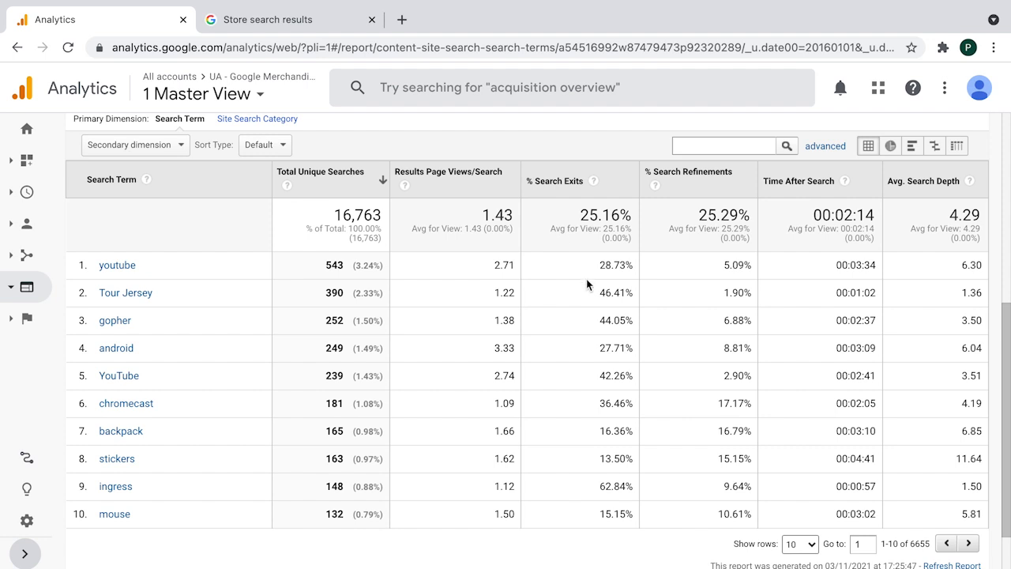
pyautogui.moveTo(576, 304)
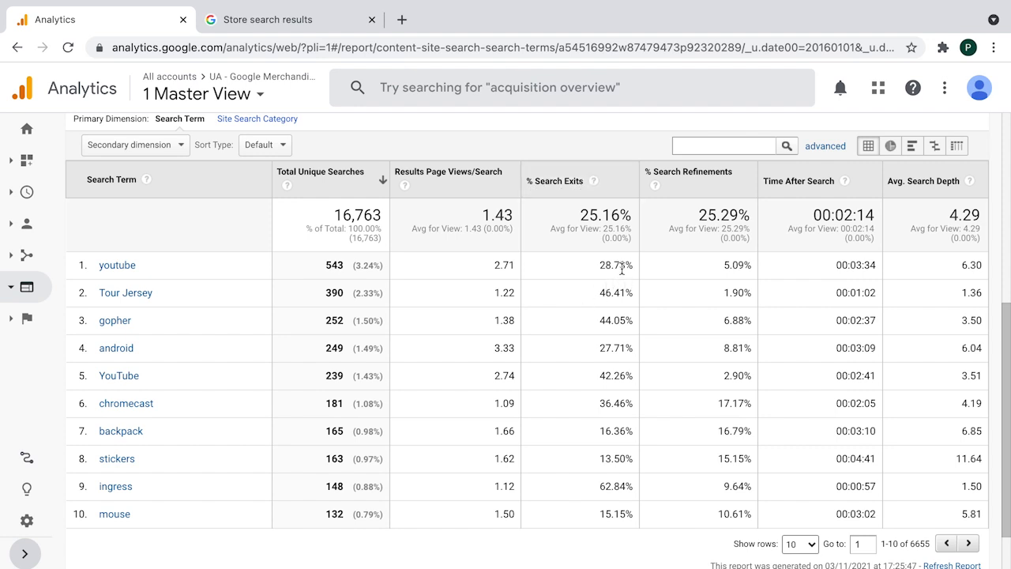
pyautogui.moveTo(607, 269)
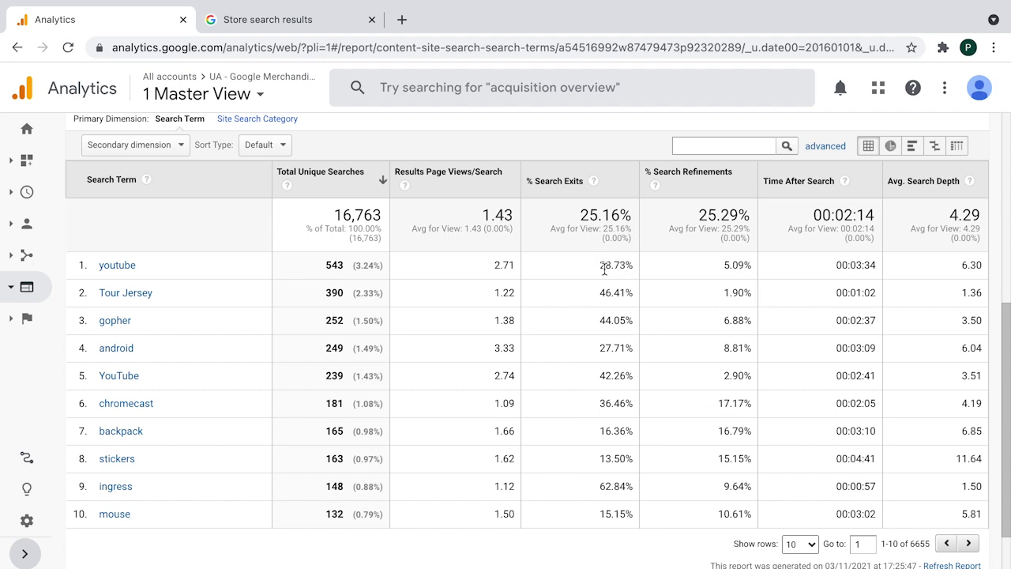
pyautogui.moveTo(161, 281)
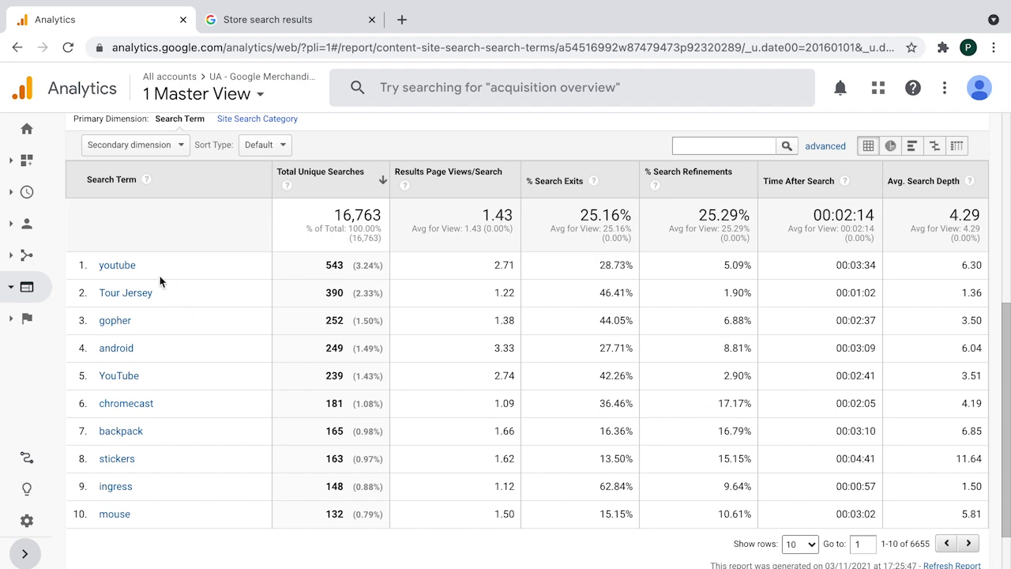
pyautogui.moveTo(618, 269)
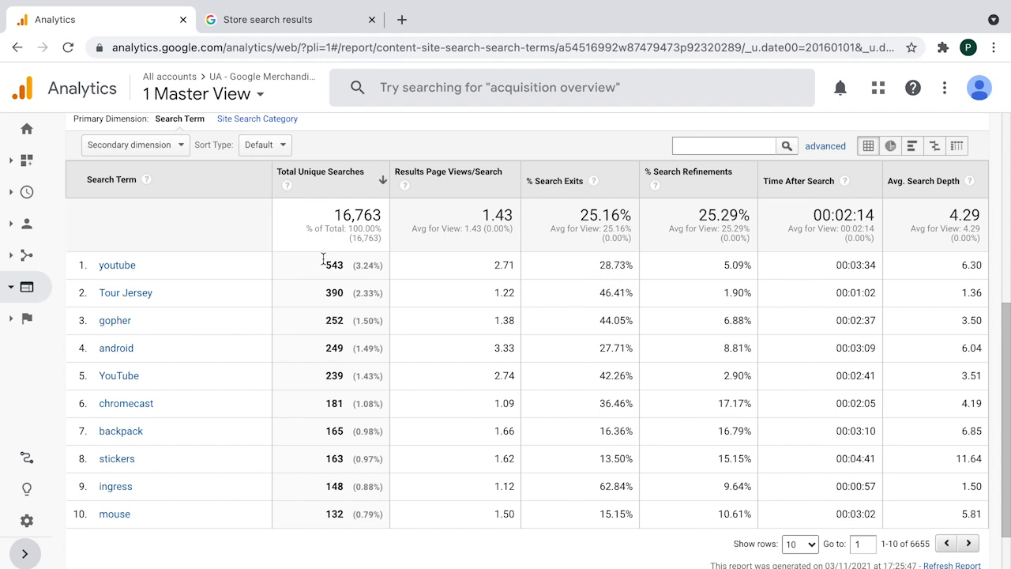
pyautogui.moveTo(189, 272)
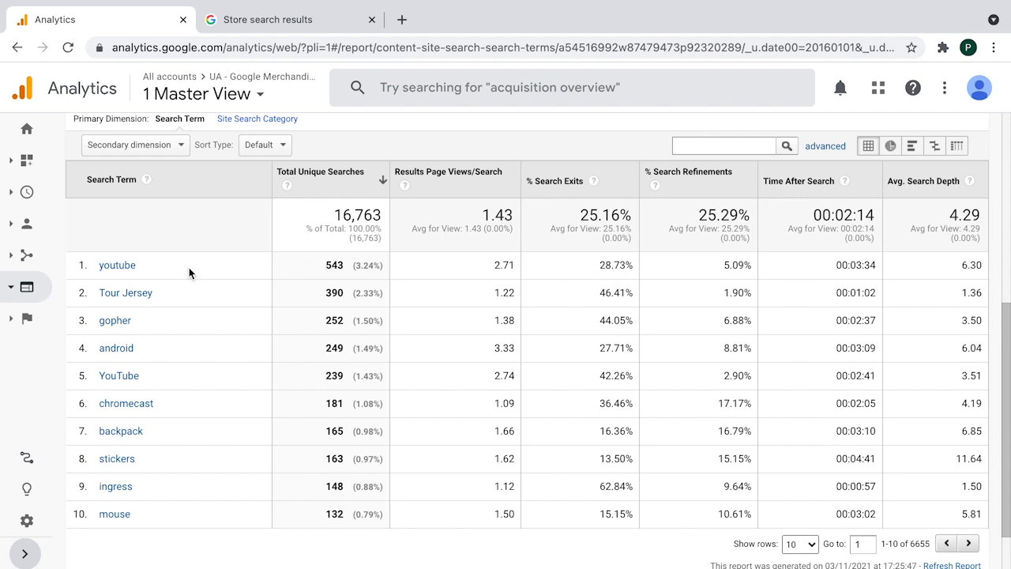
pyautogui.moveTo(624, 266)
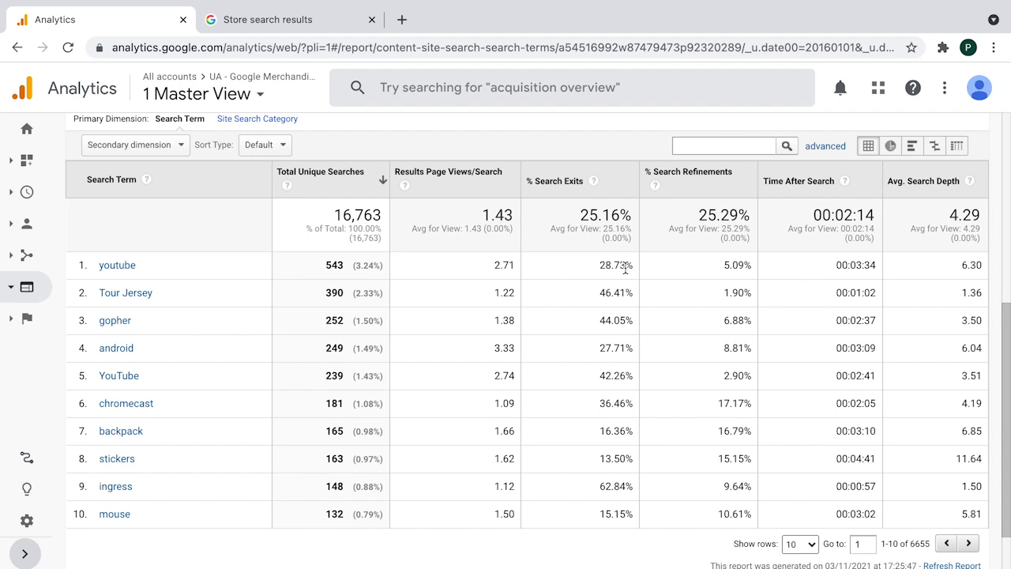
pyautogui.moveTo(243, 272)
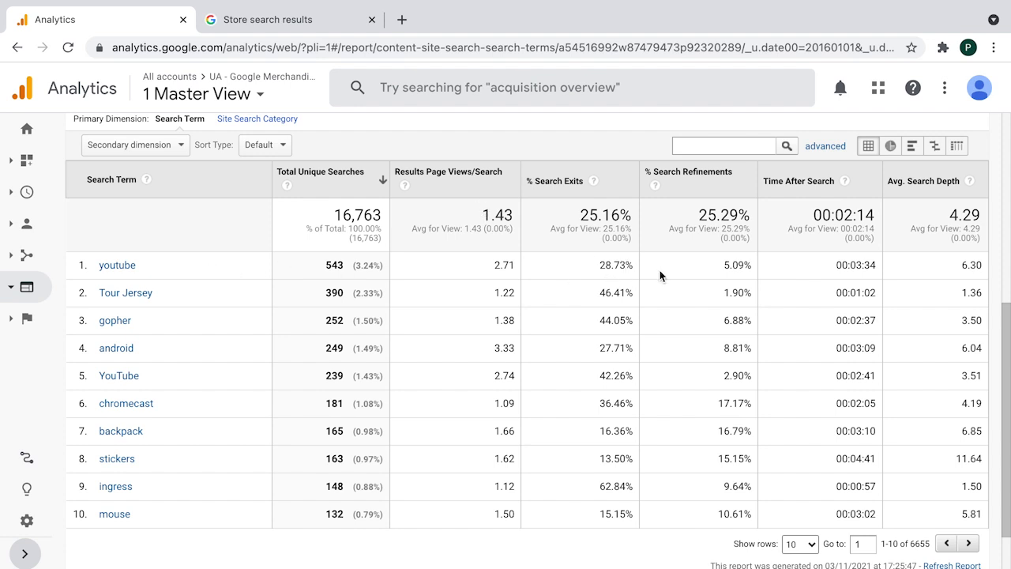
pyautogui.moveTo(620, 308)
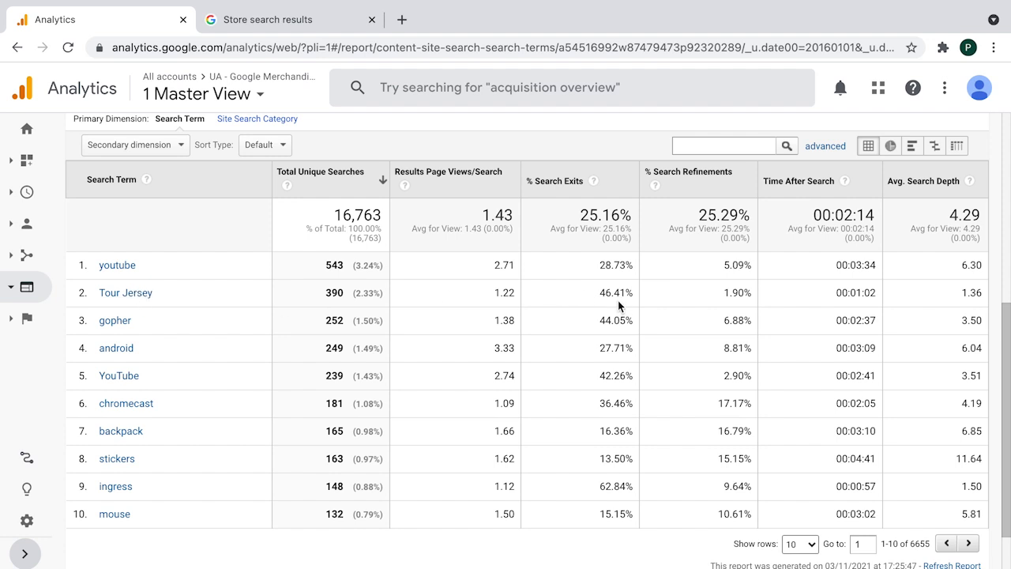
pyautogui.moveTo(630, 298)
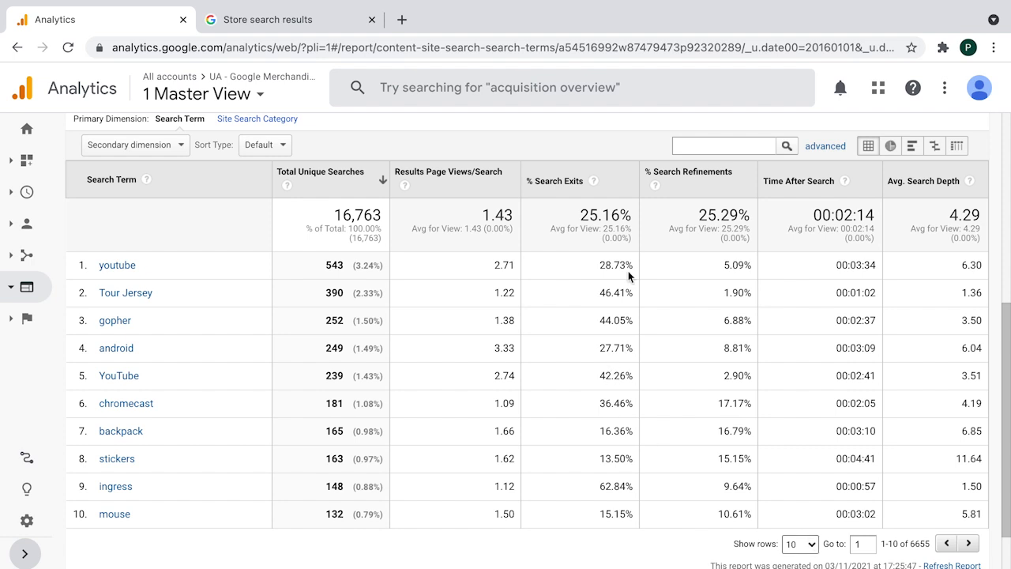
pyautogui.moveTo(613, 218)
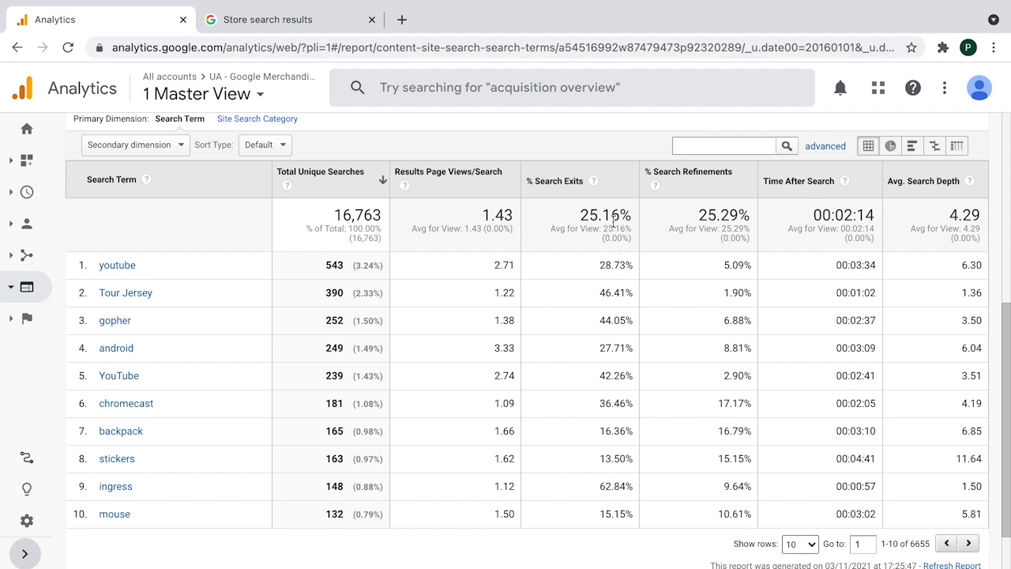
pyautogui.moveTo(617, 401)
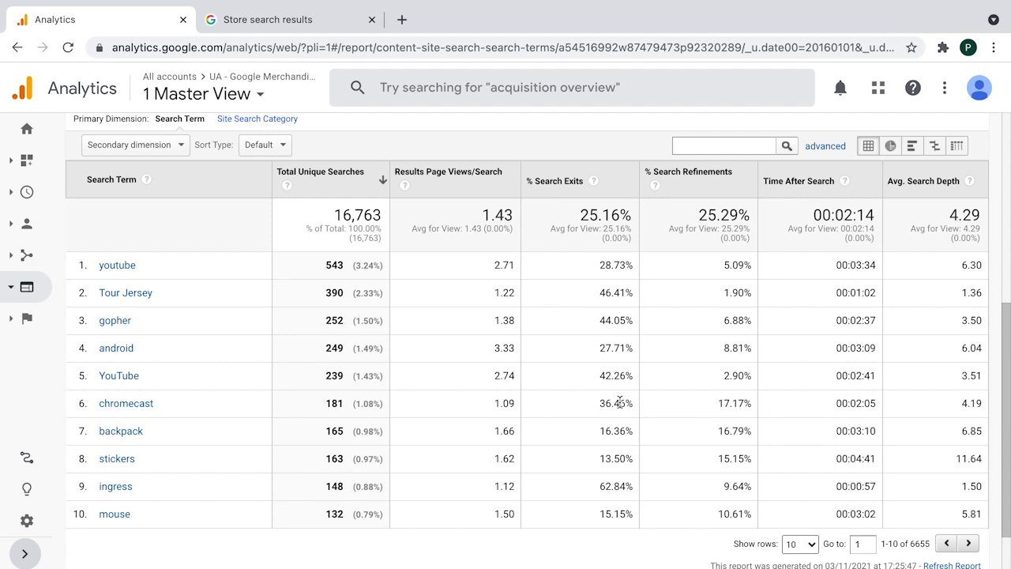
pyautogui.moveTo(615, 408)
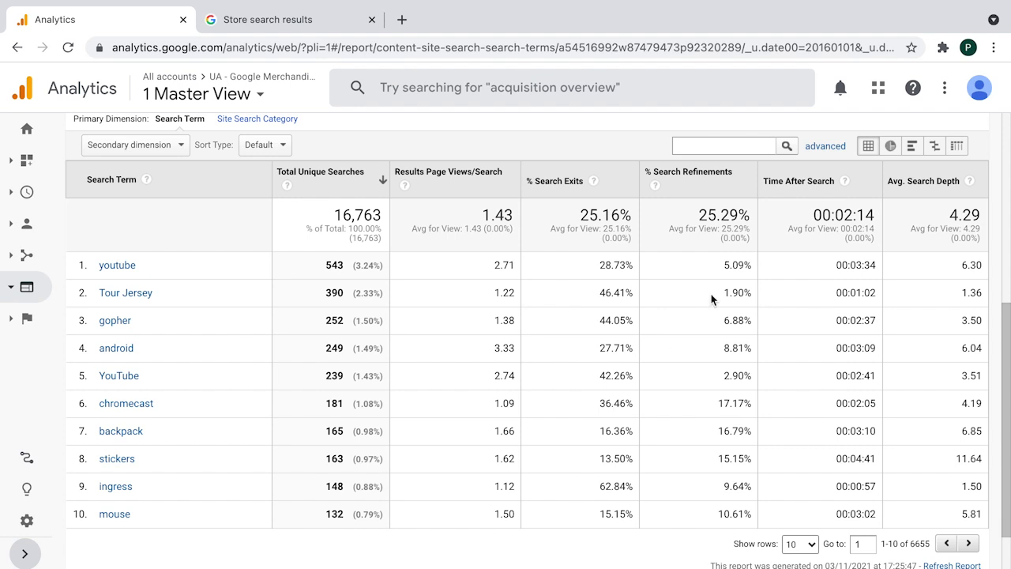
pyautogui.moveTo(654, 186)
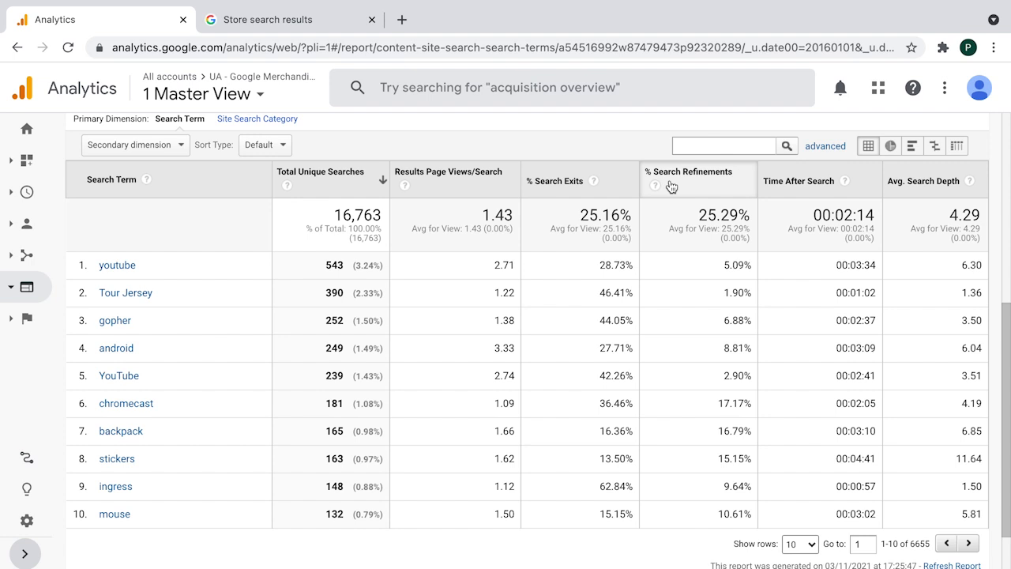
pyautogui.moveTo(714, 180)
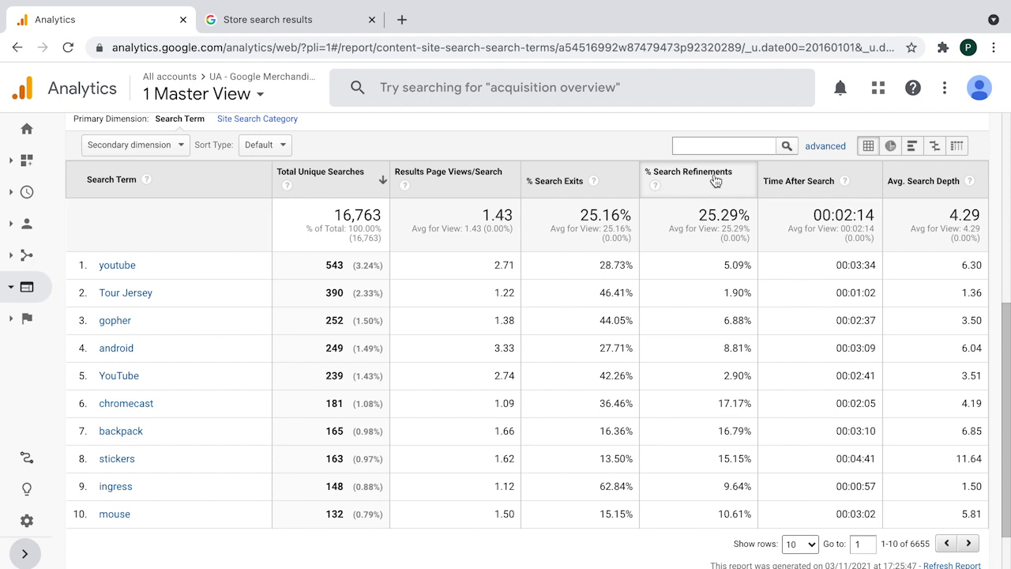
pyautogui.moveTo(695, 335)
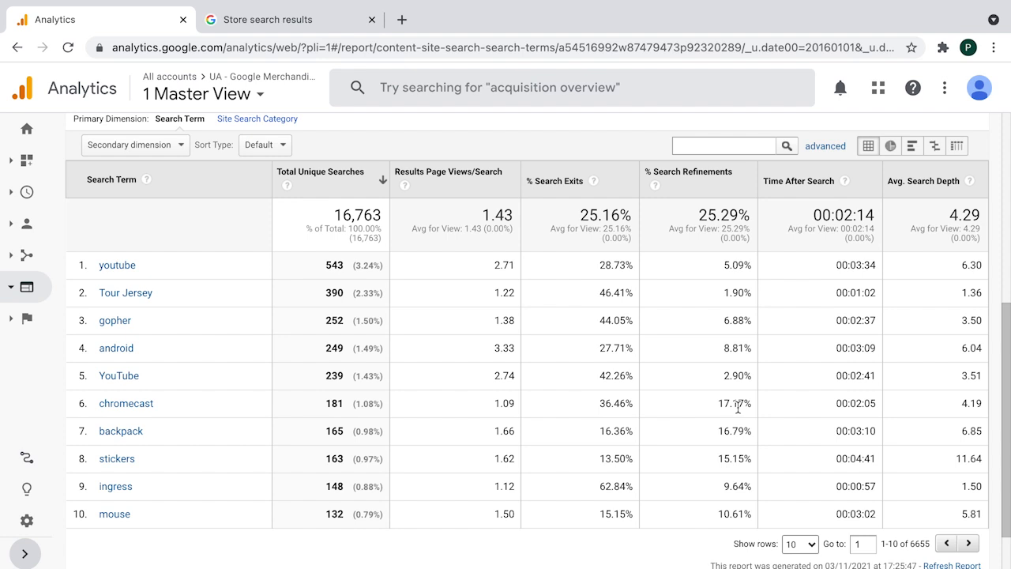
pyautogui.moveTo(211, 407)
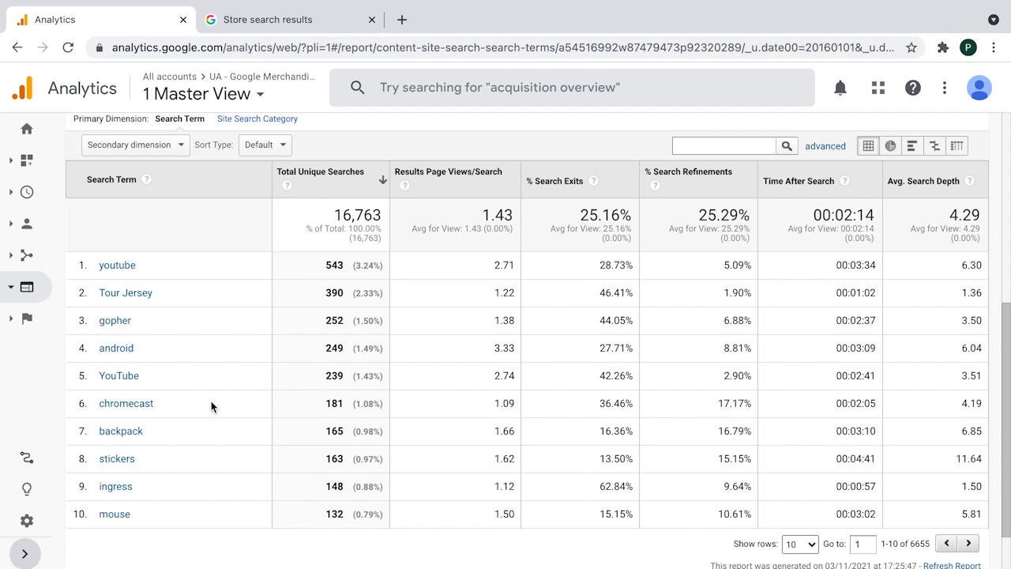
pyautogui.moveTo(207, 406)
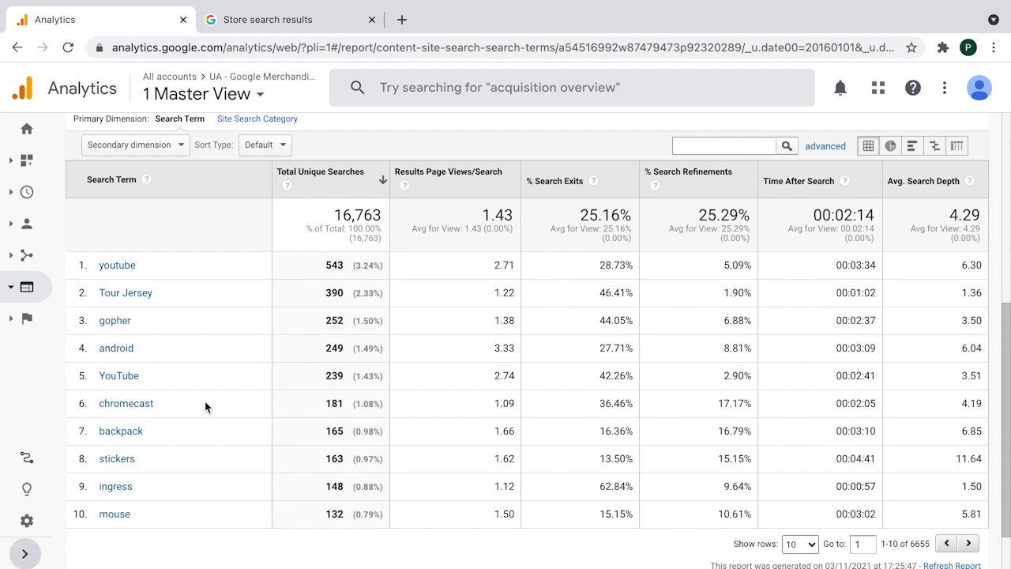
pyautogui.moveTo(126, 402)
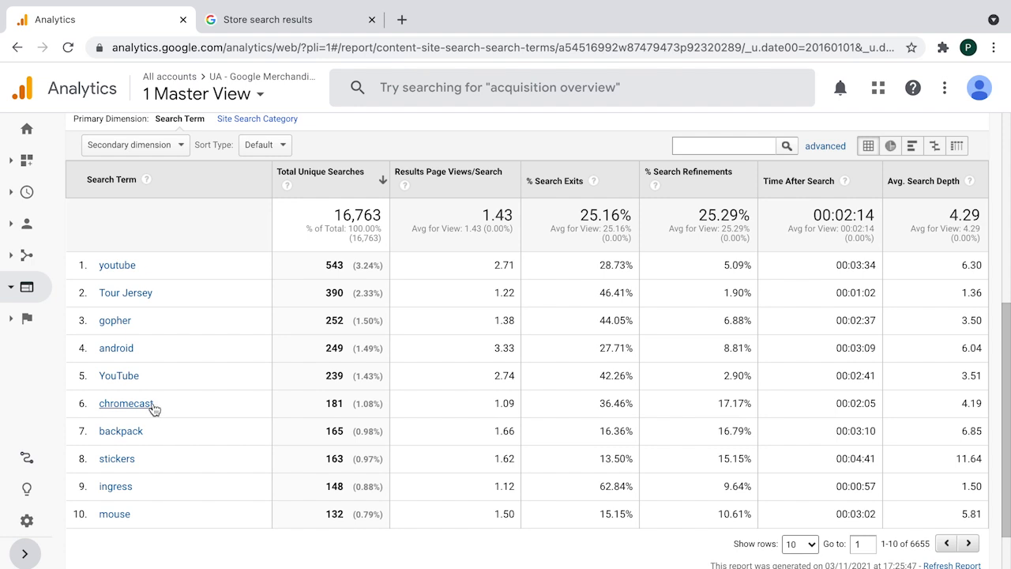
pyautogui.moveTo(313, 369)
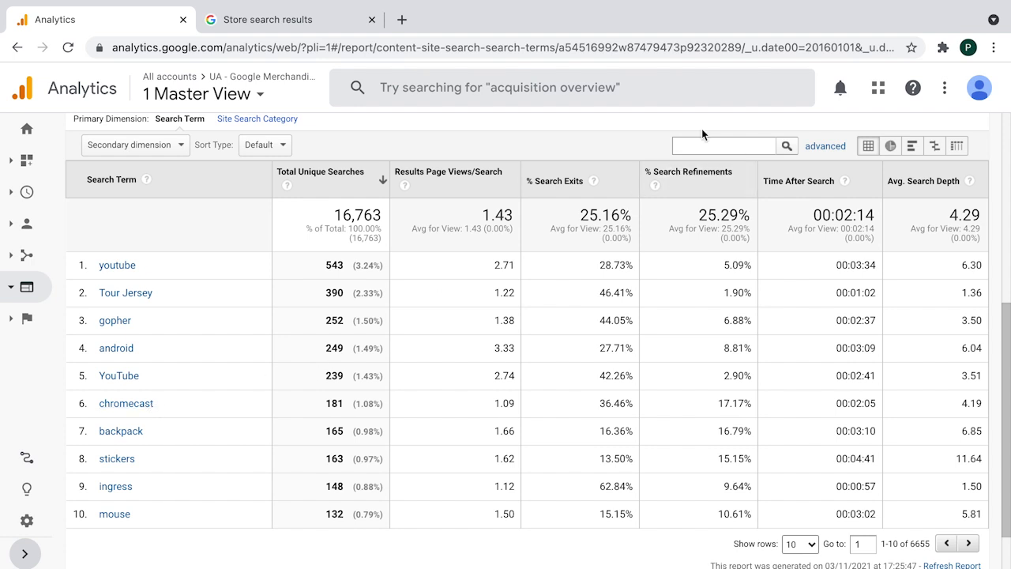
pyautogui.moveTo(736, 423)
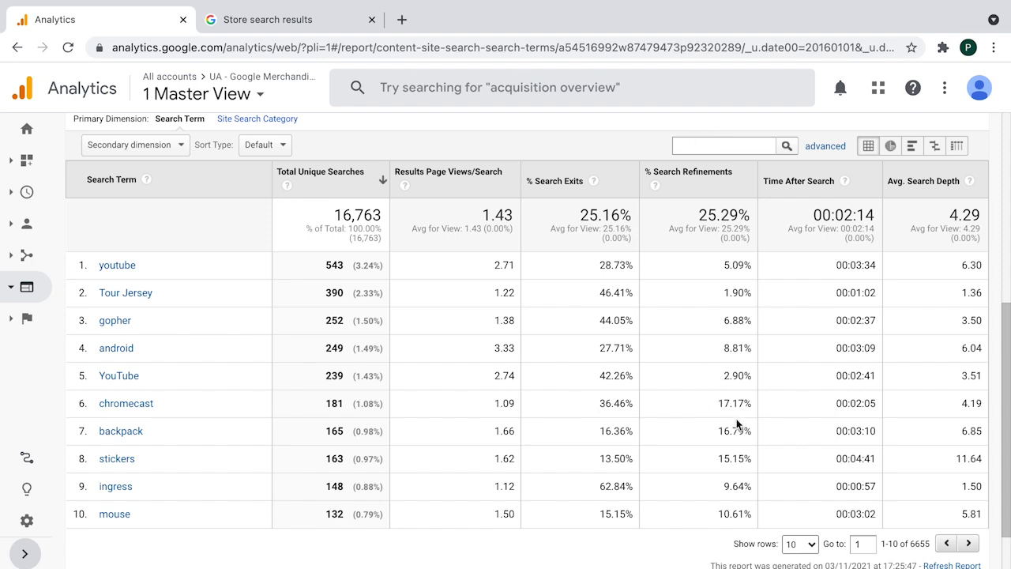
pyautogui.moveTo(736, 424)
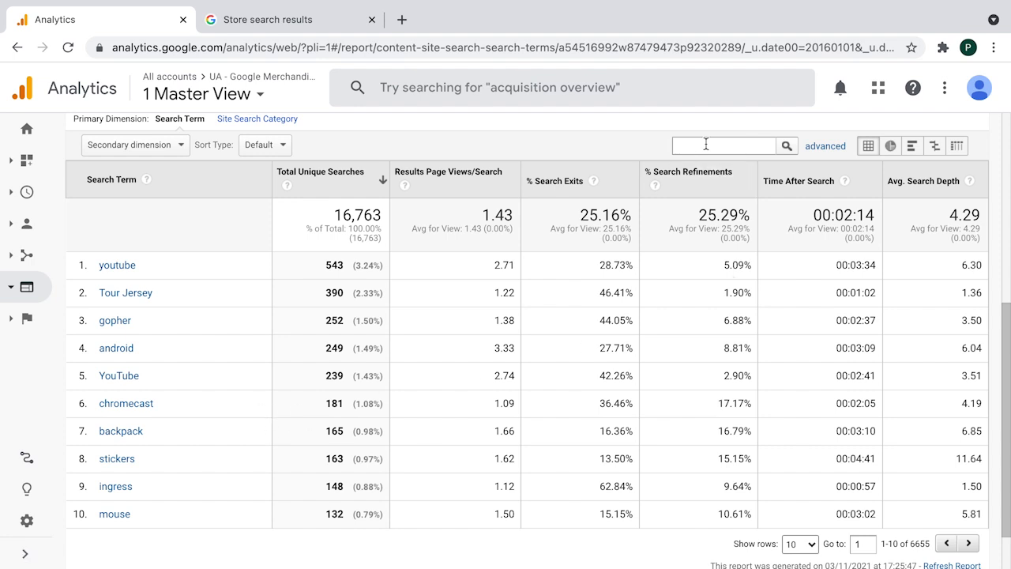
pyautogui.write('chromecast')
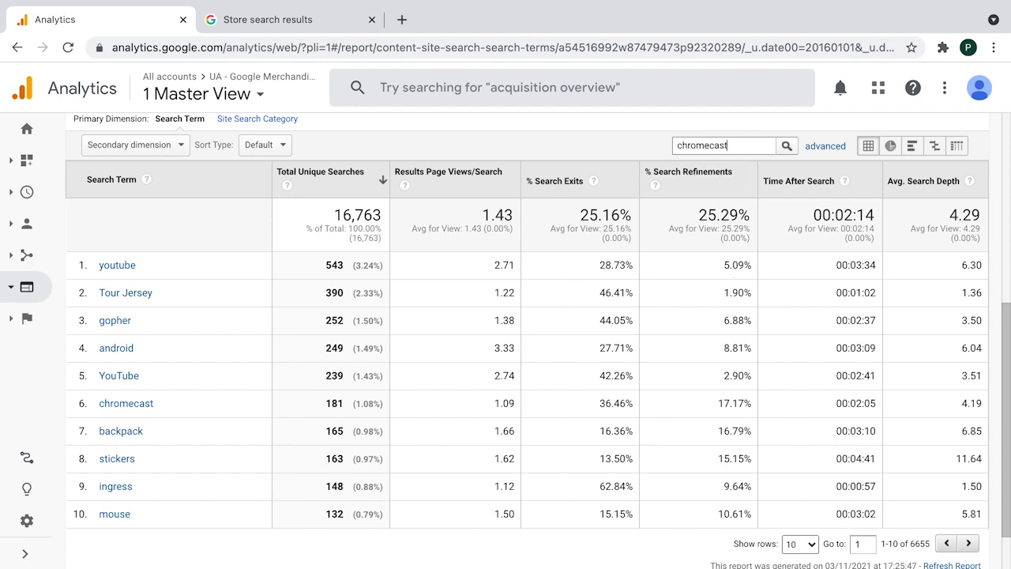
pyautogui.click(787, 146)
pyautogui.write('refin')
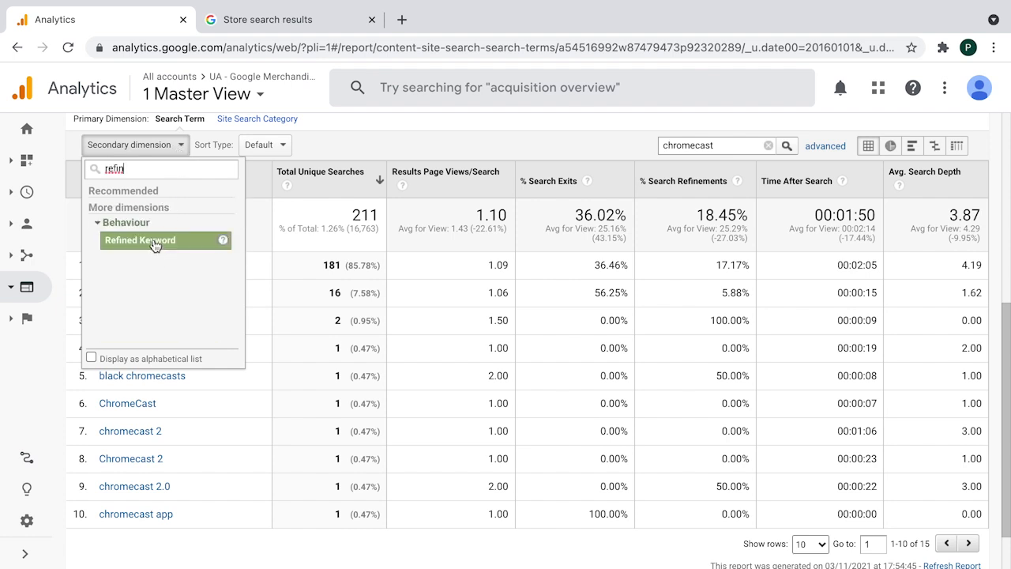
pyautogui.click(141, 240)
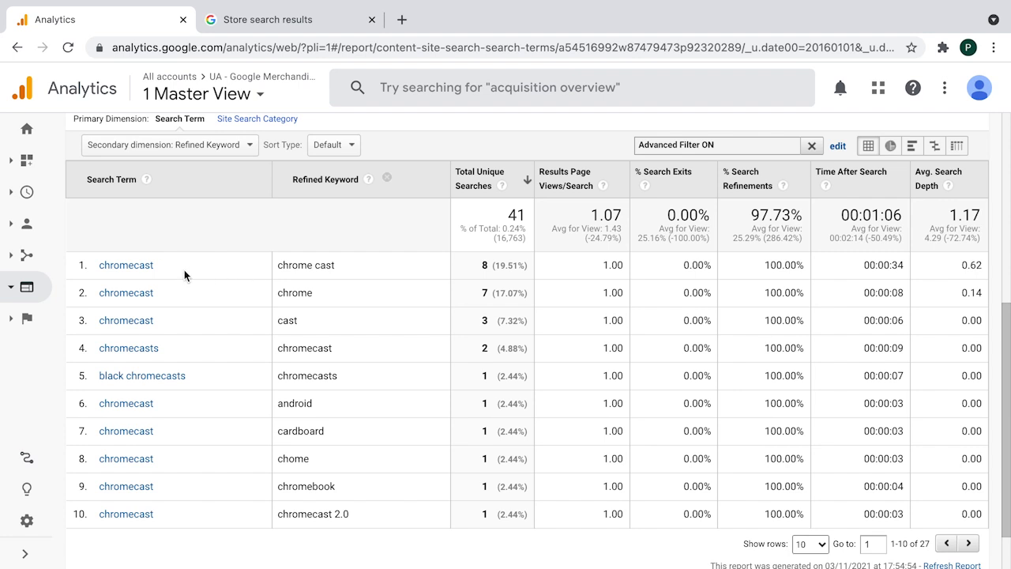
pyautogui.moveTo(168, 269)
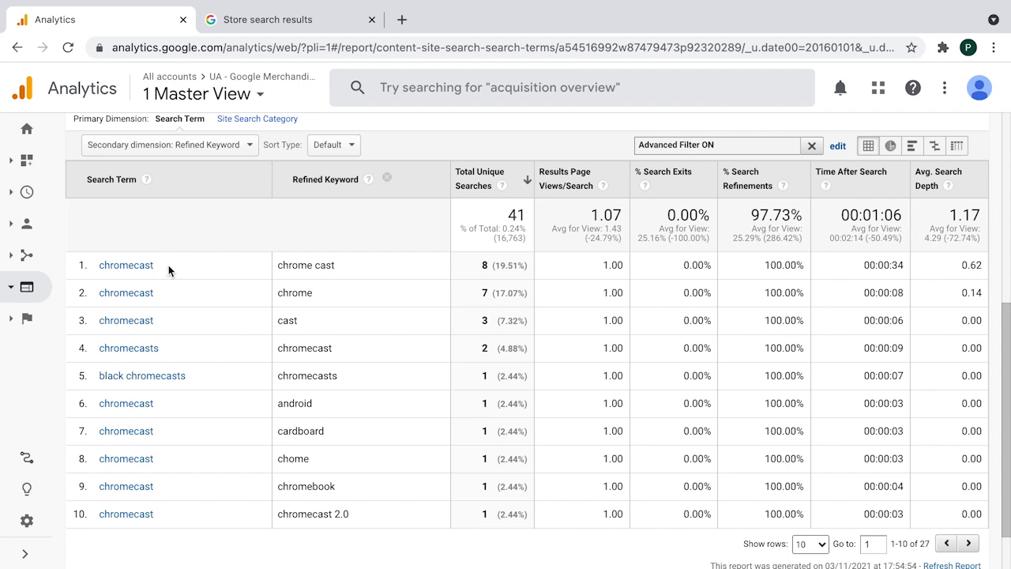
pyautogui.moveTo(319, 266)
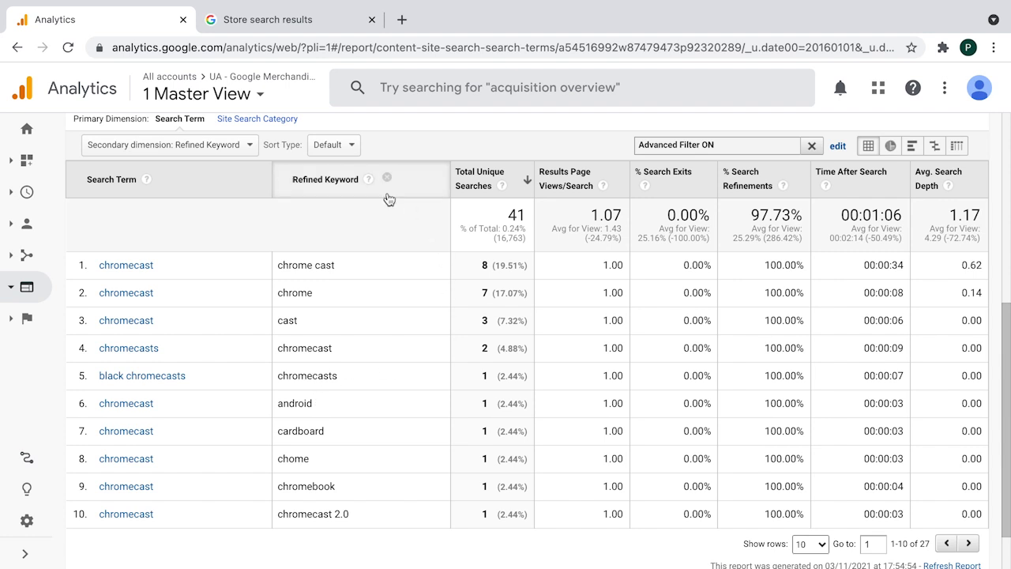
pyautogui.click(387, 177)
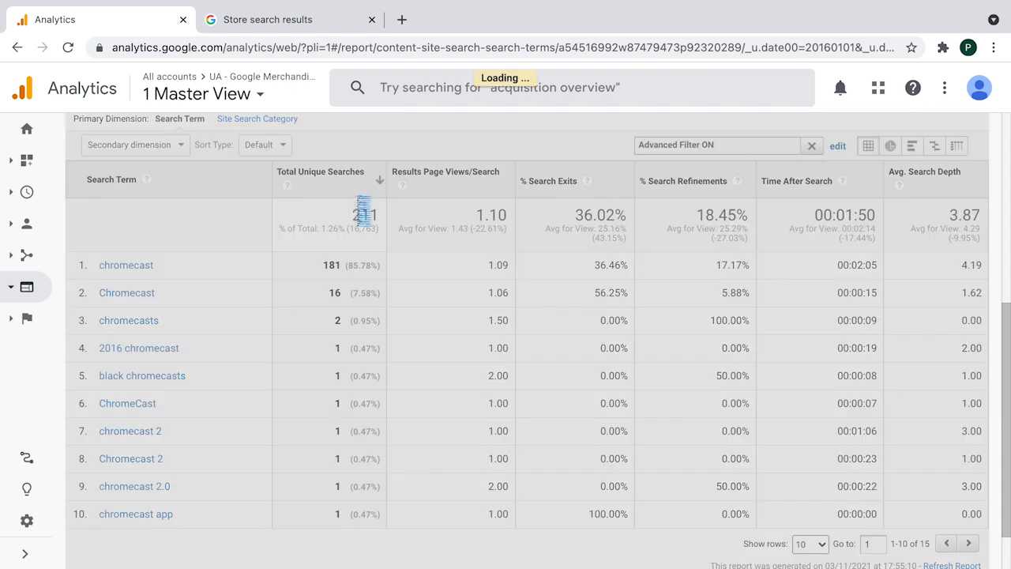
pyautogui.click(812, 146)
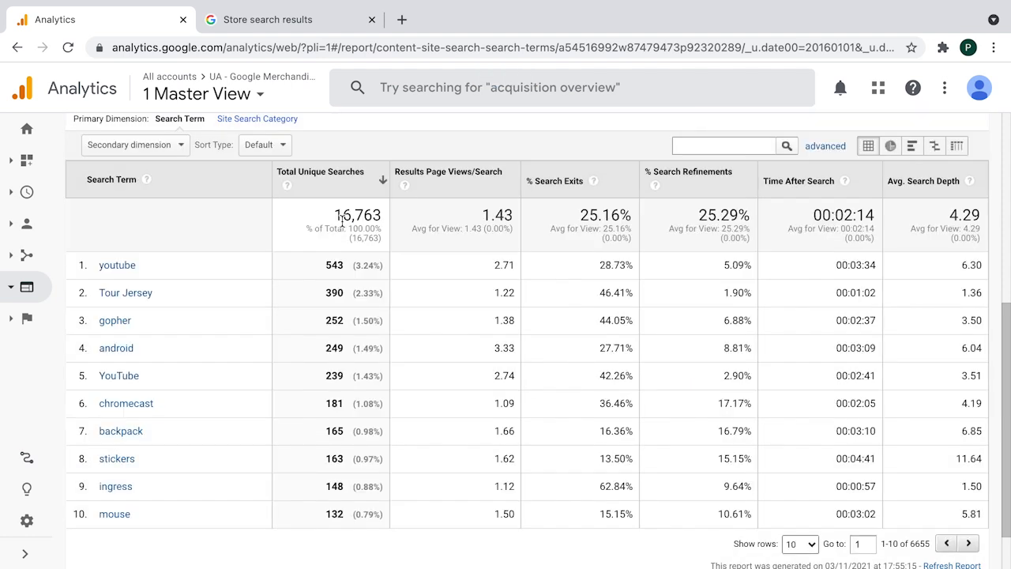
pyautogui.moveTo(339, 322)
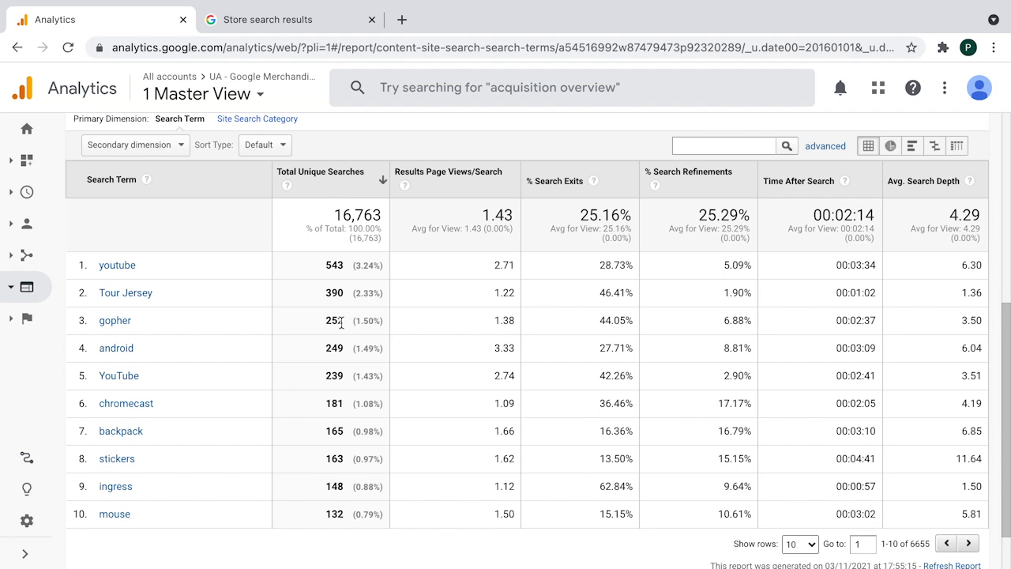
pyautogui.moveTo(513, 366)
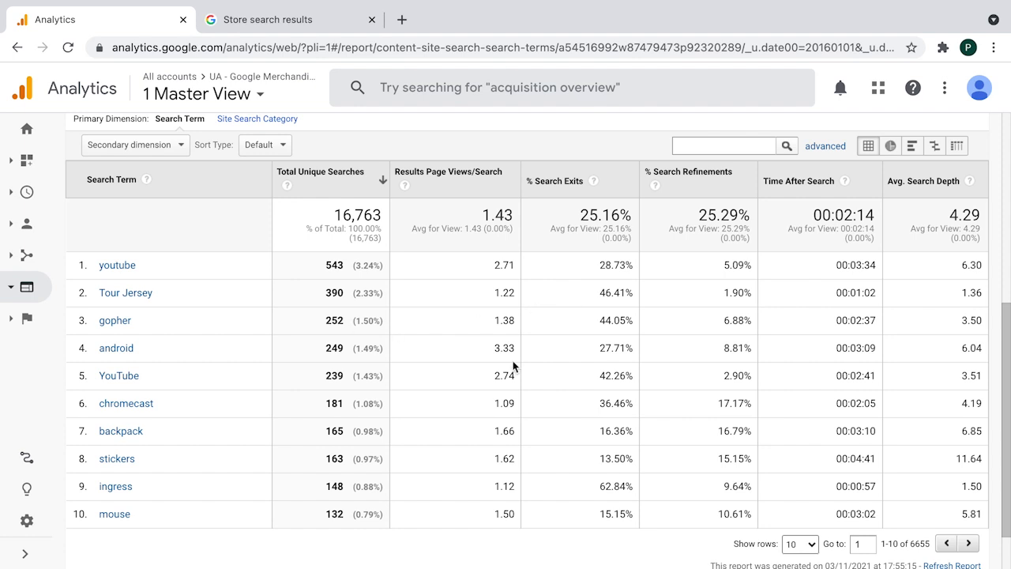
pyautogui.moveTo(180, 304)
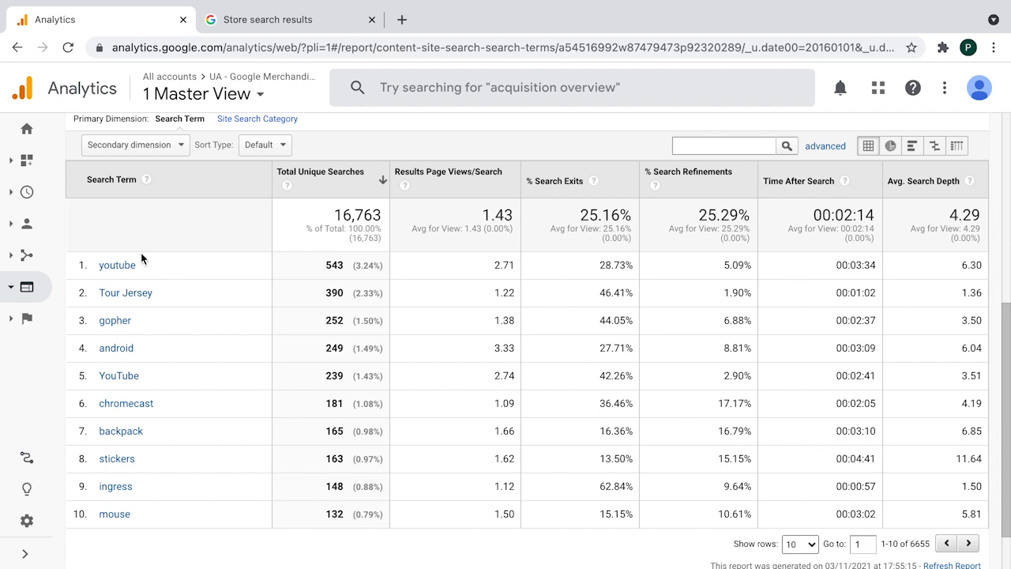
pyautogui.moveTo(306, 376)
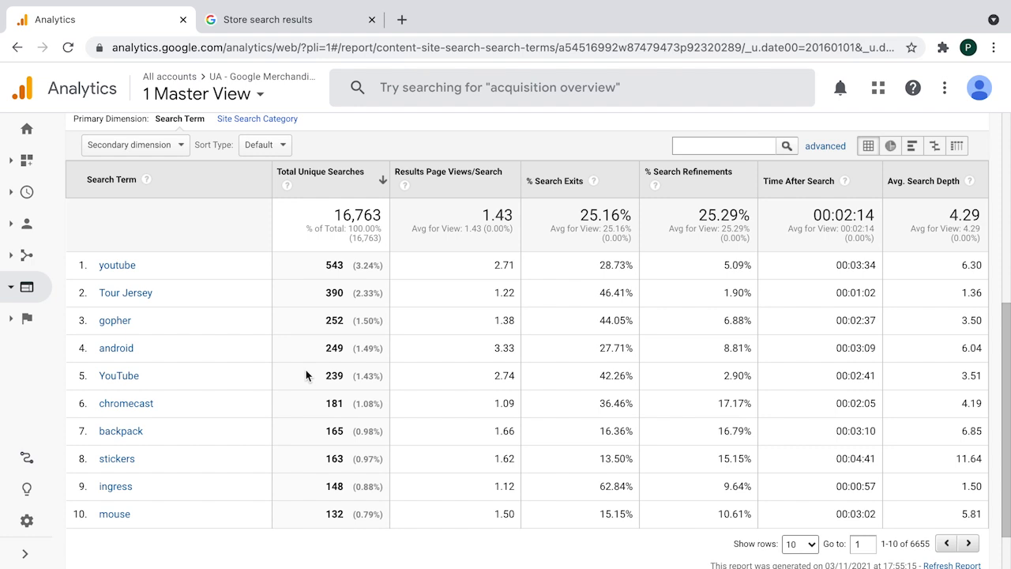
pyautogui.scroll(-3)
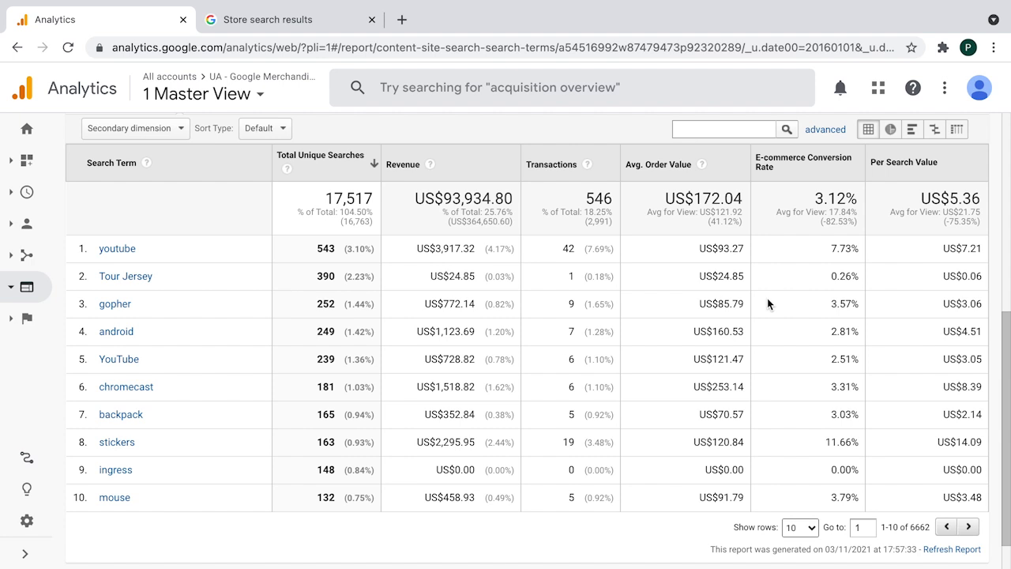
pyautogui.moveTo(774, 242)
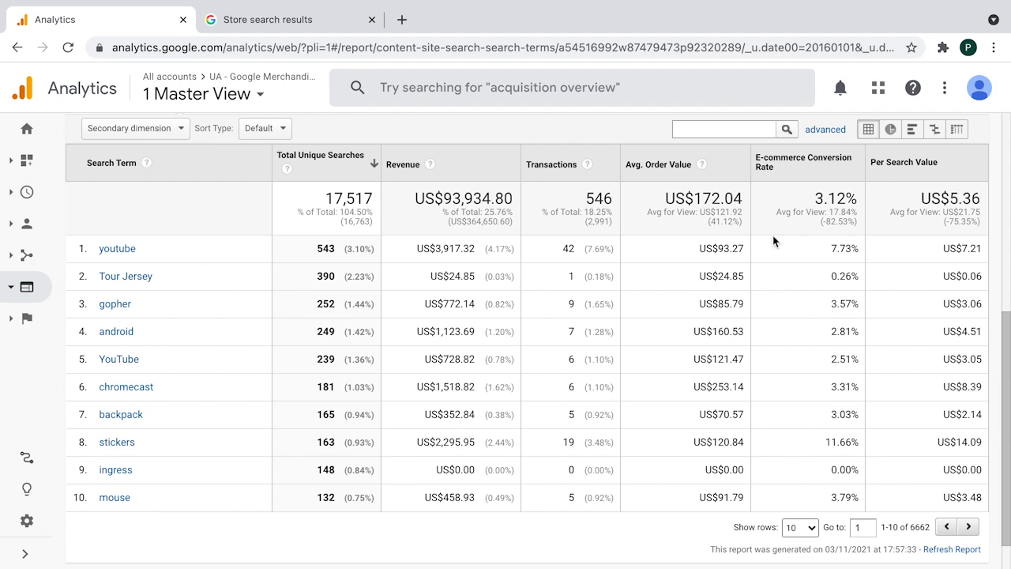
pyautogui.moveTo(853, 245)
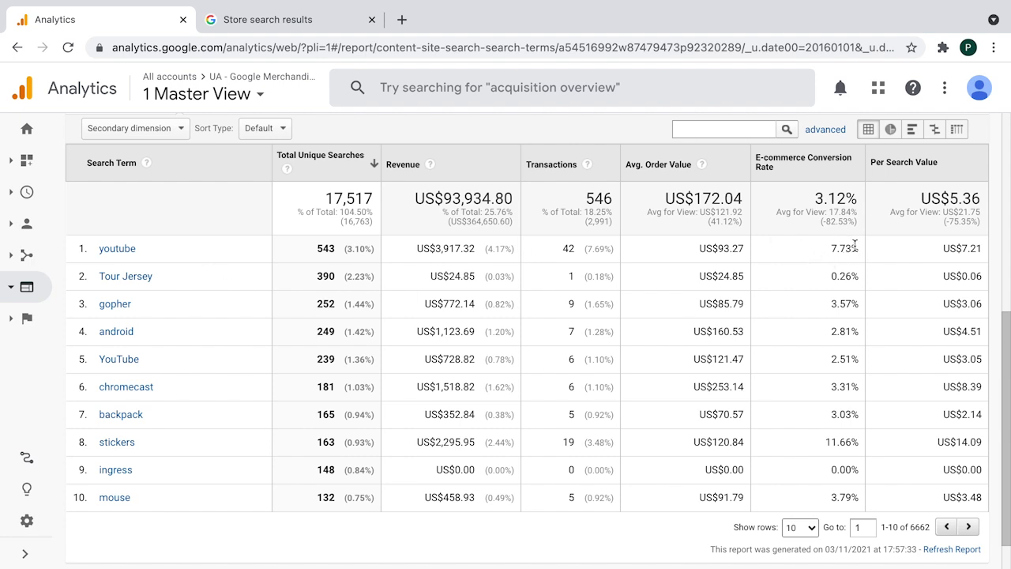
pyautogui.moveTo(841, 272)
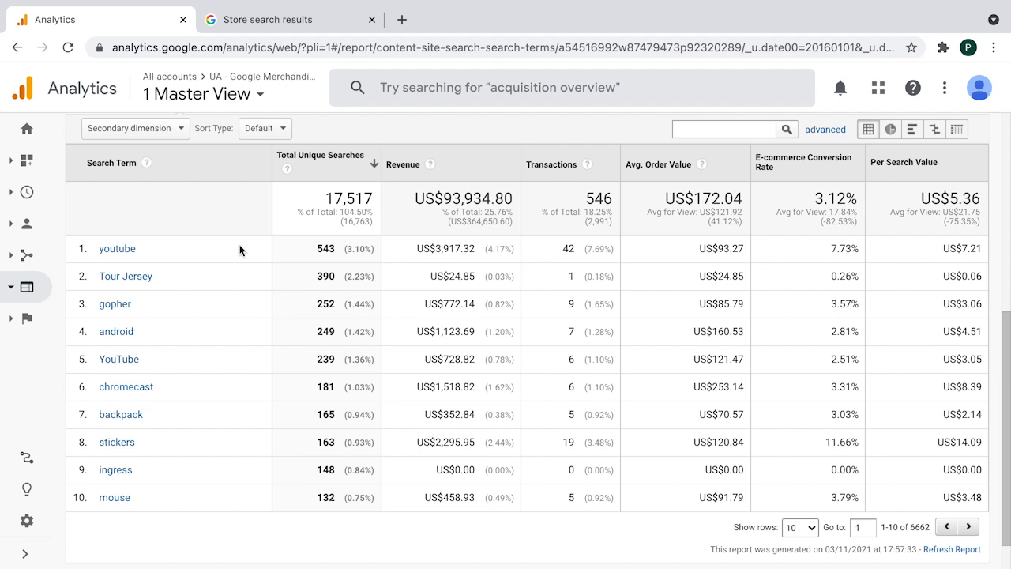
pyautogui.moveTo(735, 262)
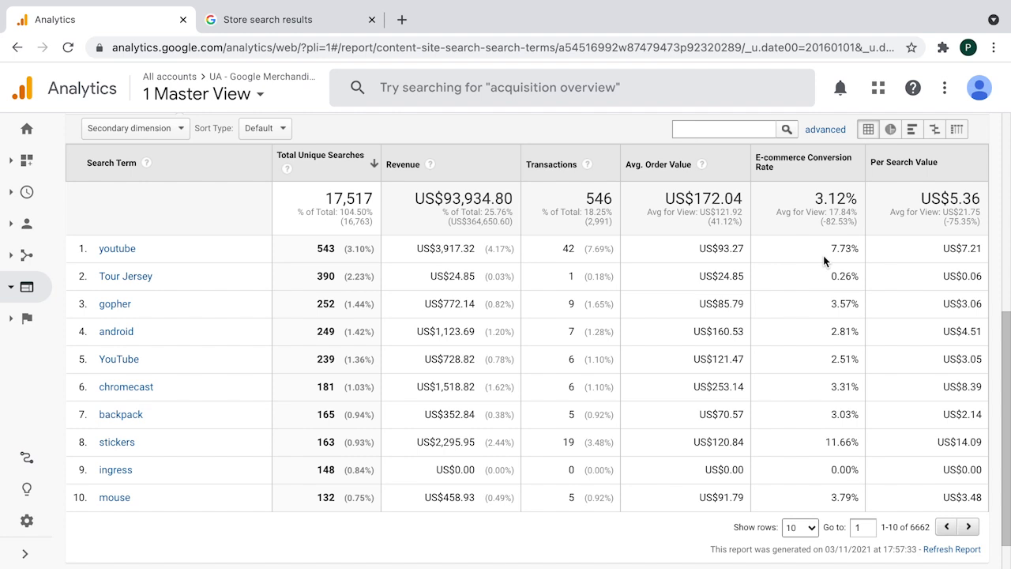
pyautogui.moveTo(831, 436)
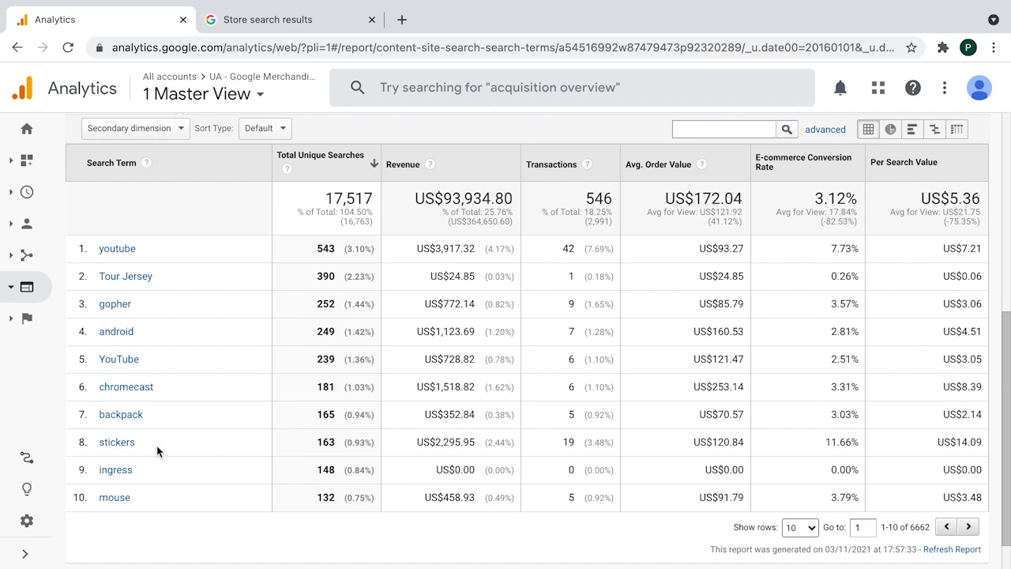
pyautogui.moveTo(870, 436)
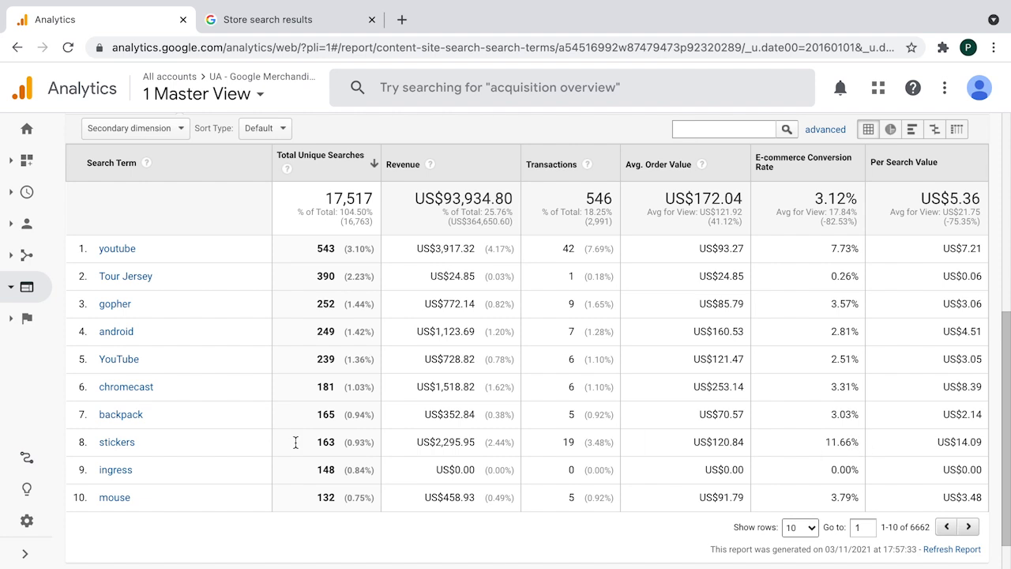
pyautogui.moveTo(188, 450)
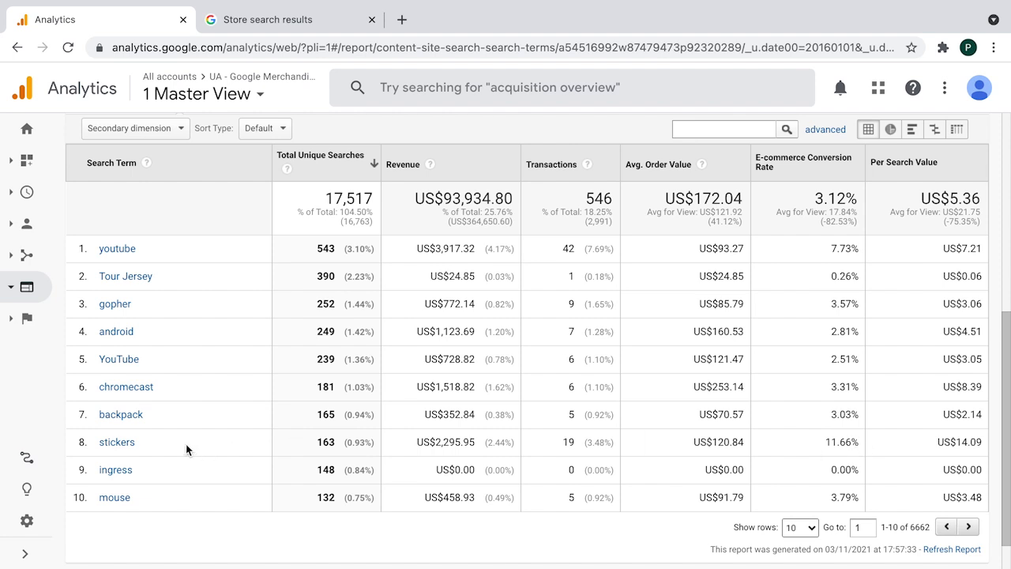
pyautogui.moveTo(593, 450)
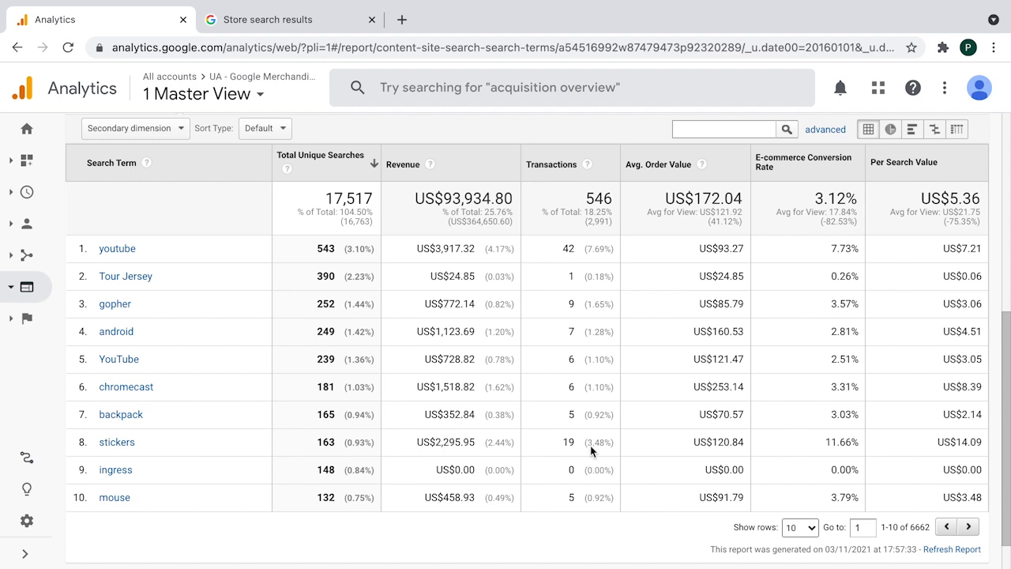
pyautogui.moveTo(572, 417)
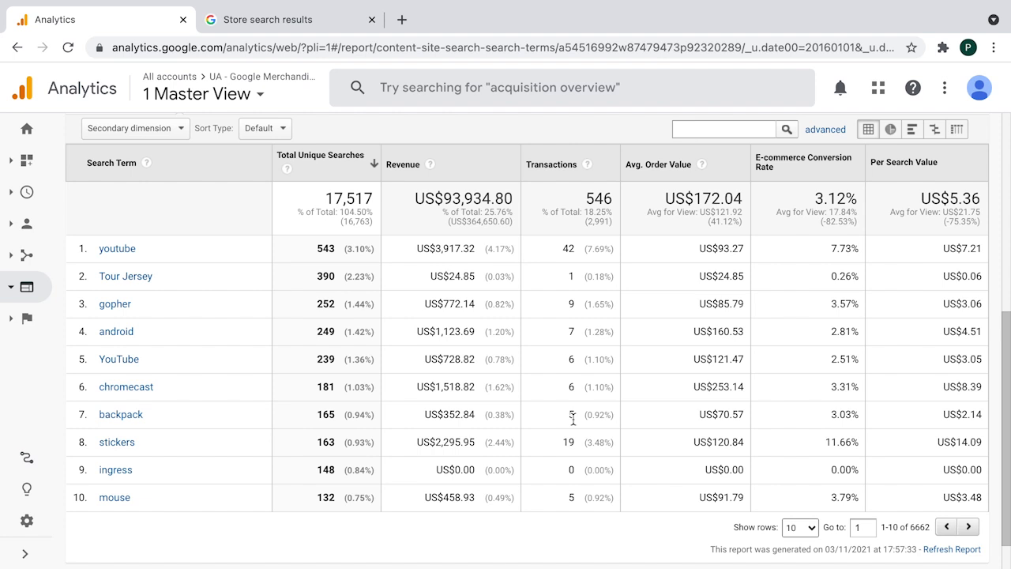
pyautogui.moveTo(194, 410)
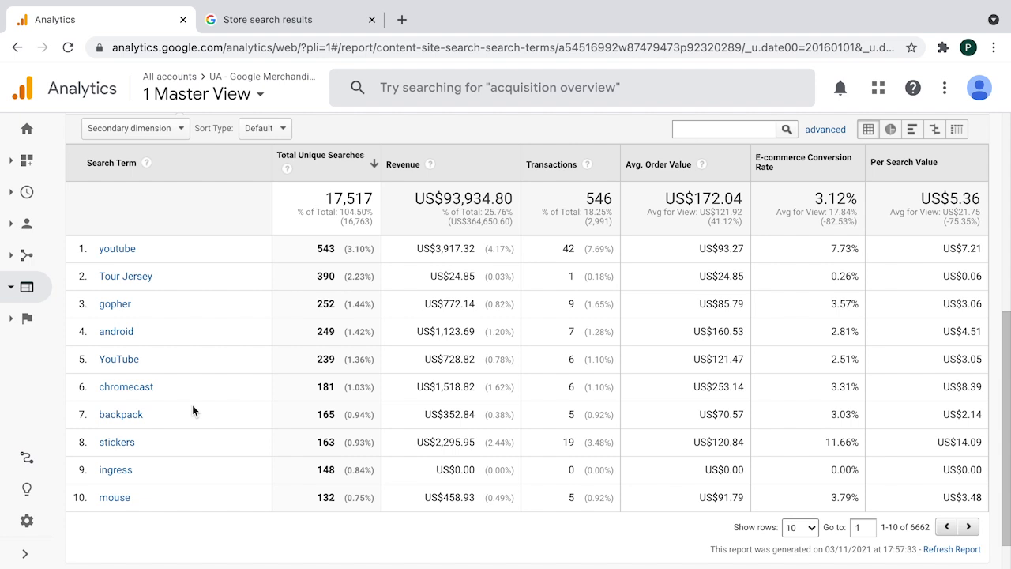
pyautogui.moveTo(310, 387)
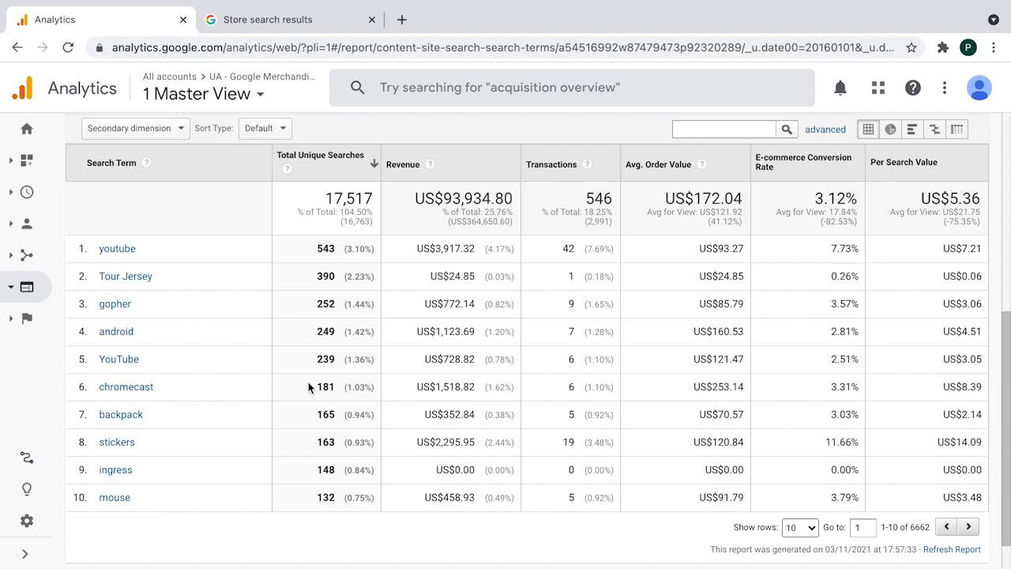
pyautogui.moveTo(288, 341)
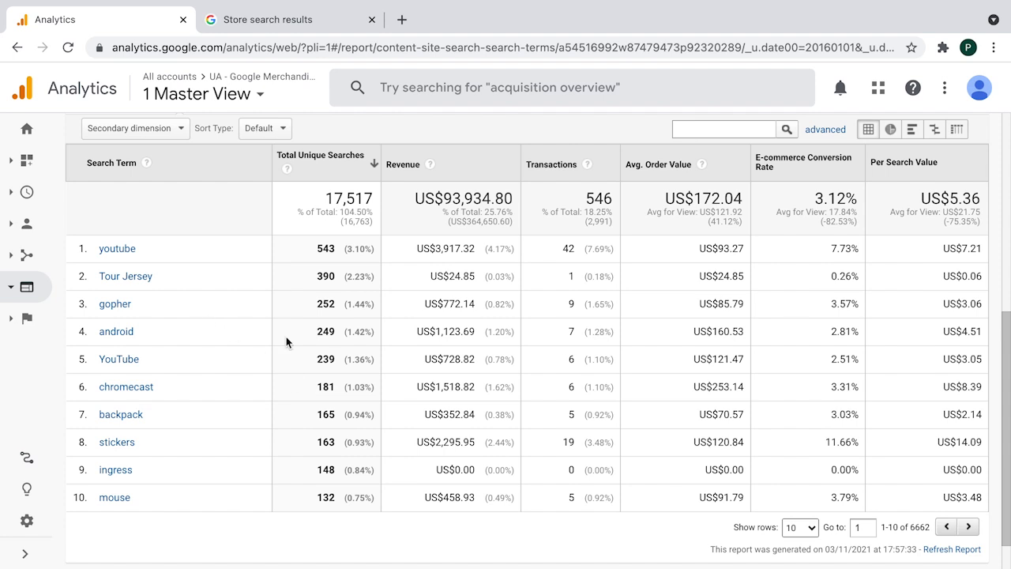
pyautogui.moveTo(199, 401)
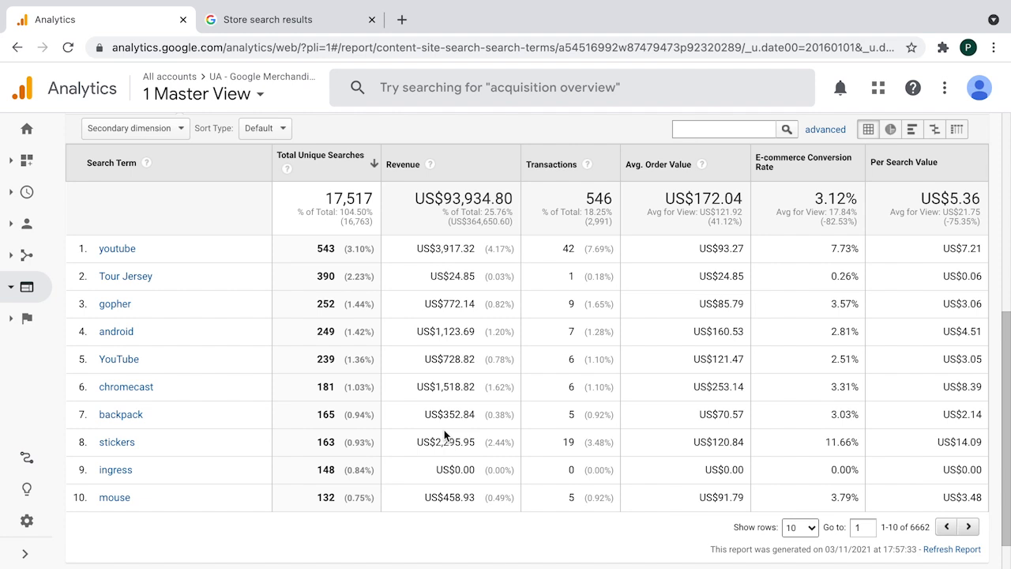
pyautogui.moveTo(192, 452)
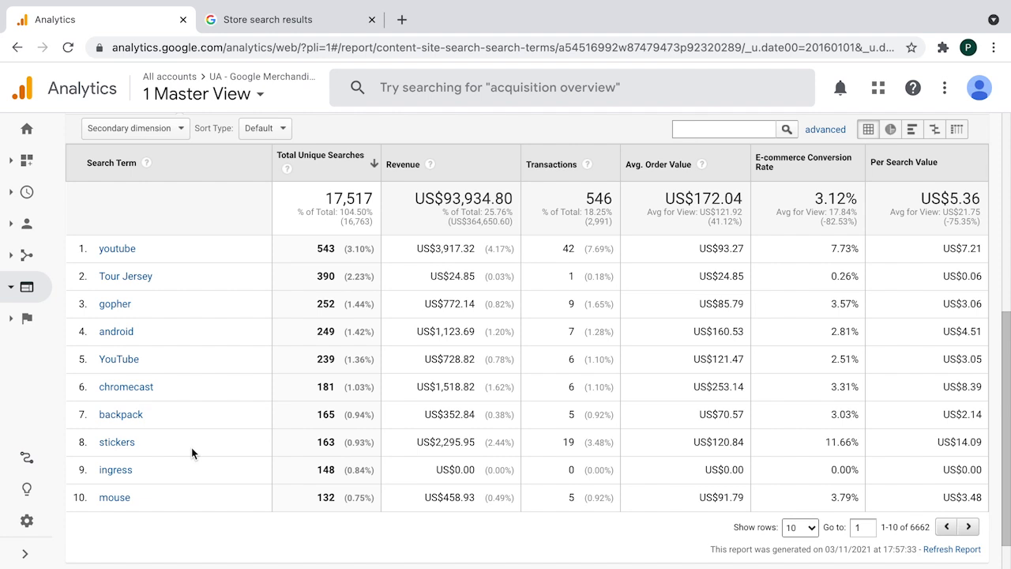
pyautogui.moveTo(840, 436)
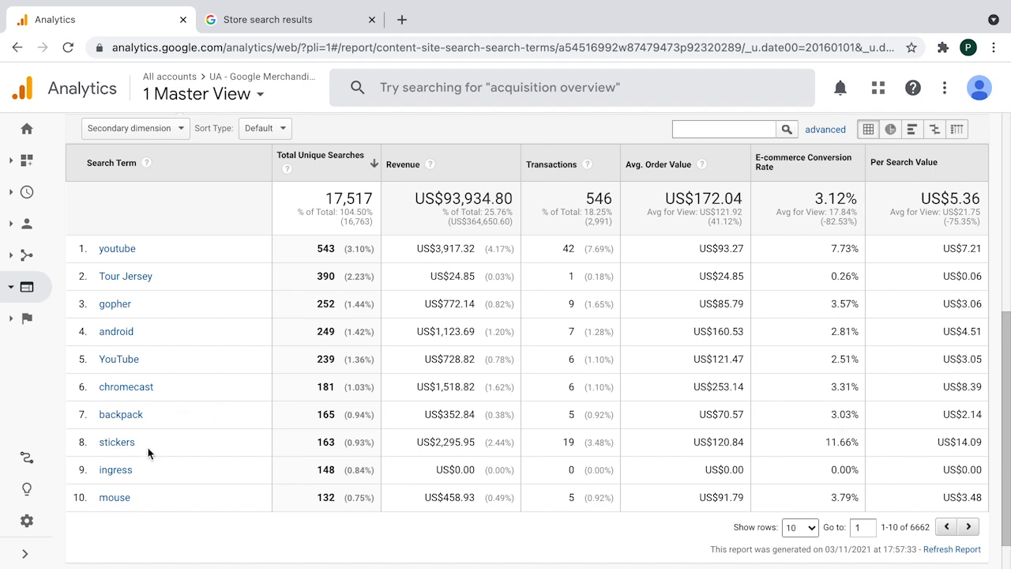
pyautogui.moveTo(316, 422)
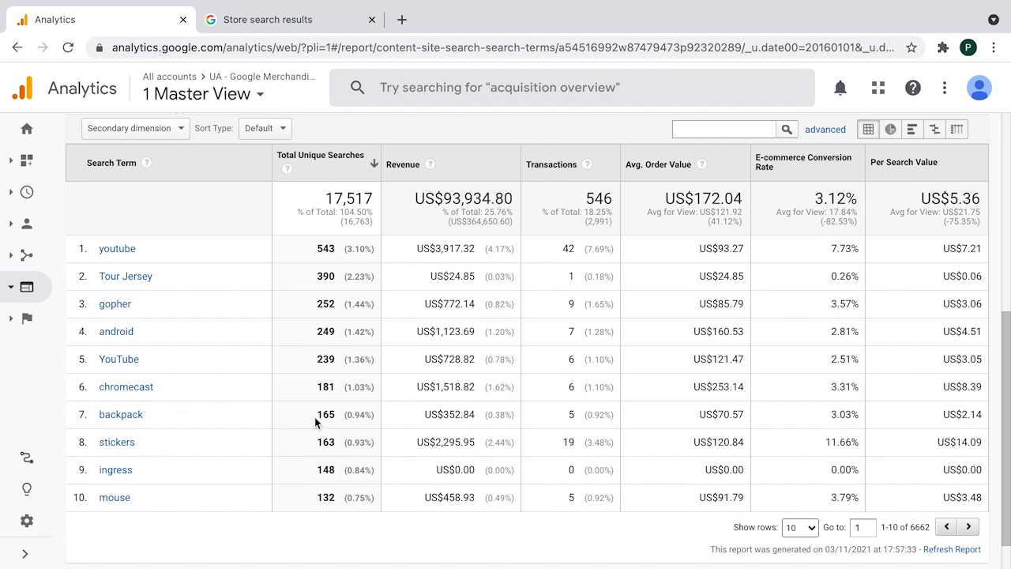
pyautogui.moveTo(837, 445)
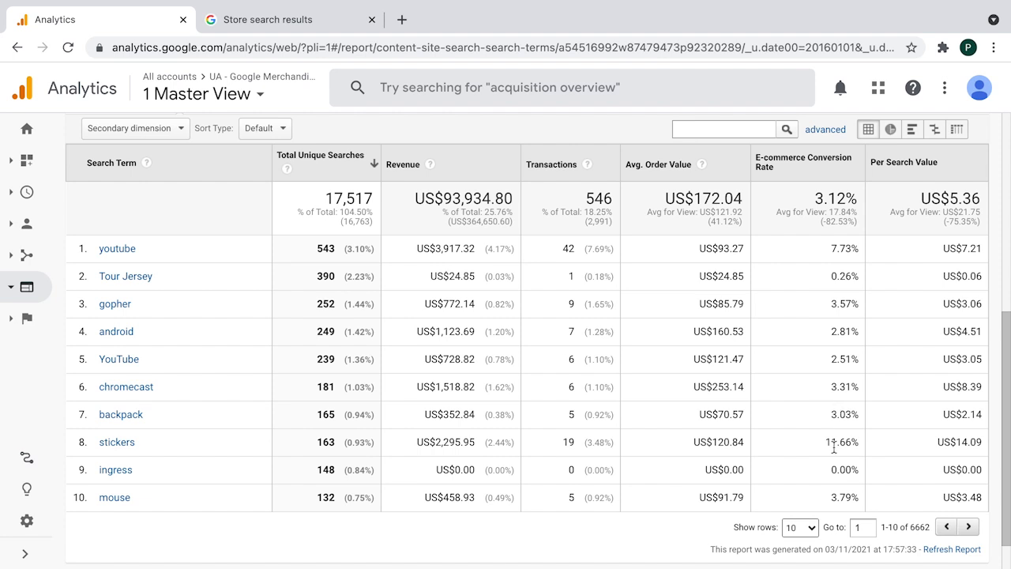
pyautogui.moveTo(610, 414)
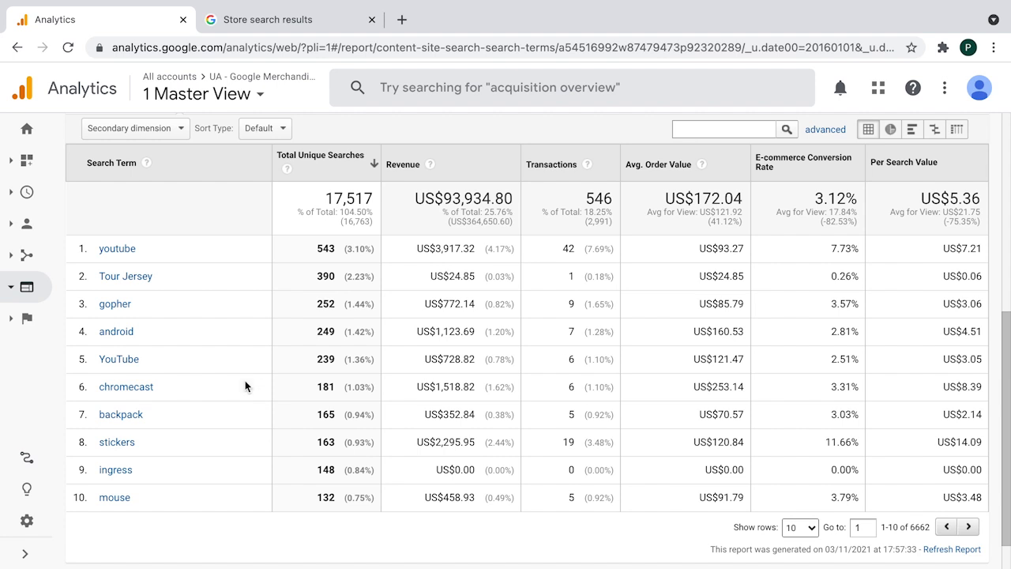
pyautogui.moveTo(809, 422)
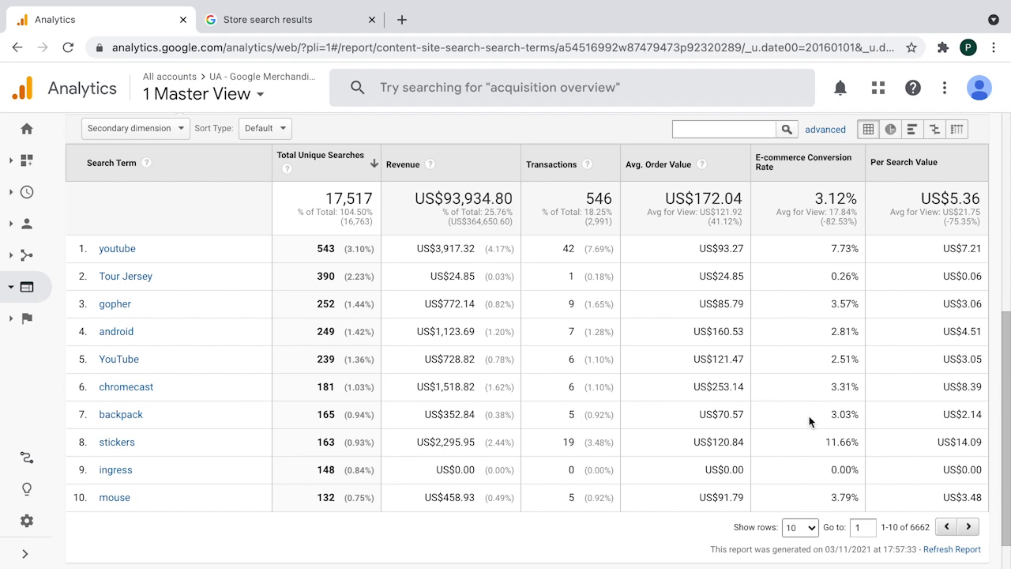
pyautogui.moveTo(169, 472)
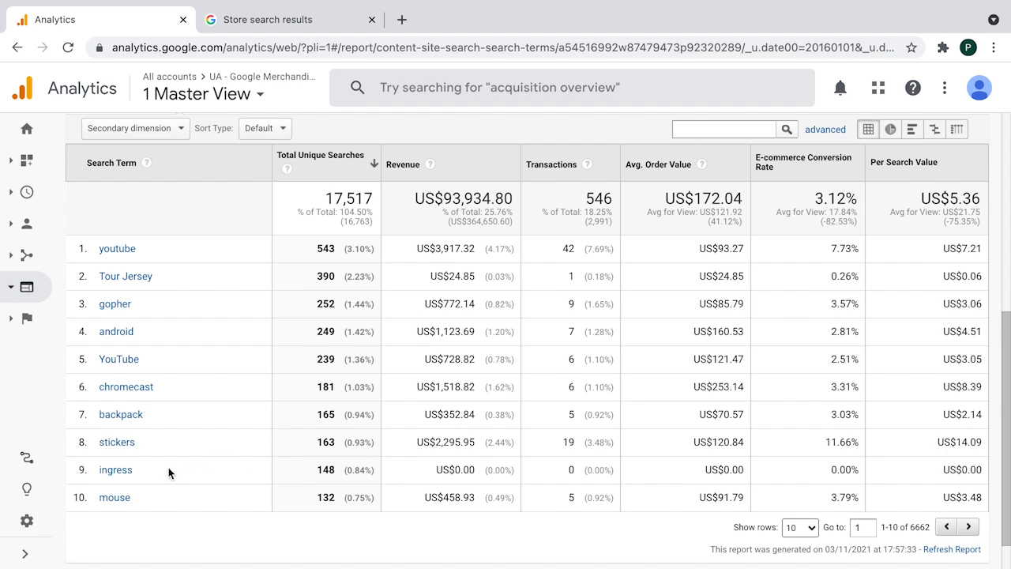
pyautogui.moveTo(209, 477)
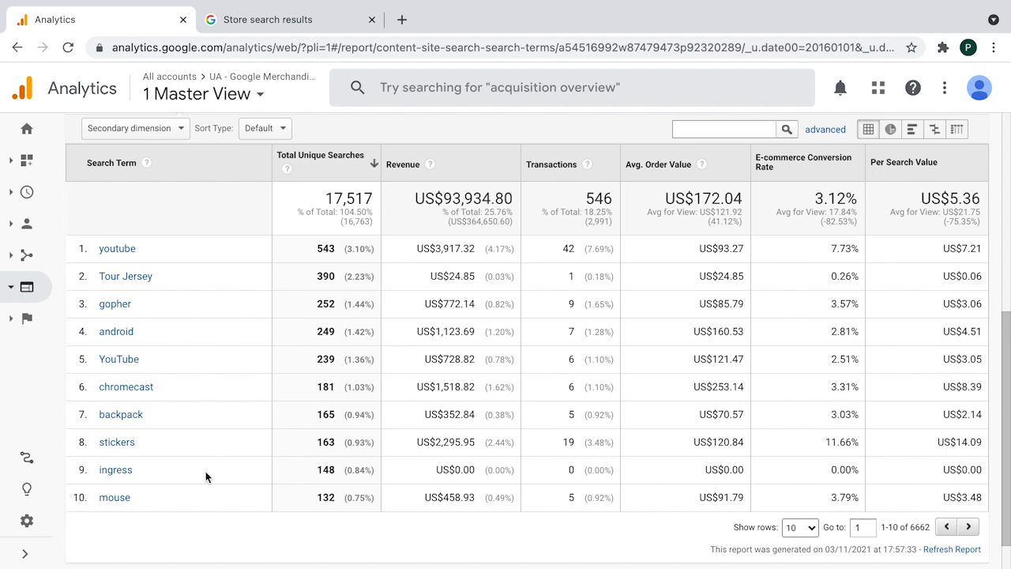
pyautogui.moveTo(276, 477)
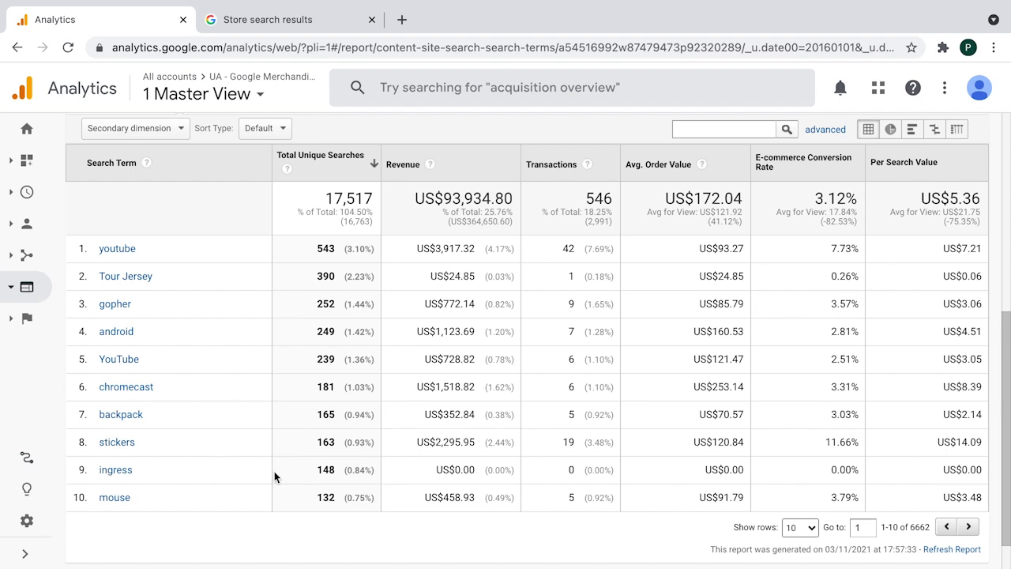
pyautogui.moveTo(867, 477)
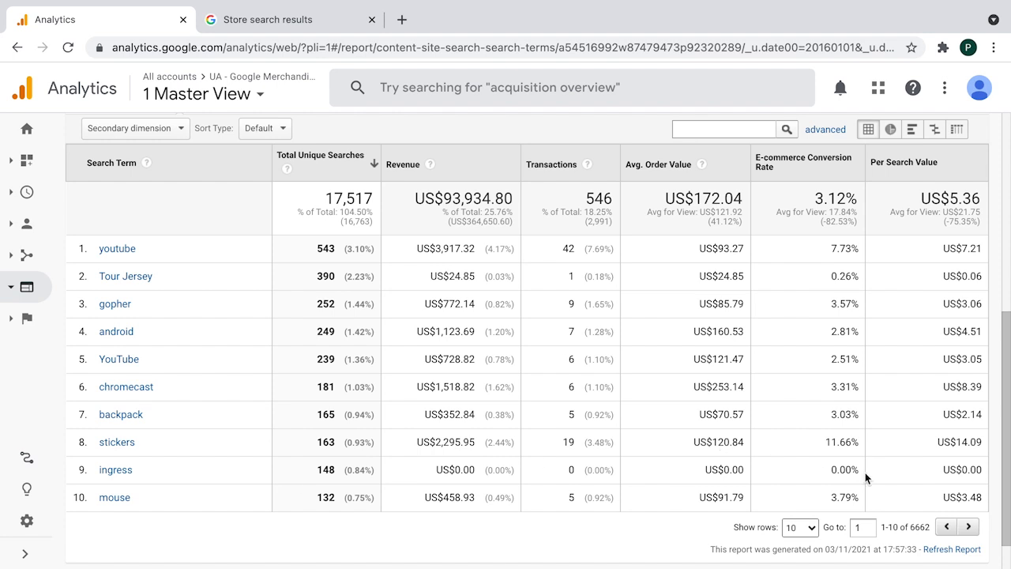
pyautogui.moveTo(348, 484)
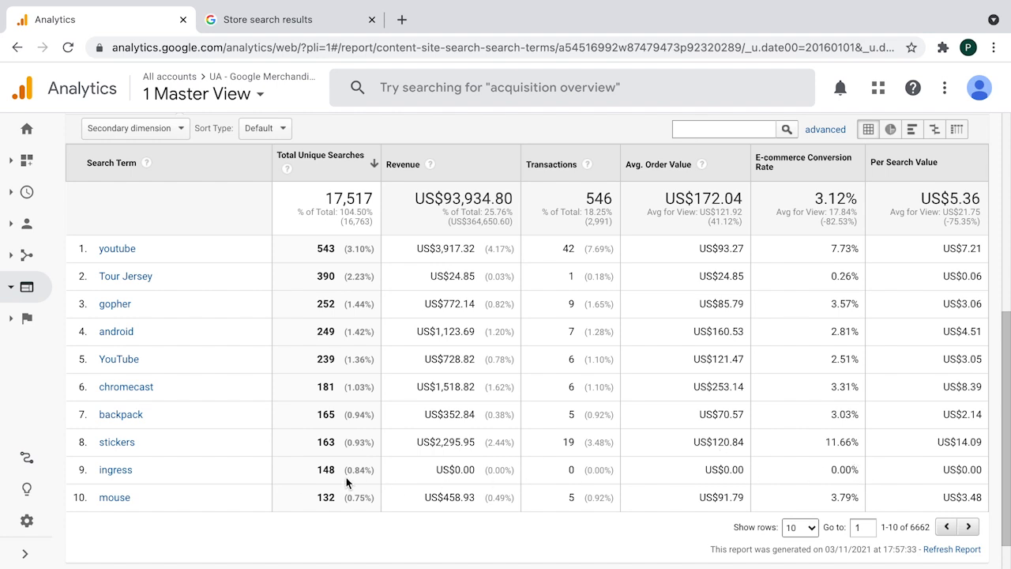
pyautogui.moveTo(895, 481)
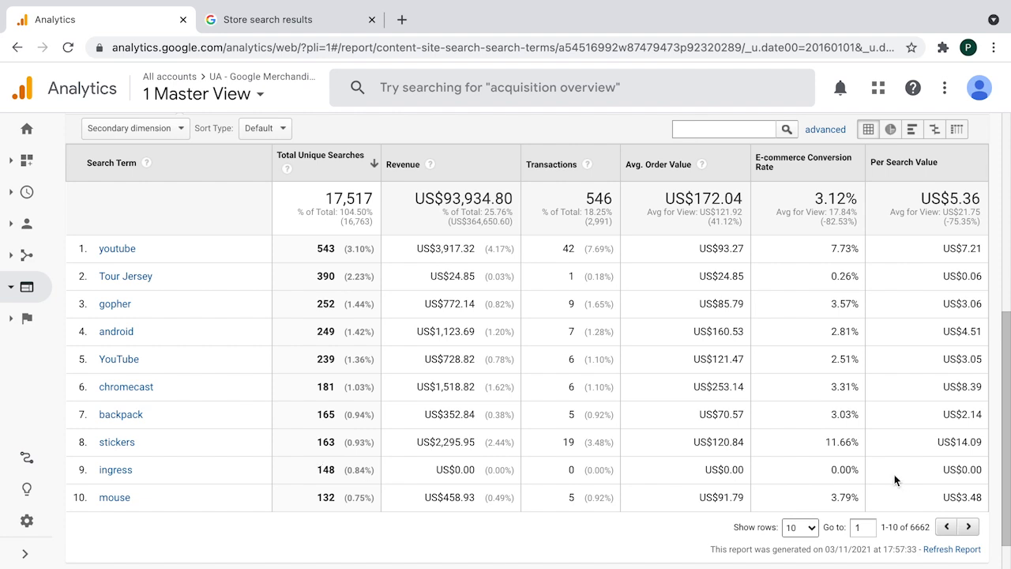
pyautogui.moveTo(821, 194)
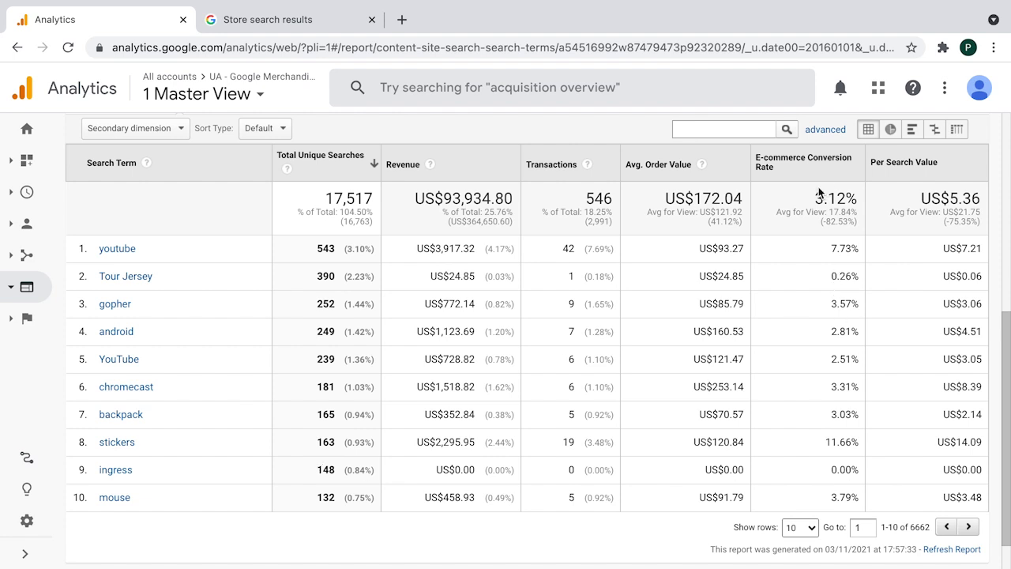
pyautogui.moveTo(853, 483)
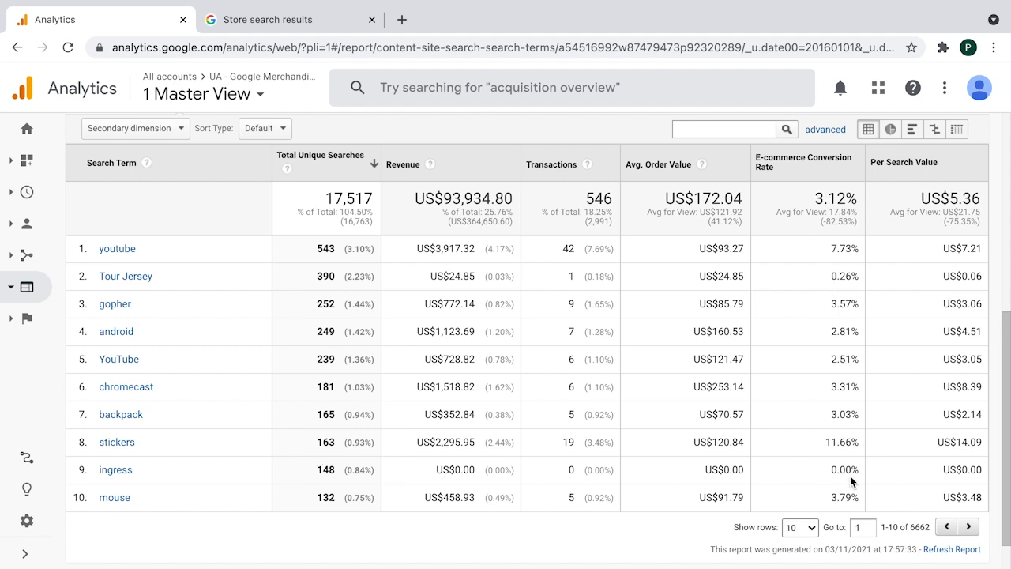
pyautogui.moveTo(326, 468)
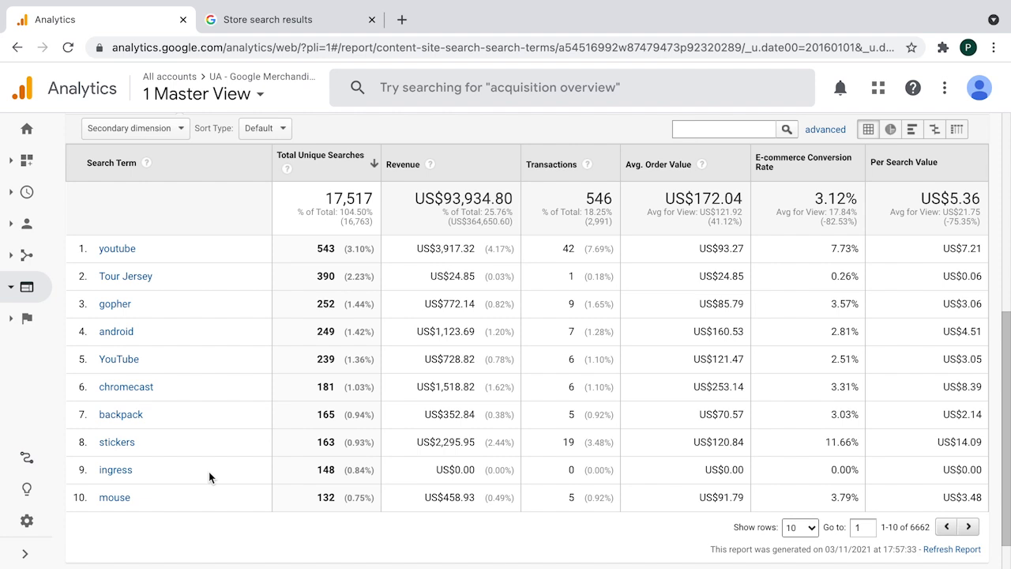
pyautogui.moveTo(155, 481)
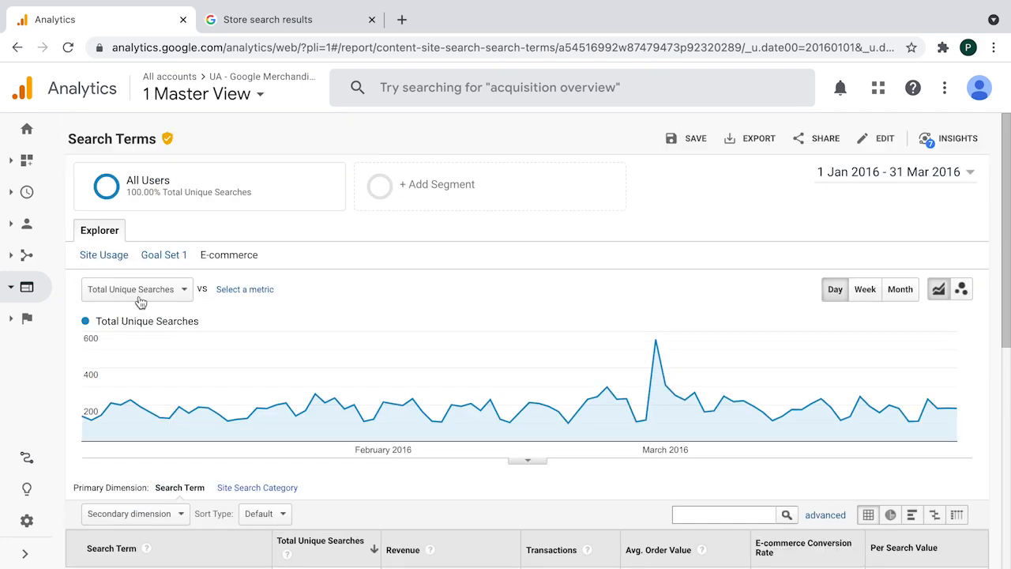
# Step: Expand the Behaviour report navigation listing the Site Search reports
pyautogui.scroll(-3)
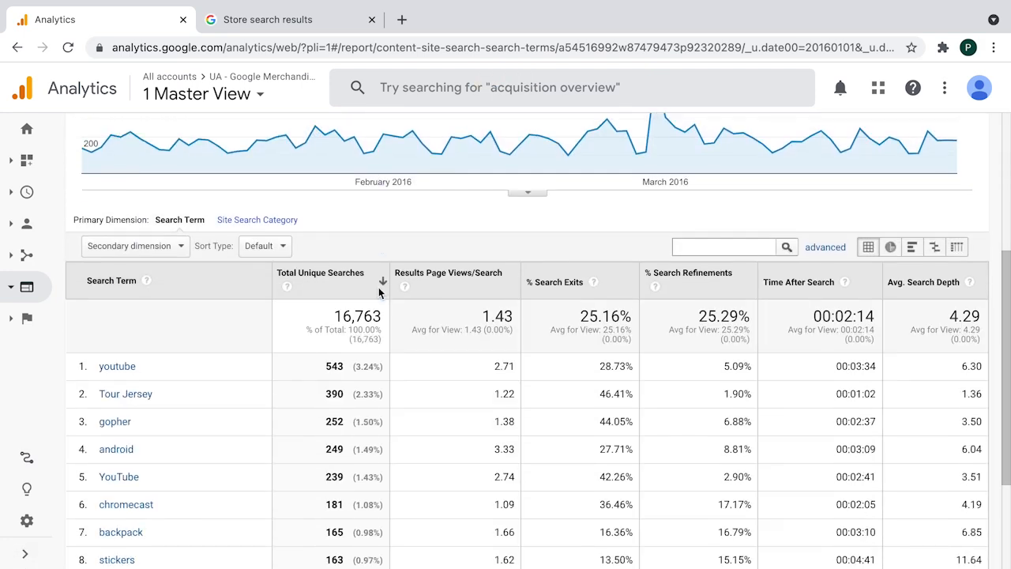
pyautogui.scroll(-3)
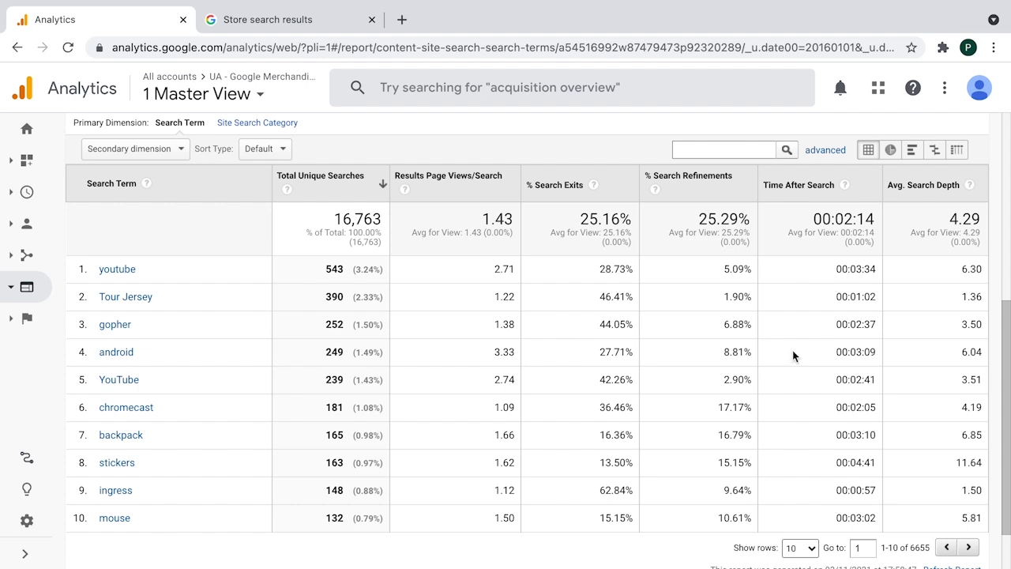
pyautogui.moveTo(26, 288)
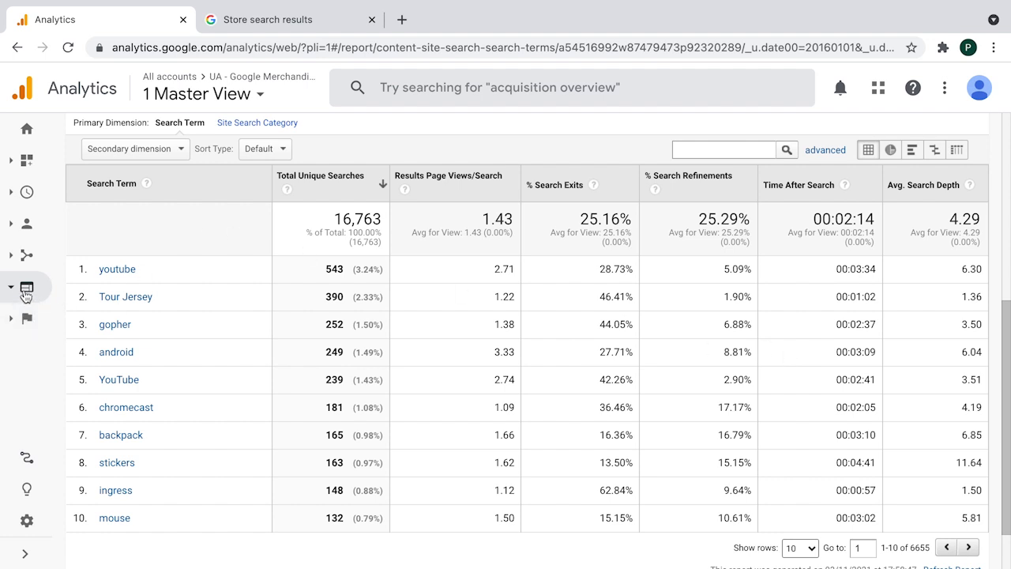
pyautogui.click(25, 287)
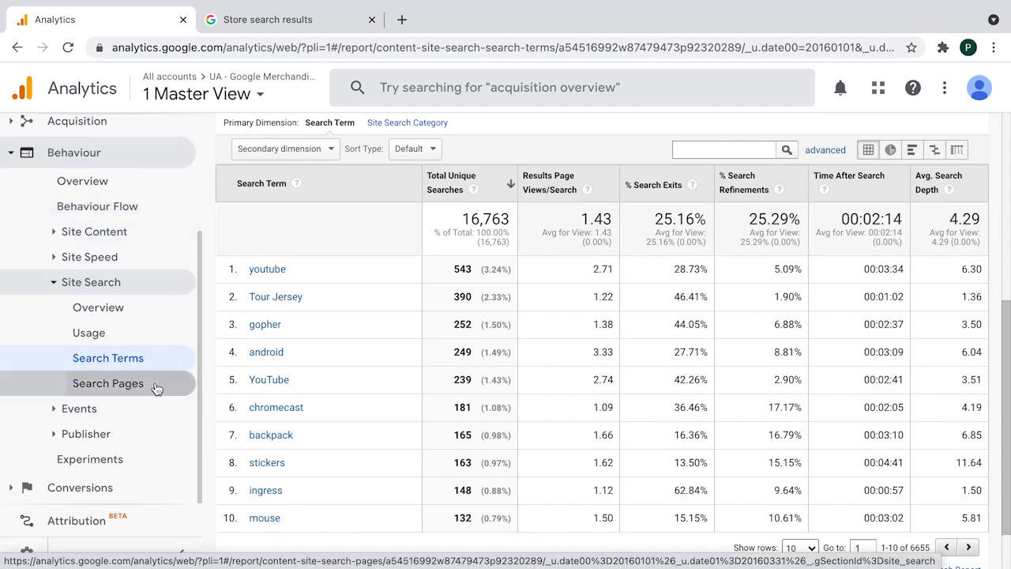
# Step: Show the Search Pages report listing start pages like /shop.axd/Home
pyautogui.click(107, 384)
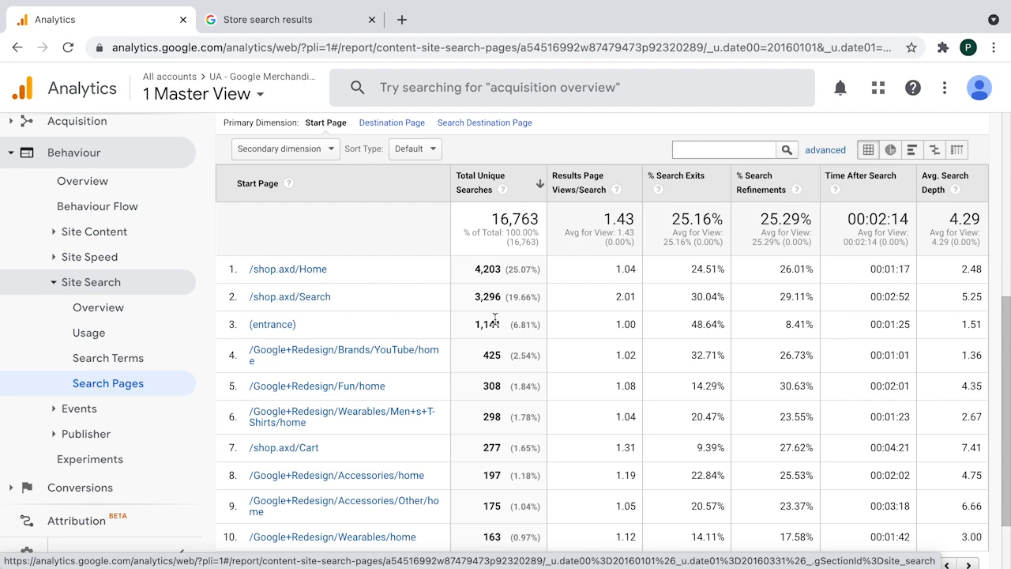
pyautogui.moveTo(229, 465)
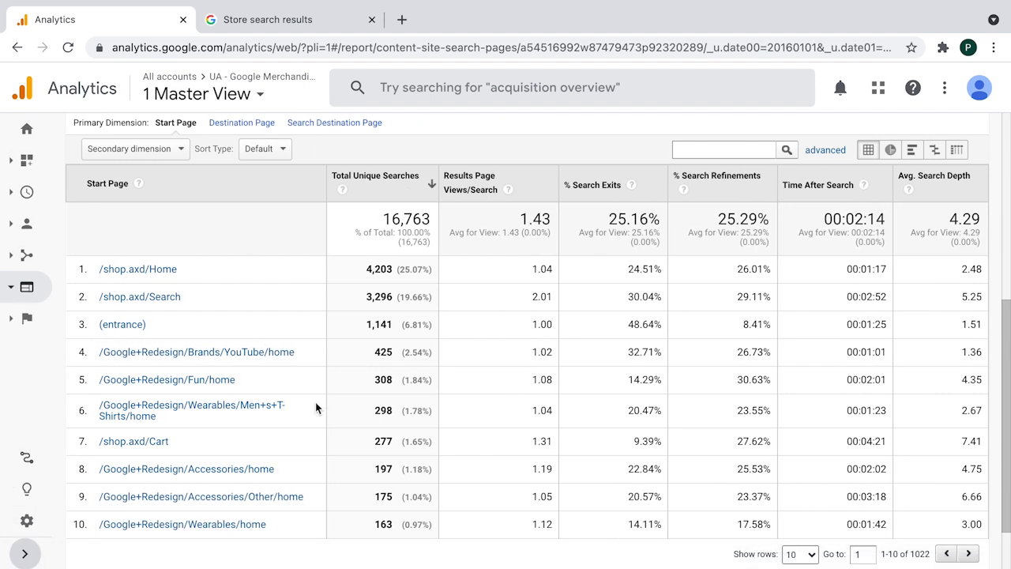
pyautogui.moveTo(297, 322)
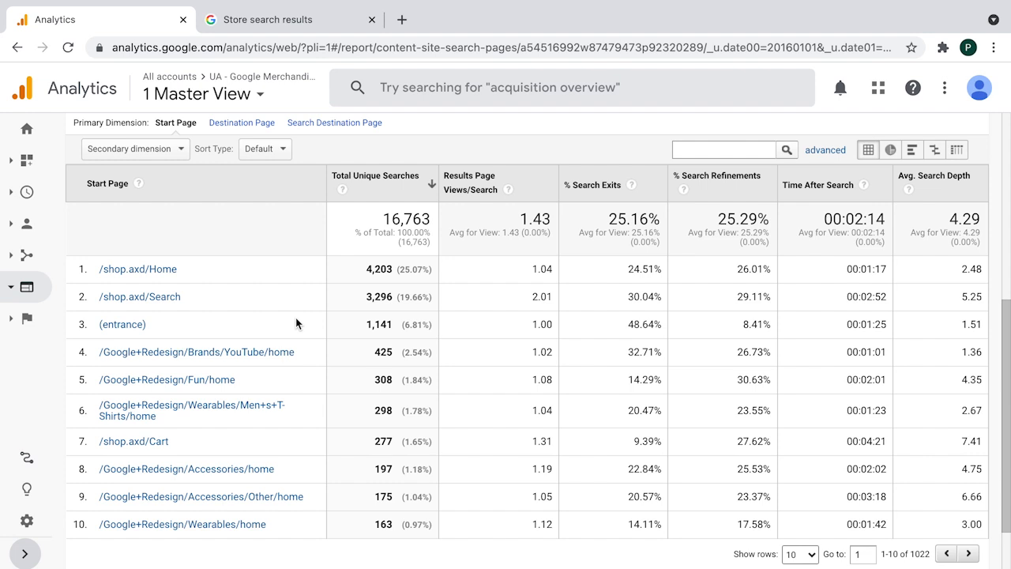
pyautogui.moveTo(225, 297)
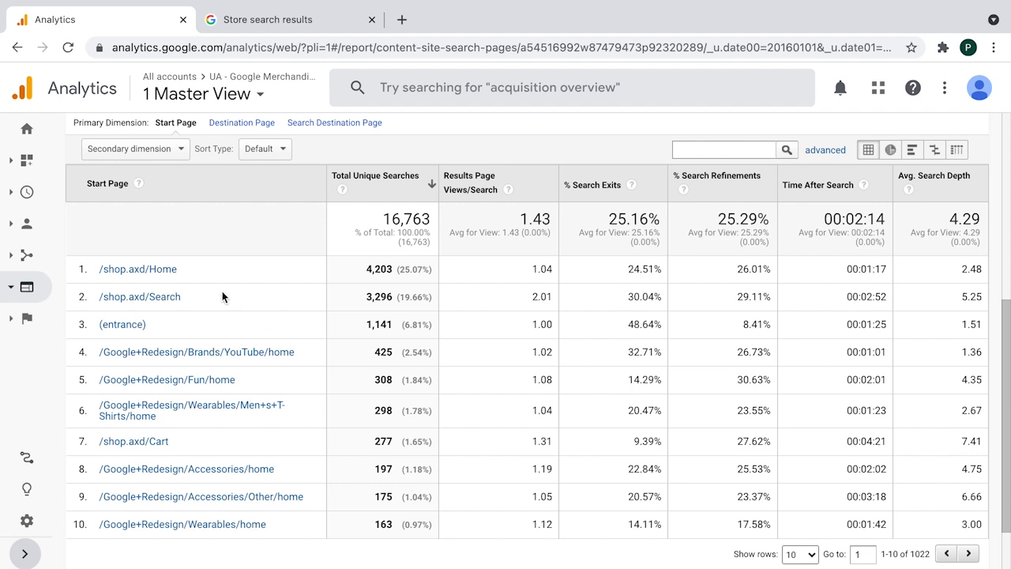
pyautogui.moveTo(137, 268)
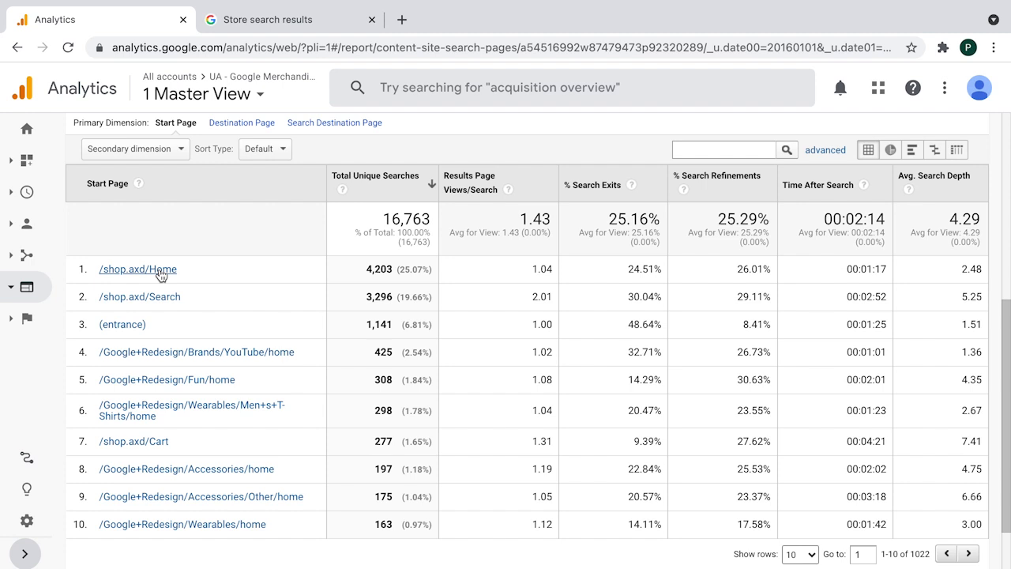
pyautogui.moveTo(545, 265)
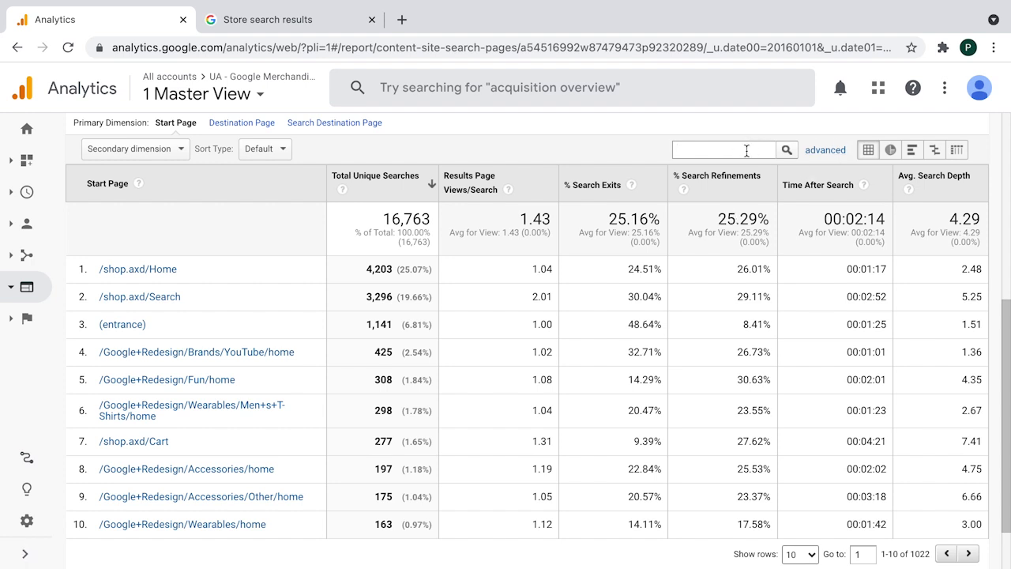
# Step: Filter Search Pages to 'axd' (/shop.axd/Home) and add Search Term as the secondary dimension
pyautogui.write('a')
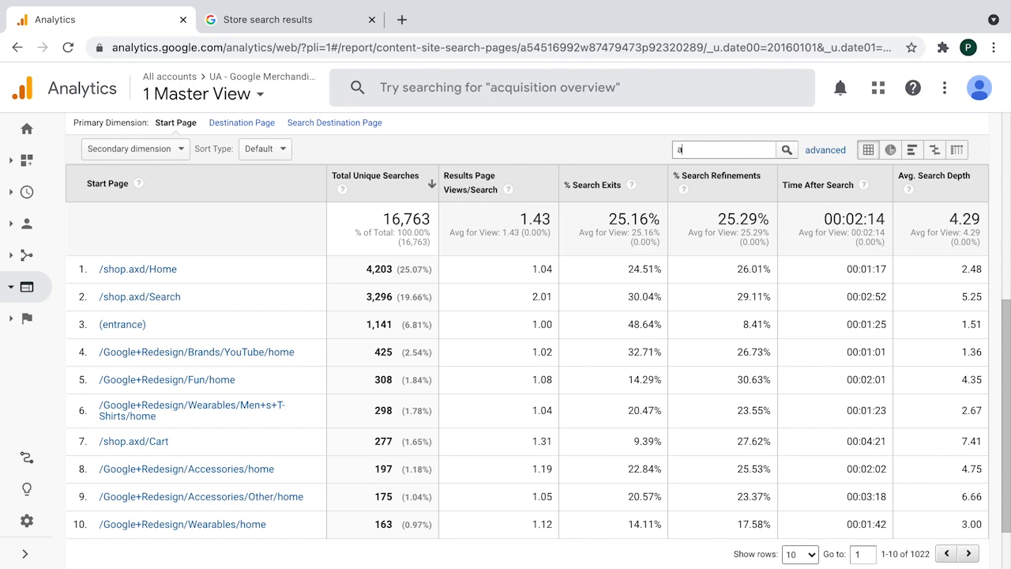
pyautogui.write('xd/home')
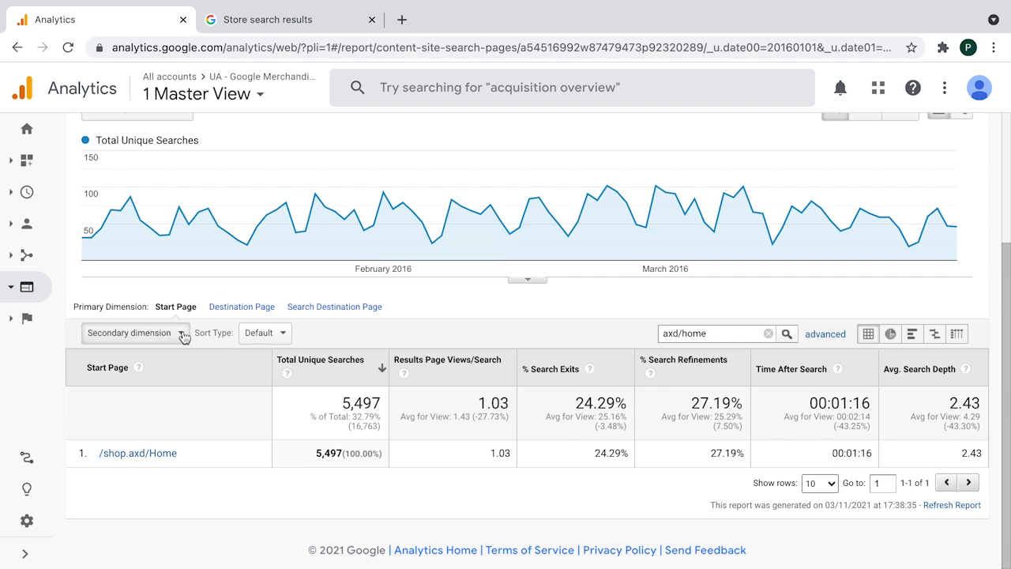
pyautogui.click(134, 331)
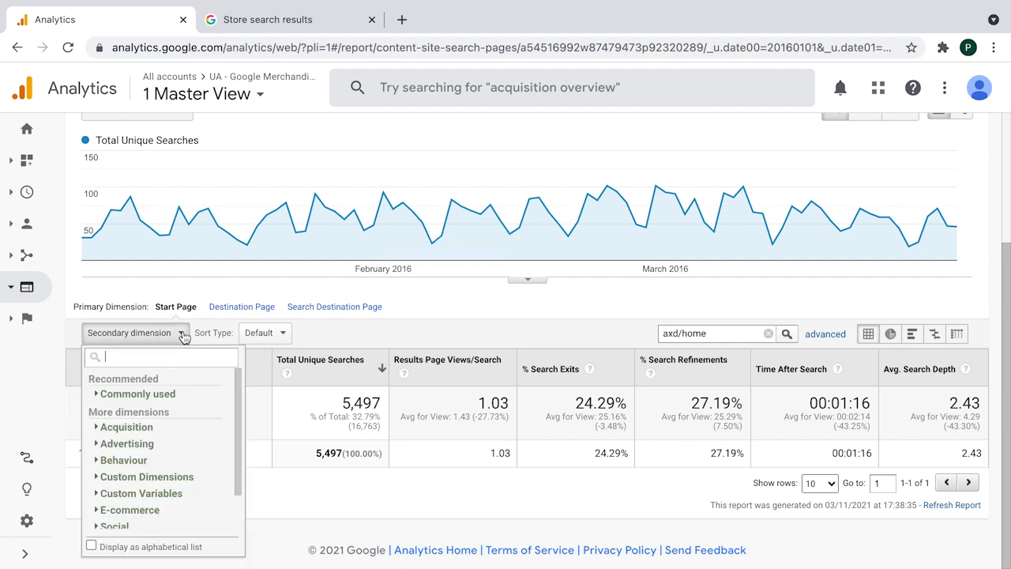
pyautogui.write('search')
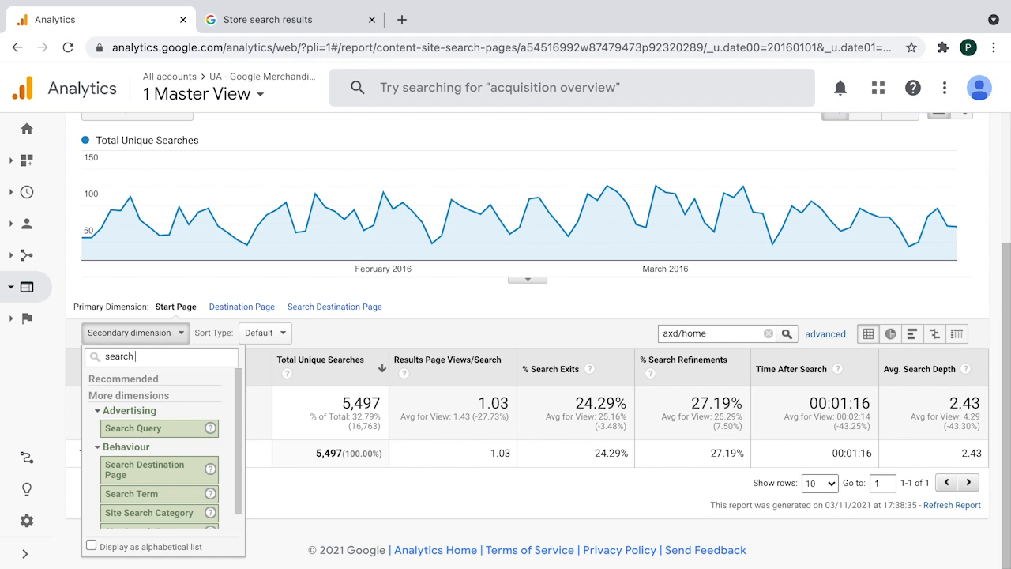
pyautogui.click(131, 493)
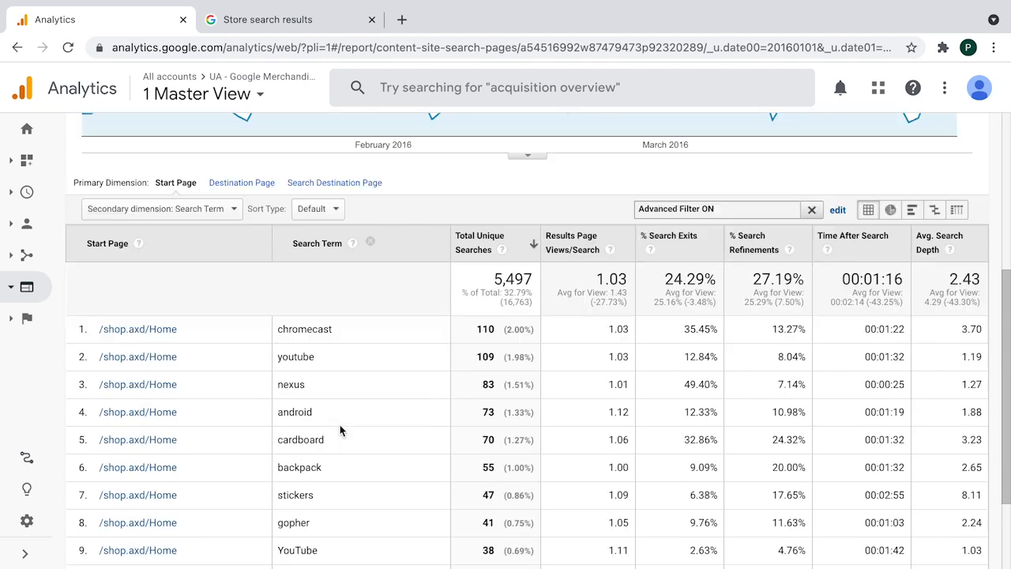
pyautogui.scroll(-3)
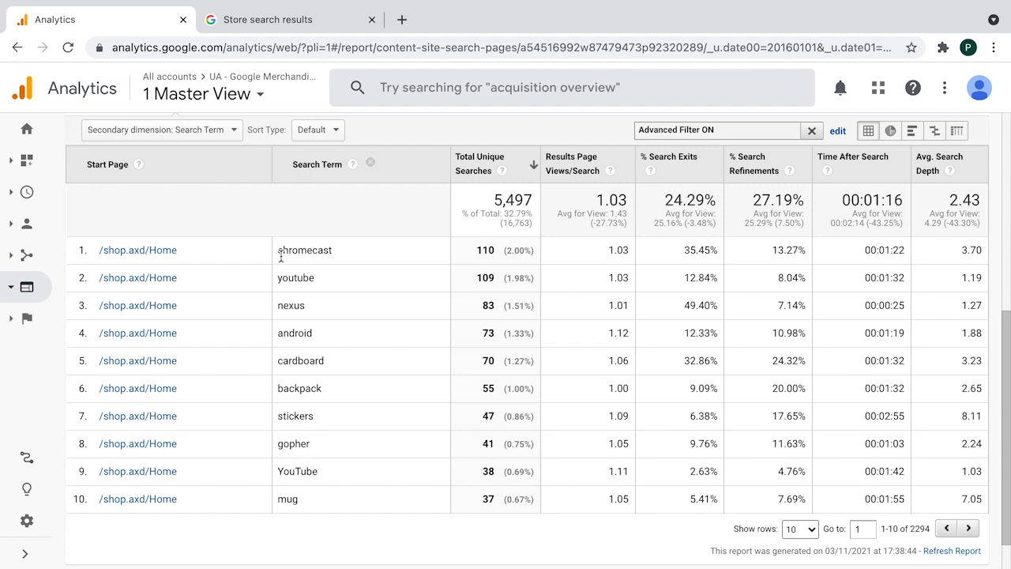
pyautogui.moveTo(388, 264)
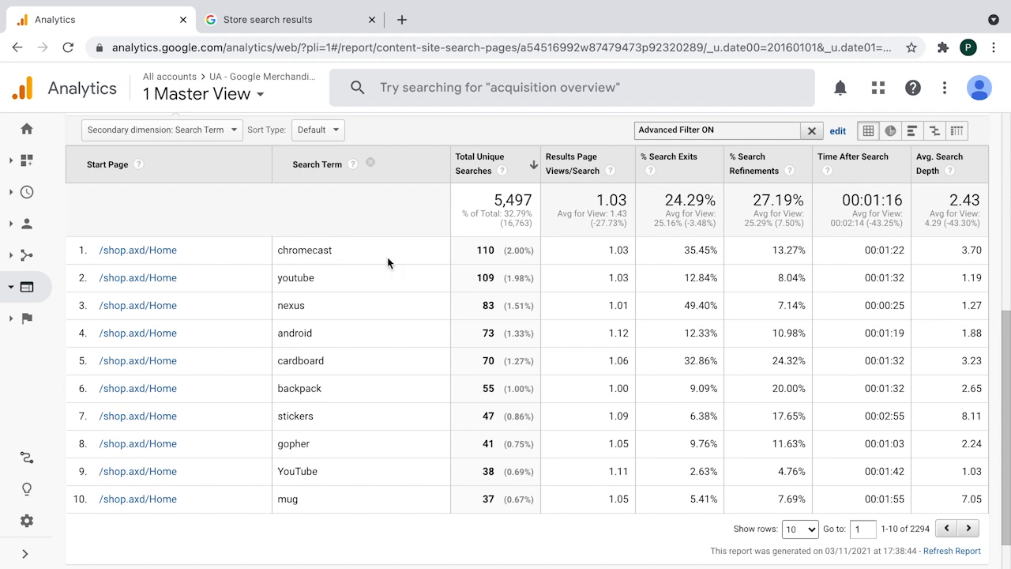
pyautogui.moveTo(360, 295)
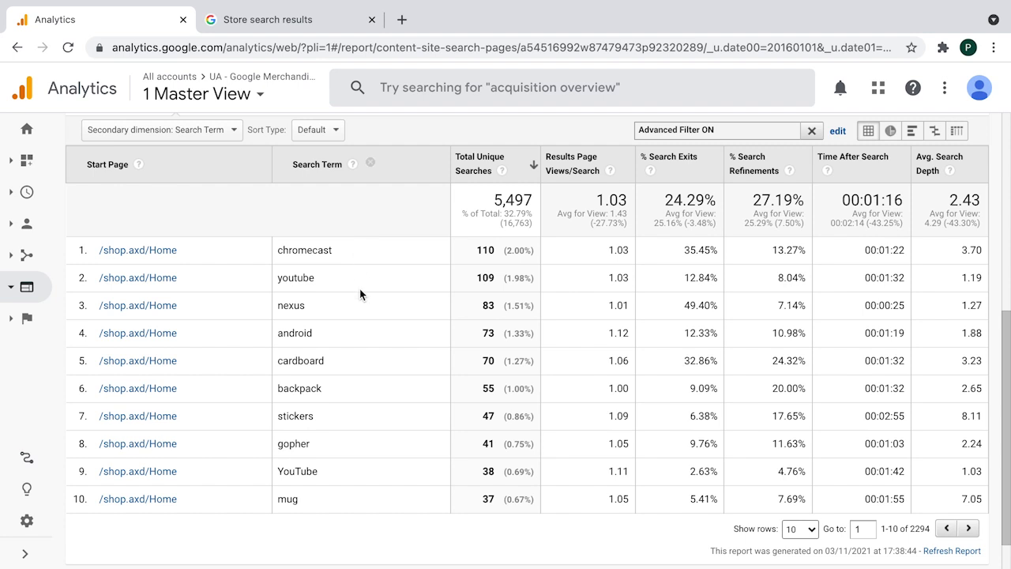
pyautogui.moveTo(322, 275)
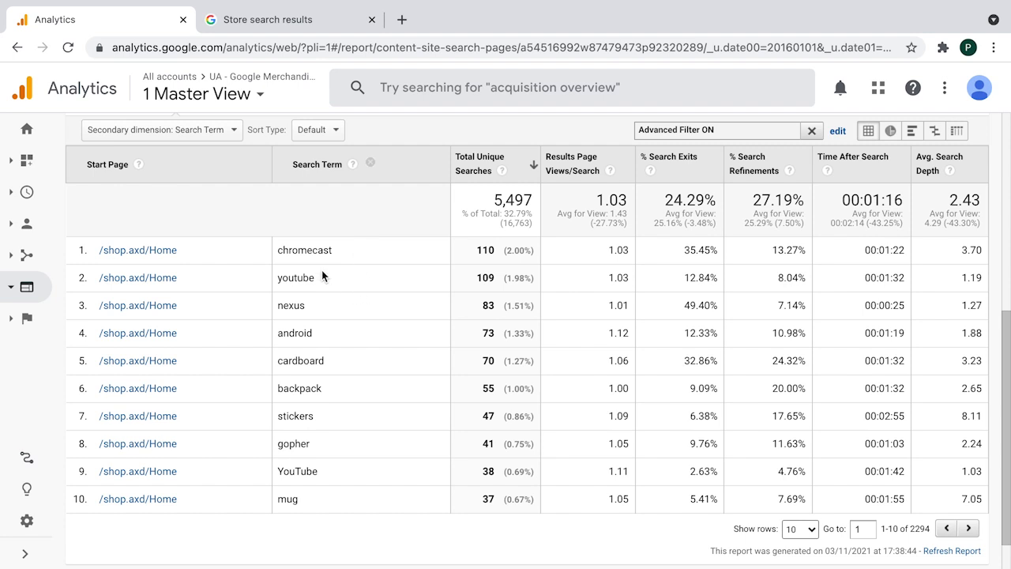
pyautogui.moveTo(230, 260)
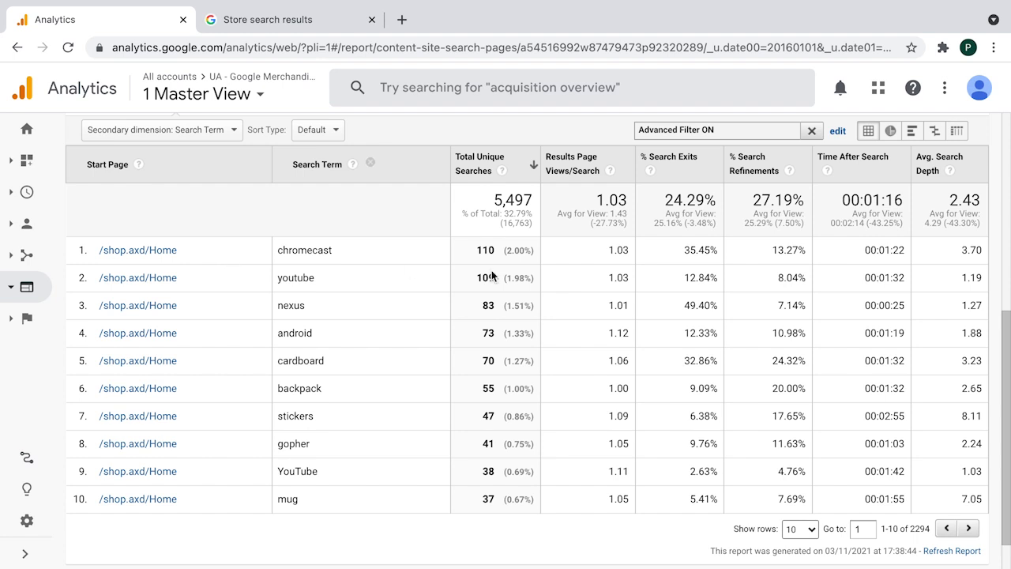
pyautogui.moveTo(303, 250)
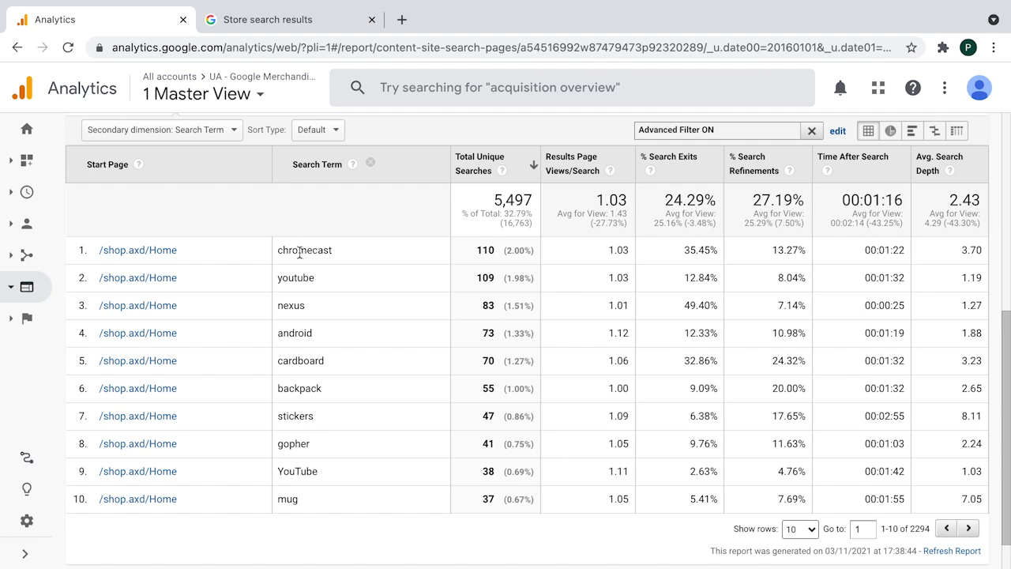
pyautogui.moveTo(357, 271)
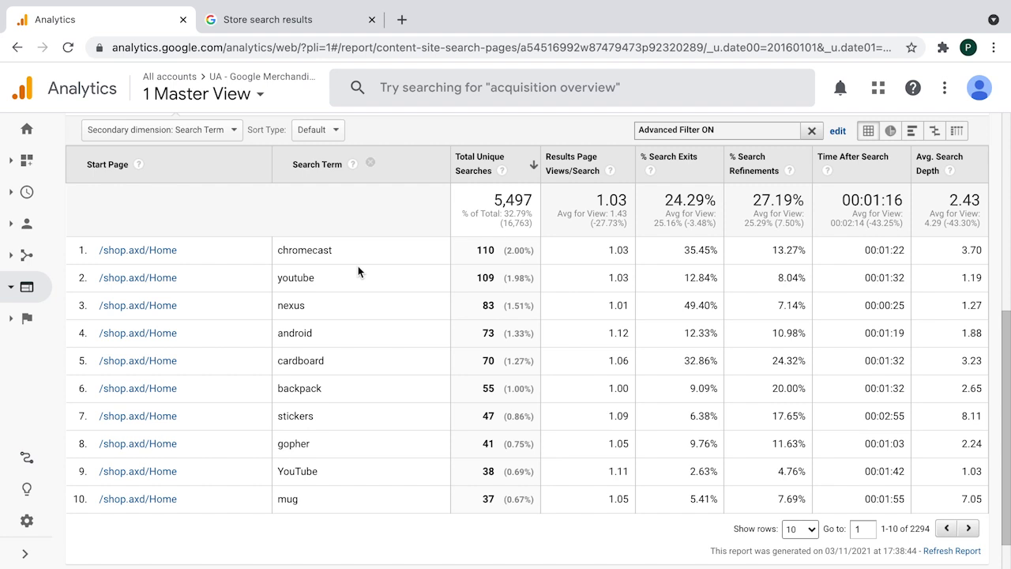
pyautogui.moveTo(184, 260)
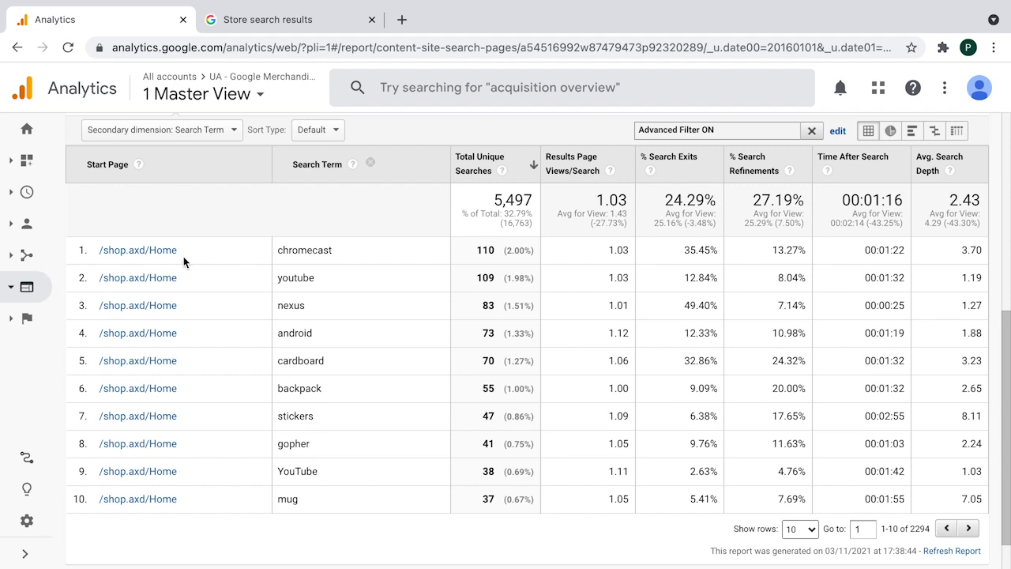
pyautogui.moveTo(208, 261)
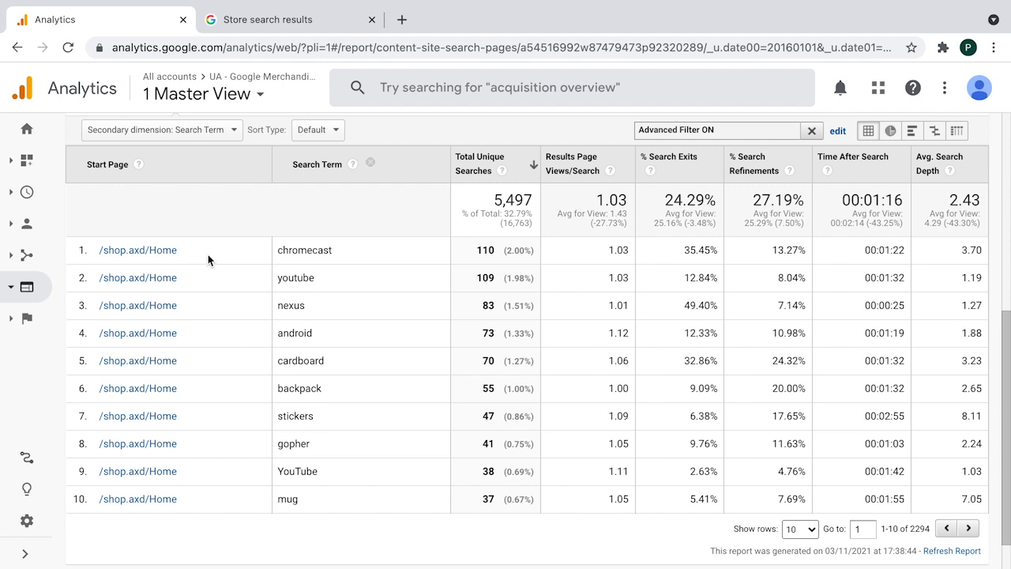
pyautogui.moveTo(203, 256)
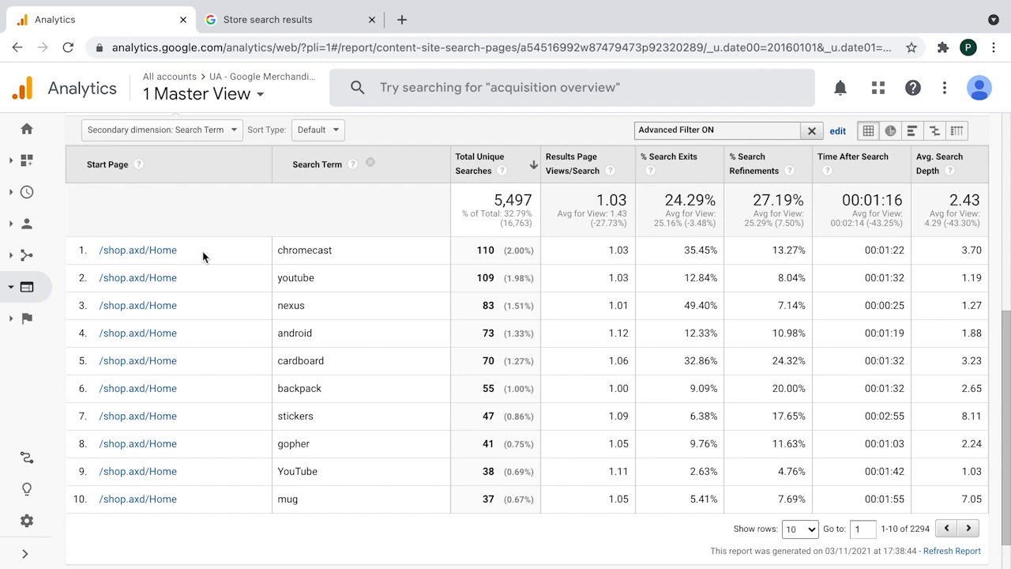
pyautogui.moveTo(373, 269)
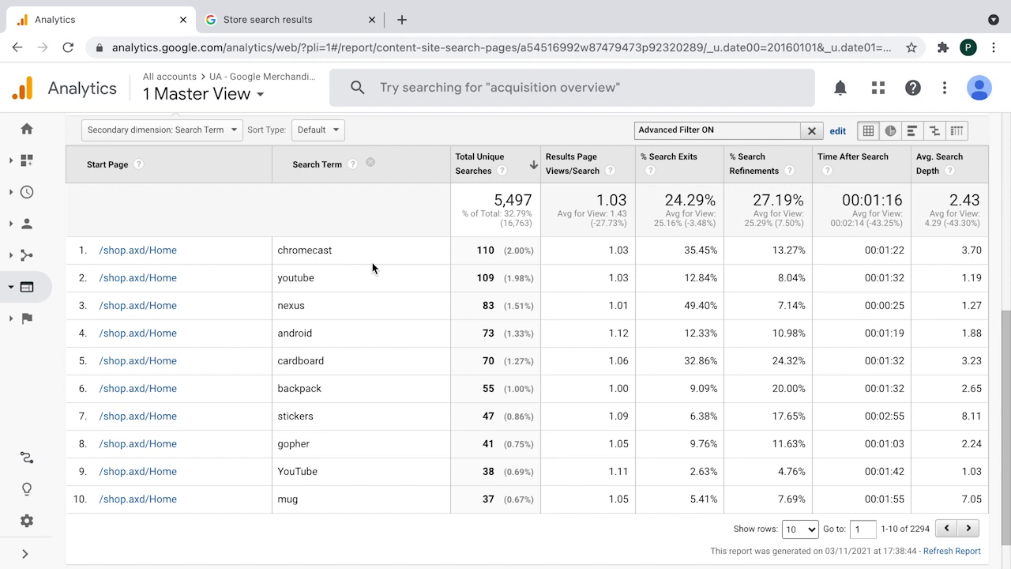
pyautogui.moveTo(319, 278)
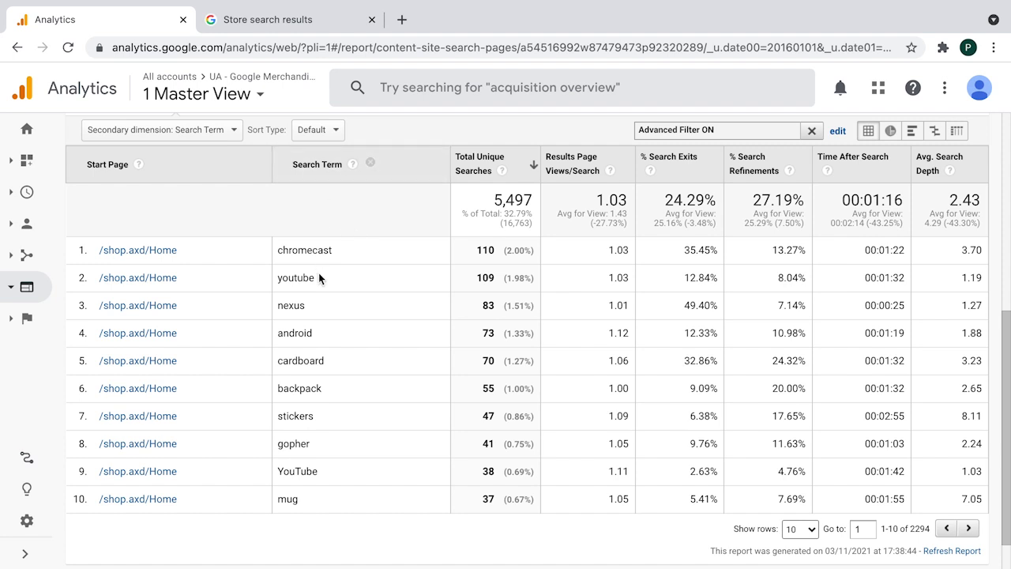
pyautogui.moveTo(307, 251)
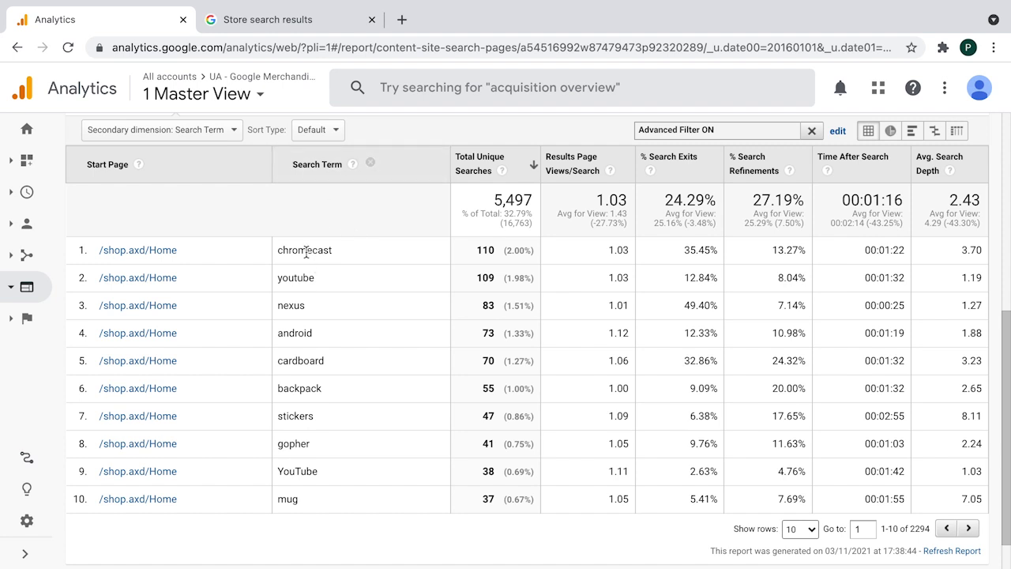
pyautogui.moveTo(354, 271)
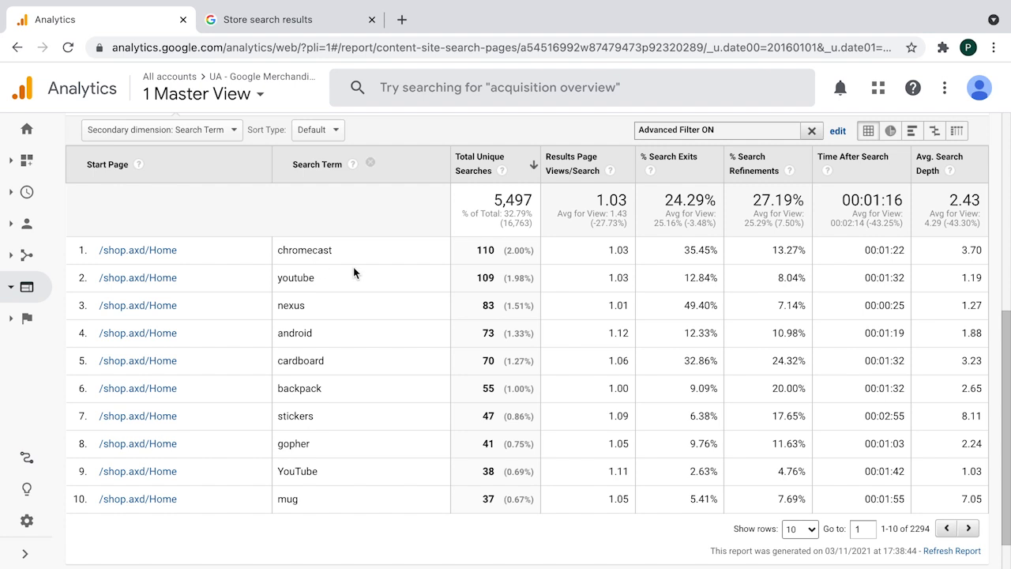
pyautogui.moveTo(401, 287)
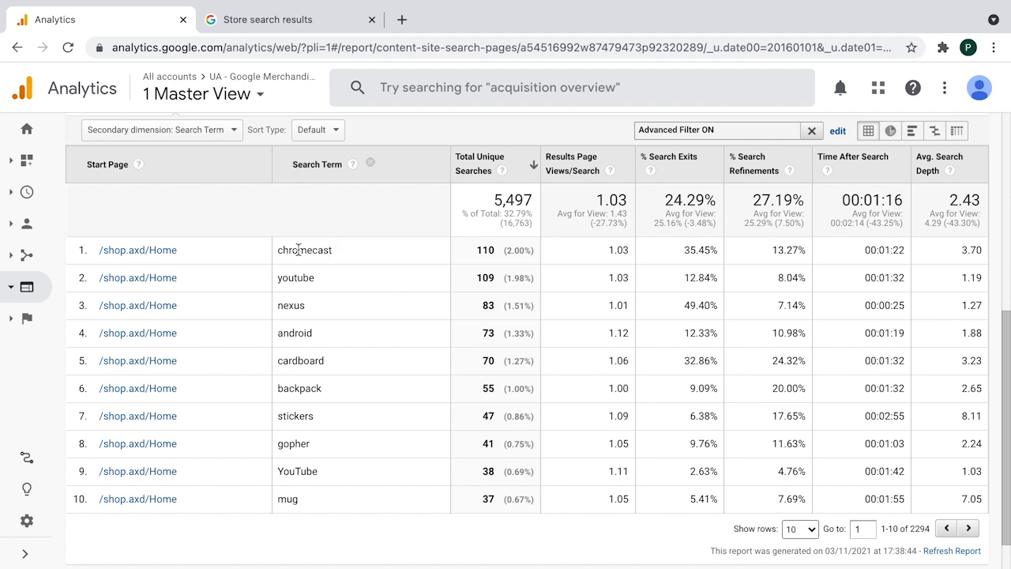
pyautogui.moveTo(376, 255)
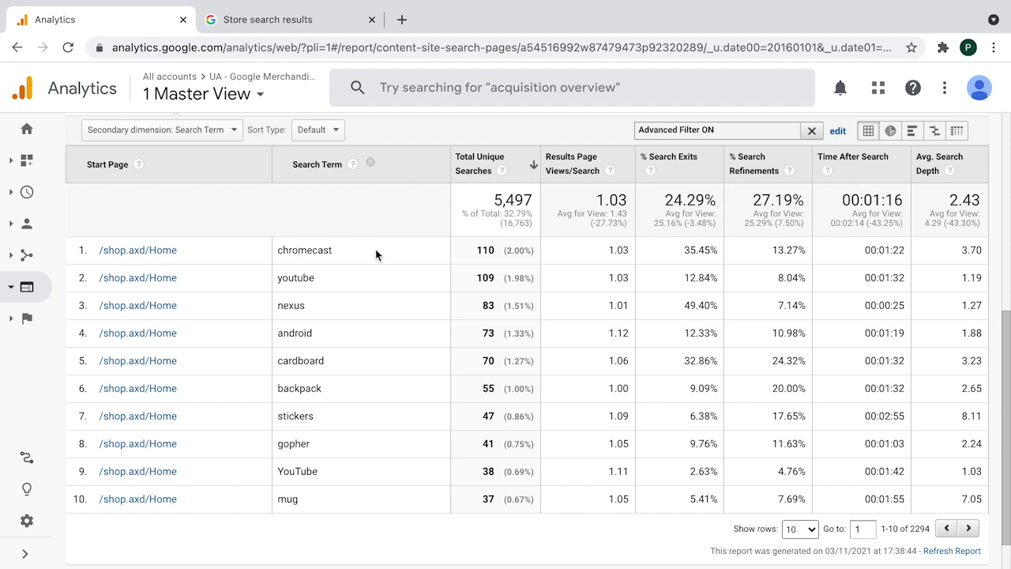
pyautogui.moveTo(417, 254)
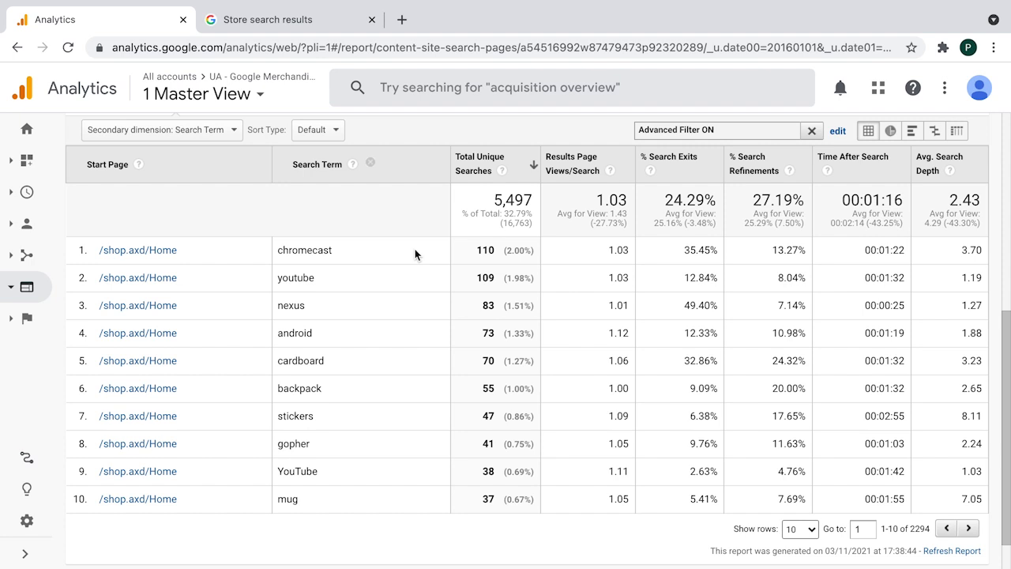
pyautogui.moveTo(326, 251)
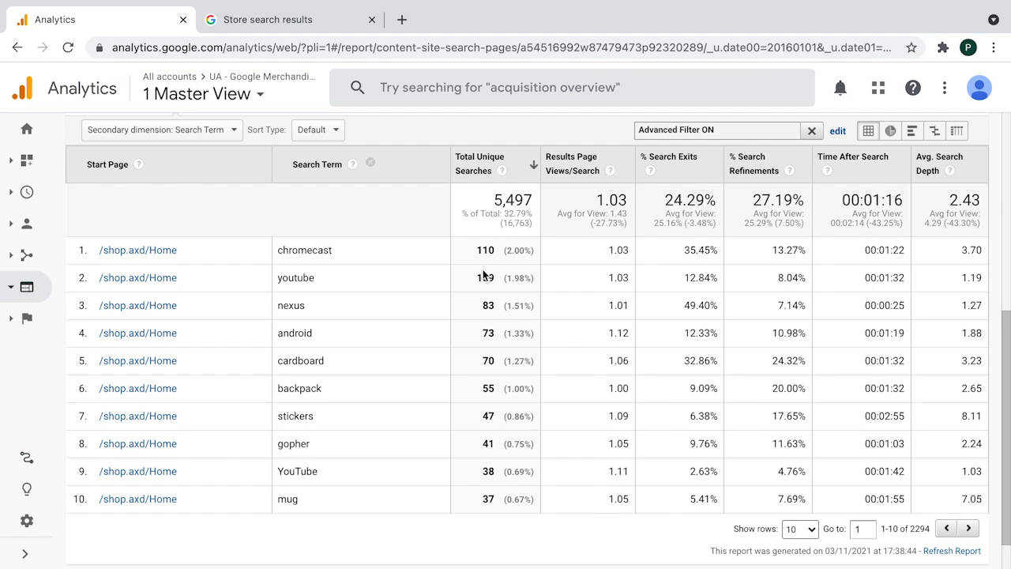
pyautogui.moveTo(377, 319)
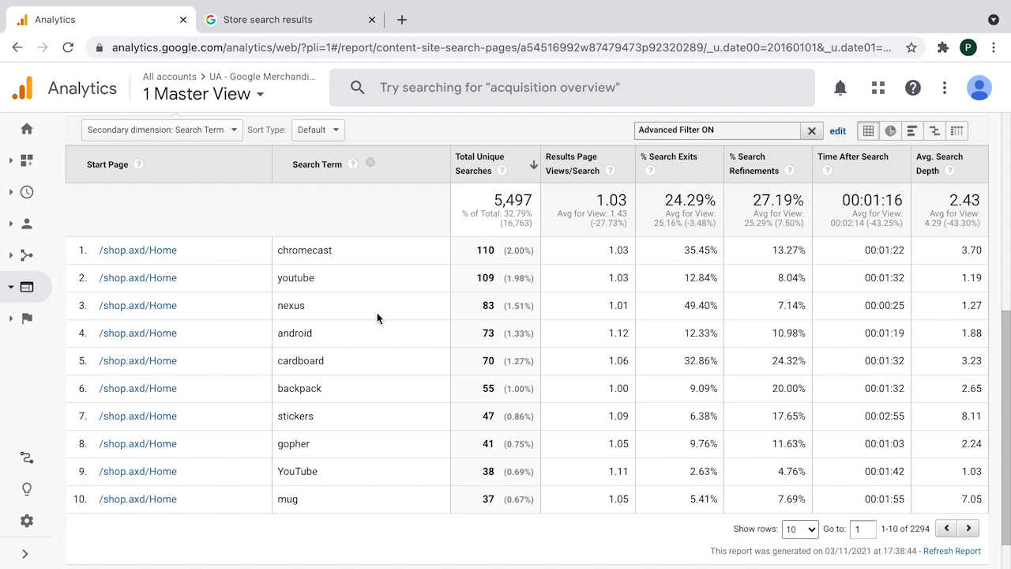
pyautogui.moveTo(357, 313)
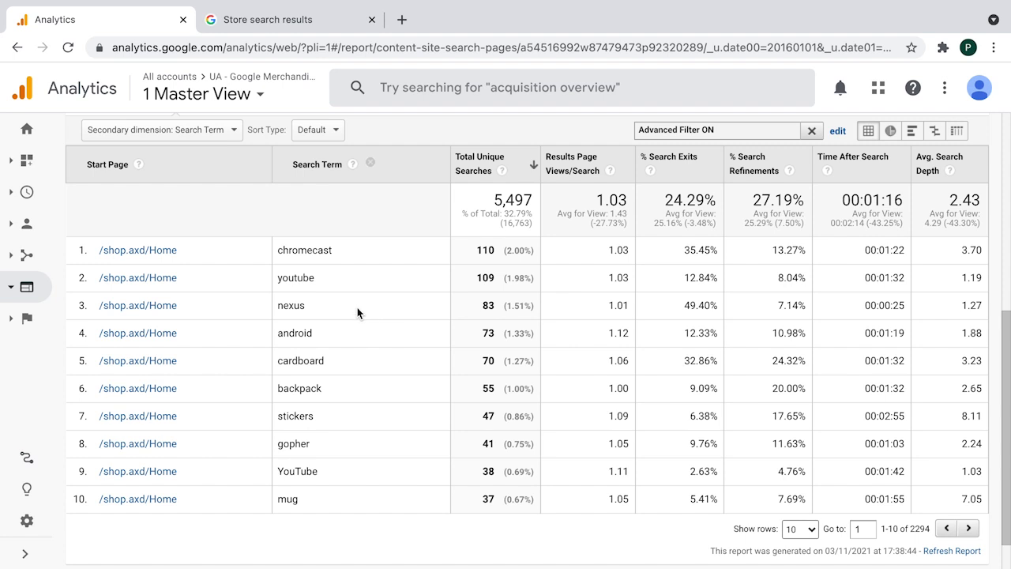
pyautogui.moveTo(72, 272)
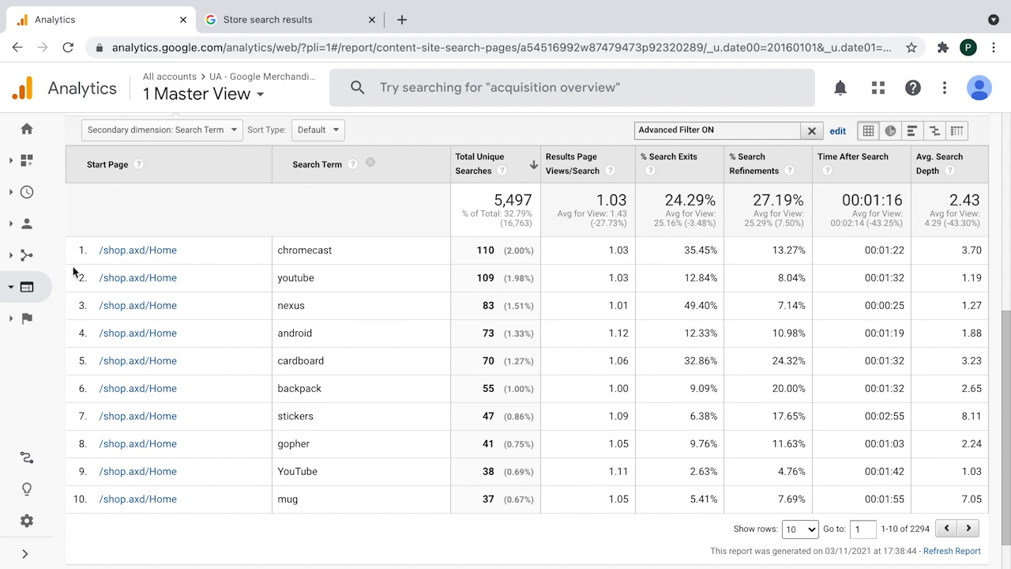
# Step: Show the overall Search Terms report with youtube, Tour Jersey and gopher topping unique searches
pyautogui.scroll(3)
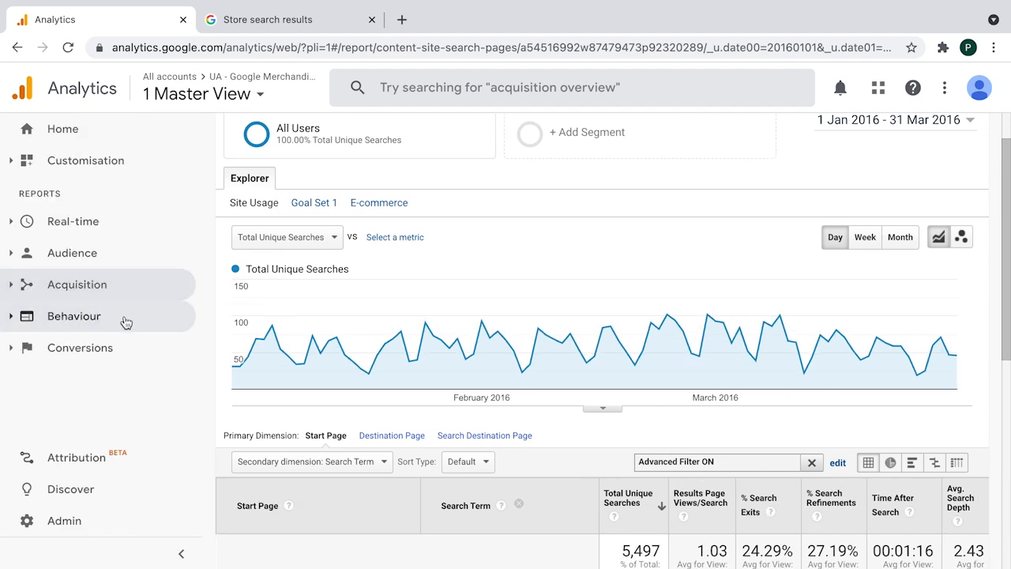
pyautogui.click(73, 315)
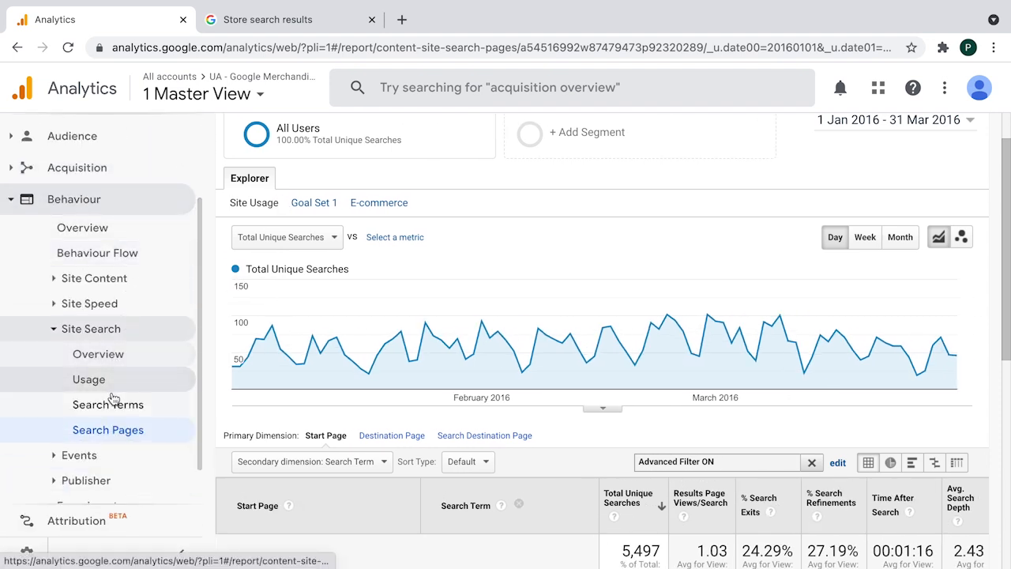
pyautogui.click(107, 405)
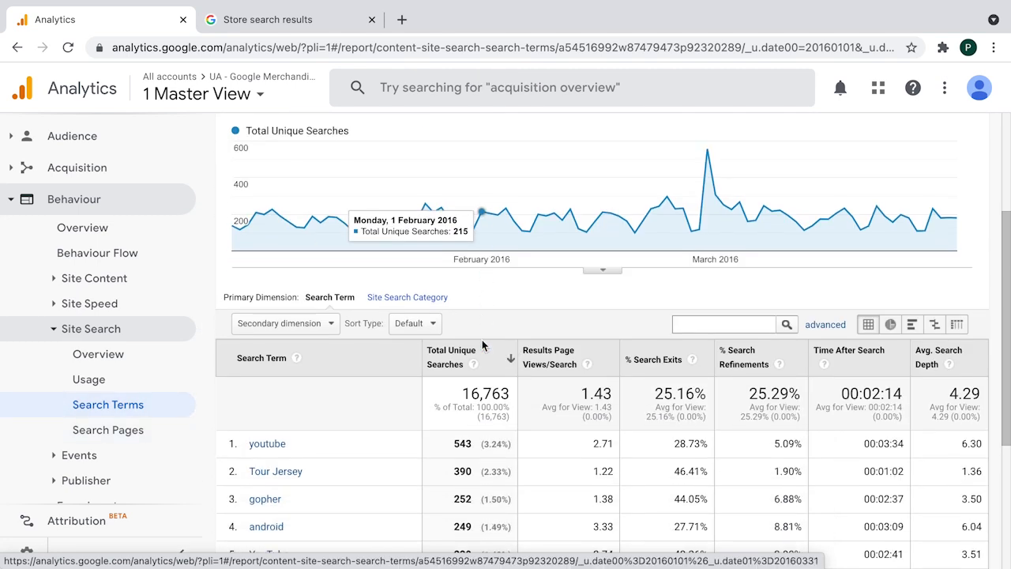
pyautogui.scroll(-3)
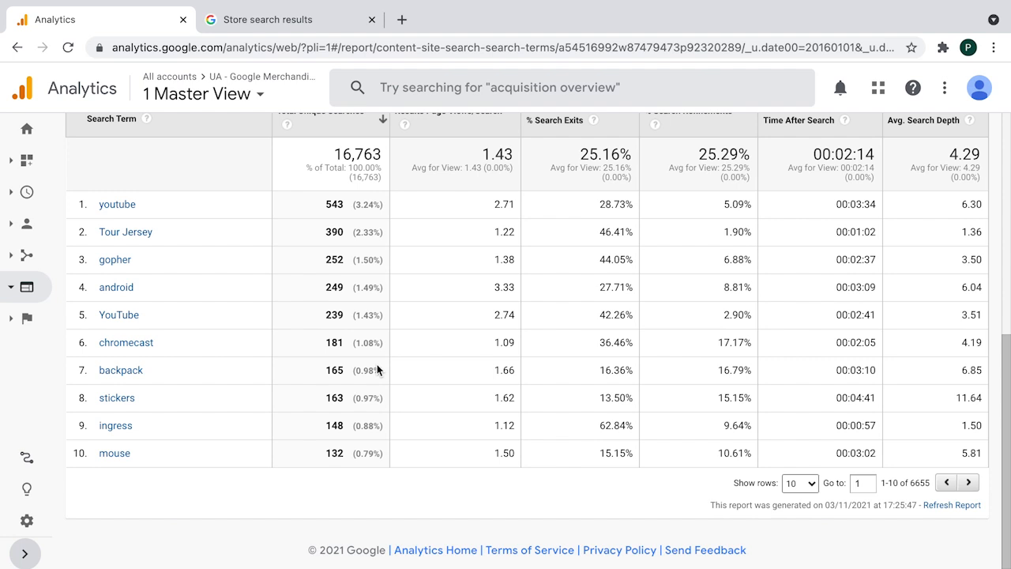
pyautogui.moveTo(277, 330)
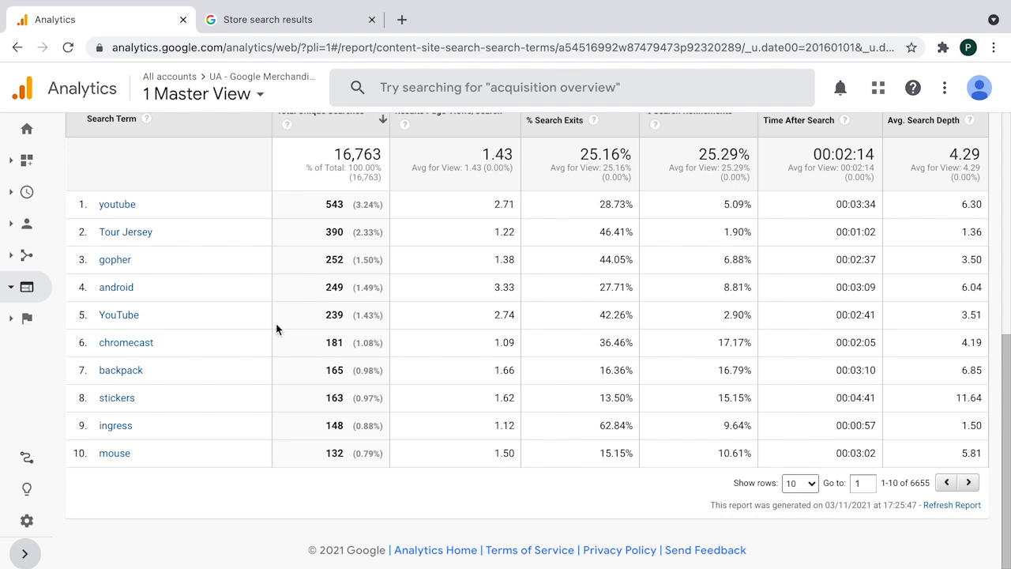
pyautogui.moveTo(183, 240)
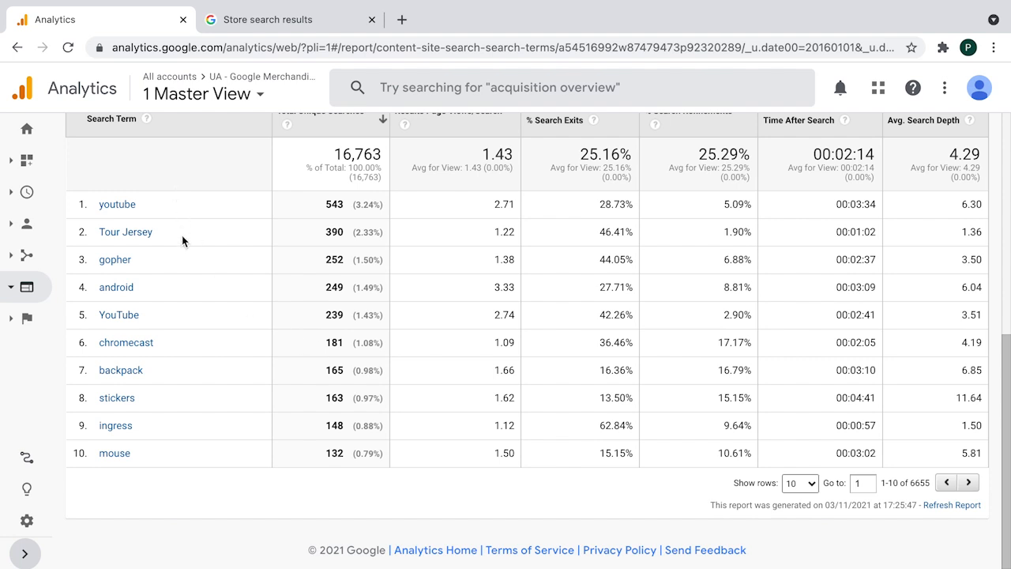
pyautogui.moveTo(190, 261)
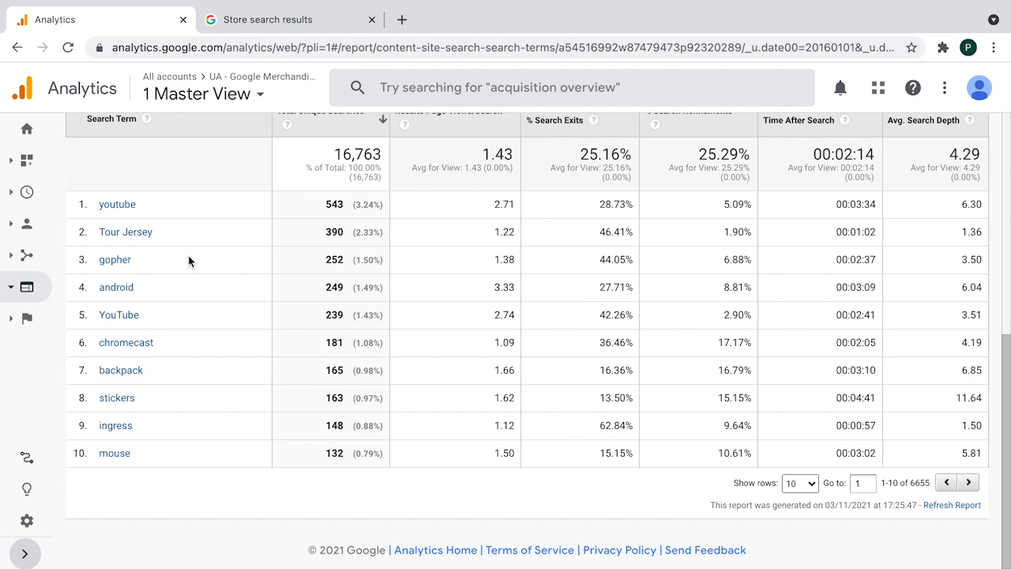
pyautogui.moveTo(196, 275)
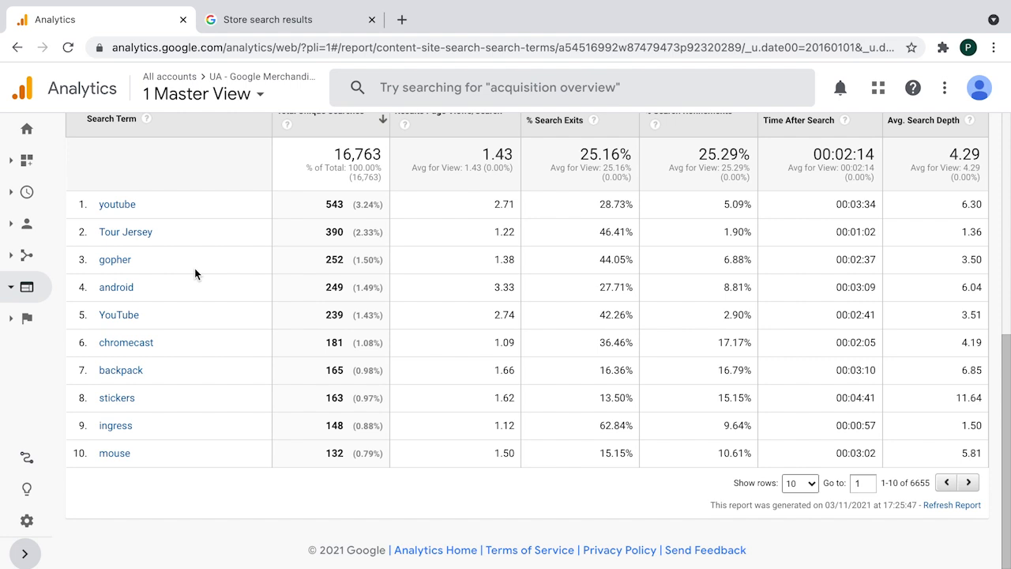
pyautogui.moveTo(158, 399)
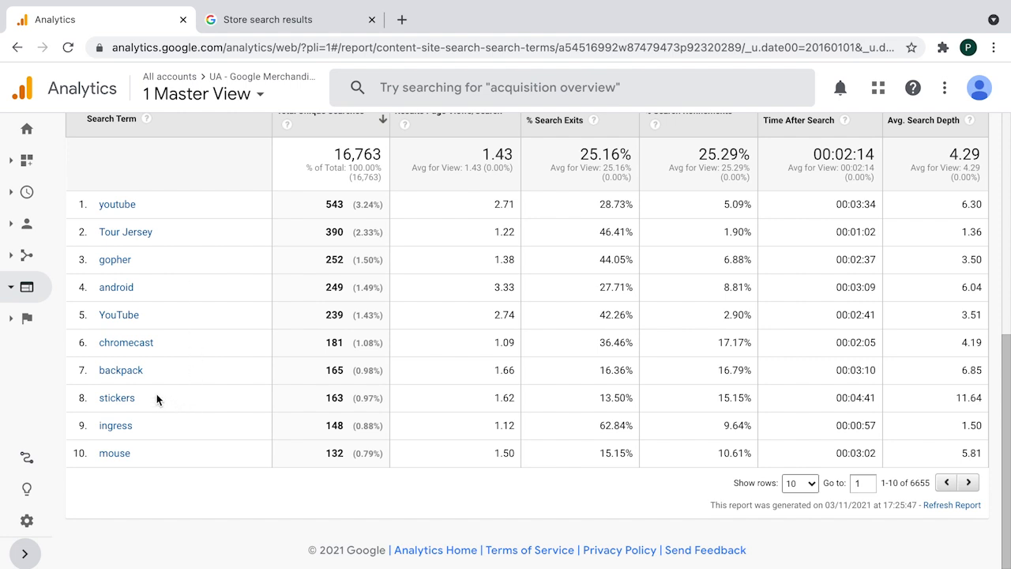
pyautogui.moveTo(221, 345)
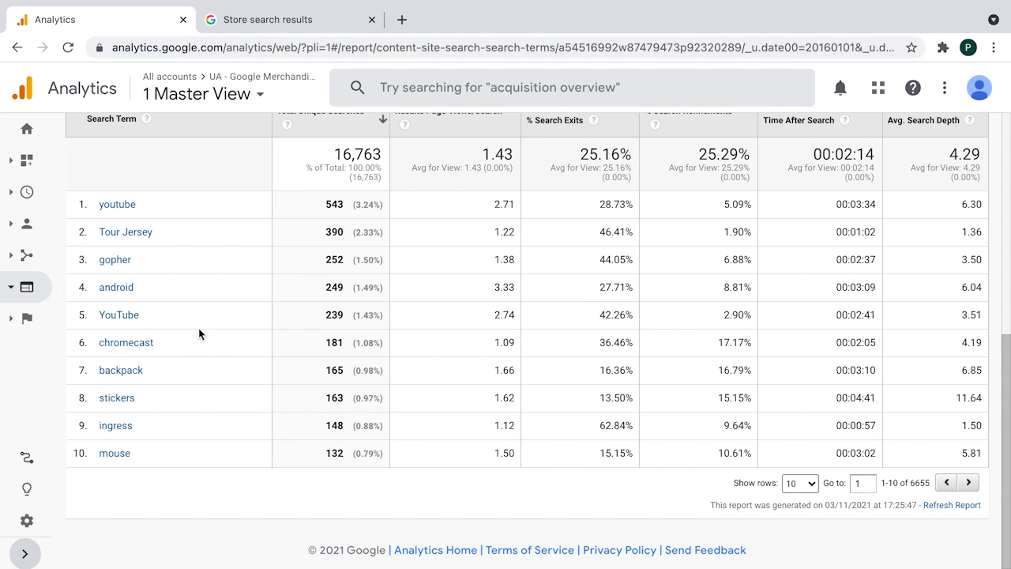
pyautogui.moveTo(210, 315)
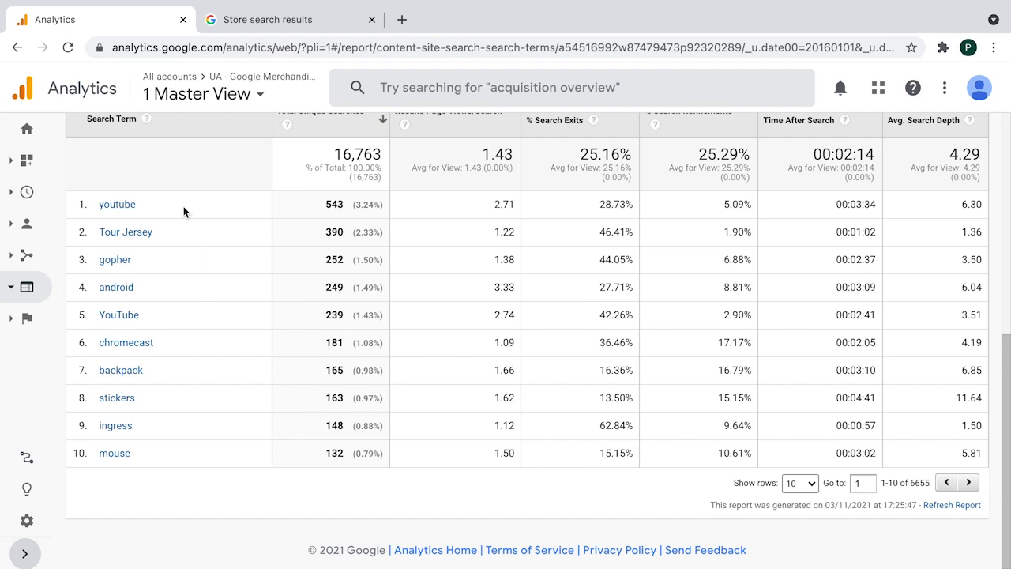
pyautogui.moveTo(189, 241)
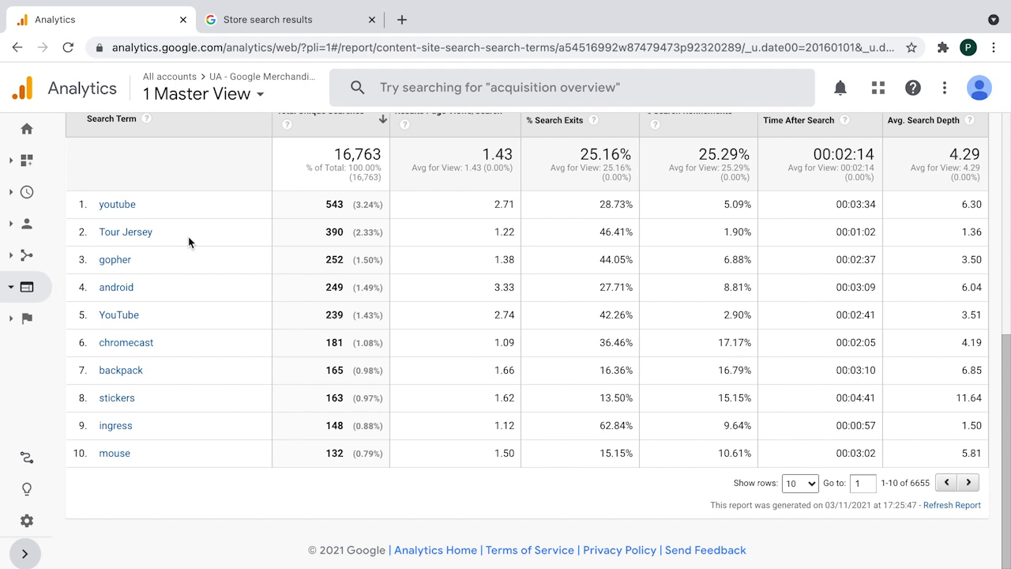
pyautogui.scroll(-3)
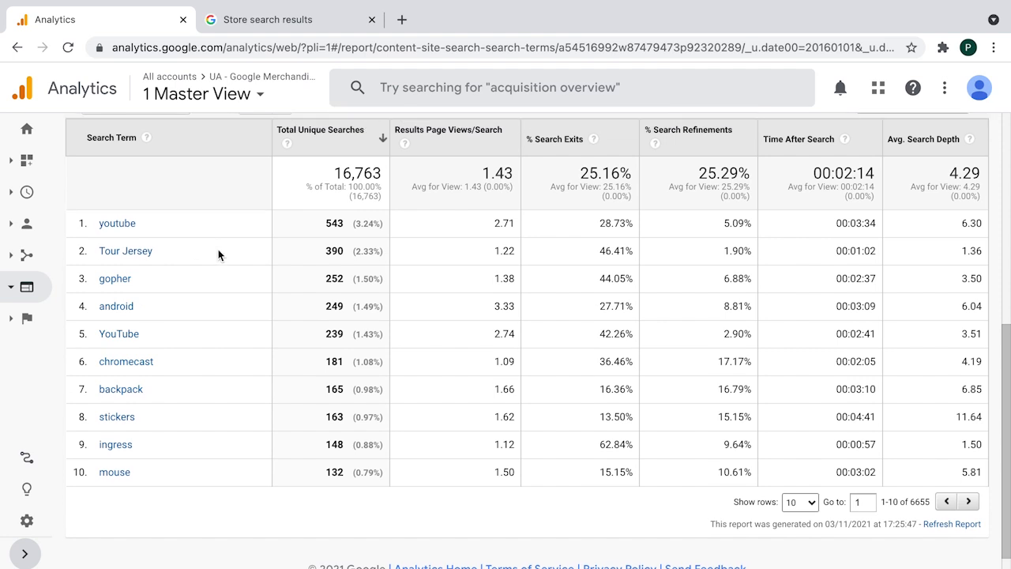